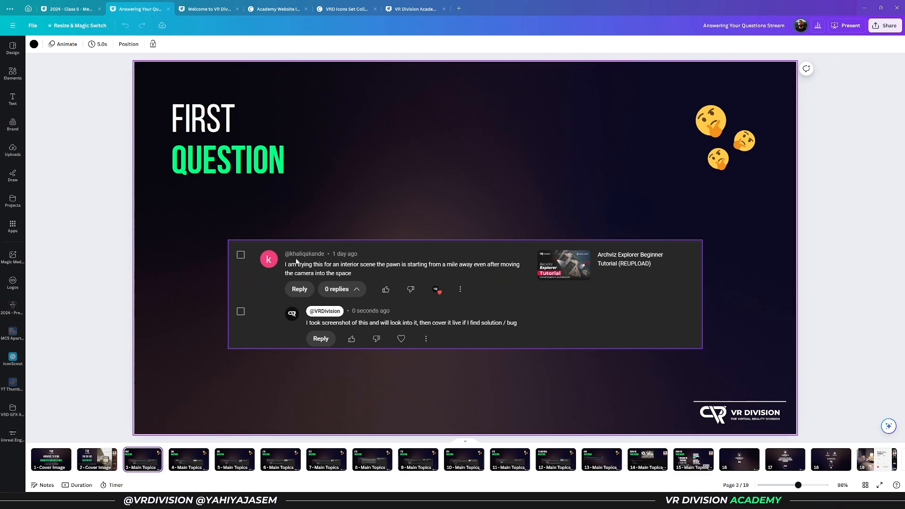
mouse_move(289, 258)
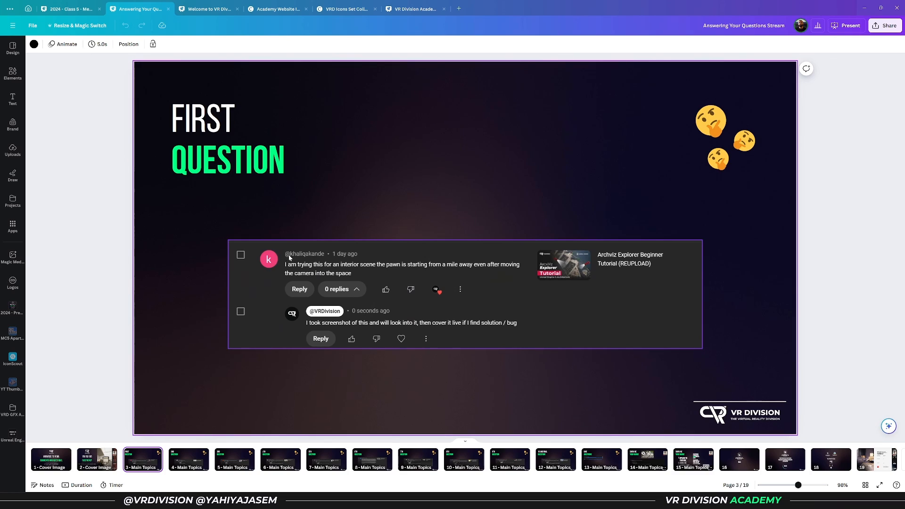
mouse_move(371, 272)
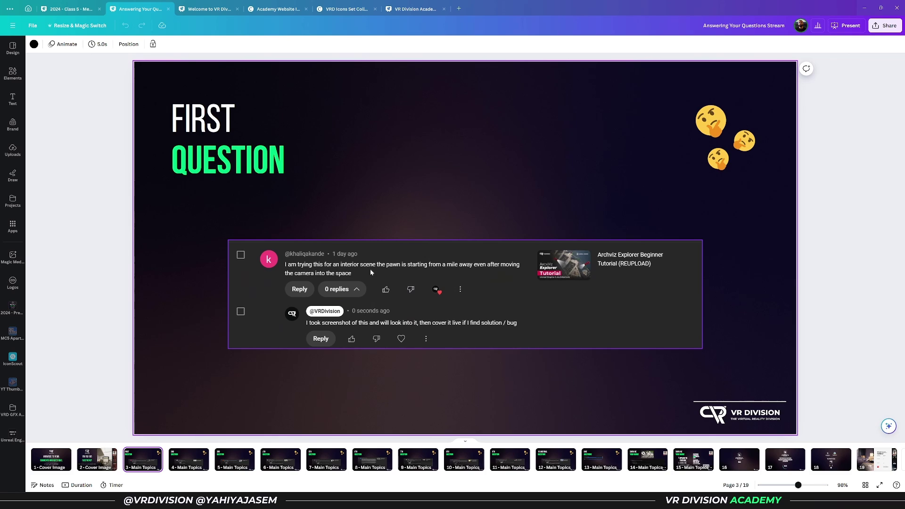
mouse_move(397, 270)
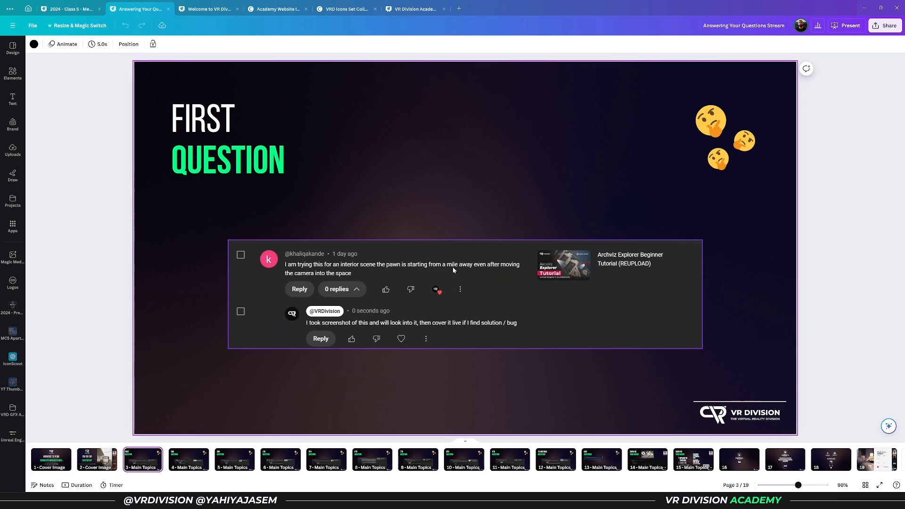
mouse_move(350, 280)
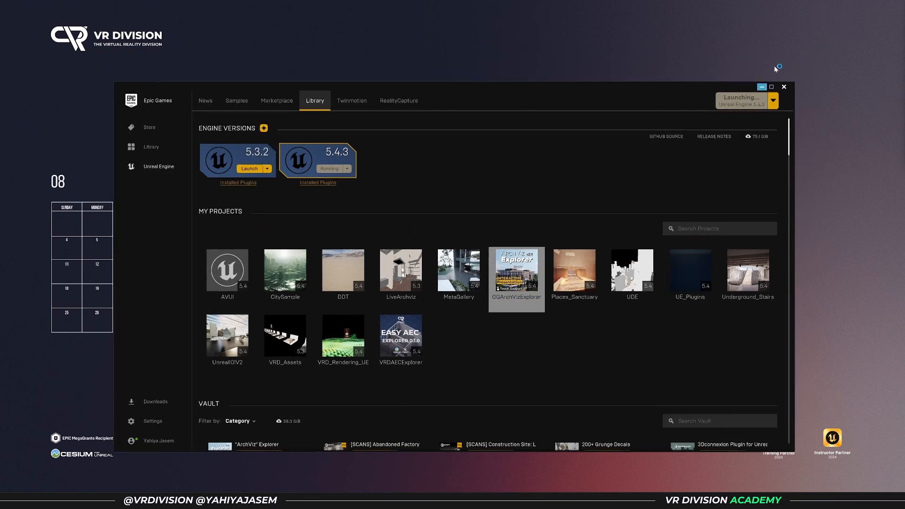
Launch ArchViz Explorer and close the load-error Message Log on Demonstration_01.
click(761, 87)
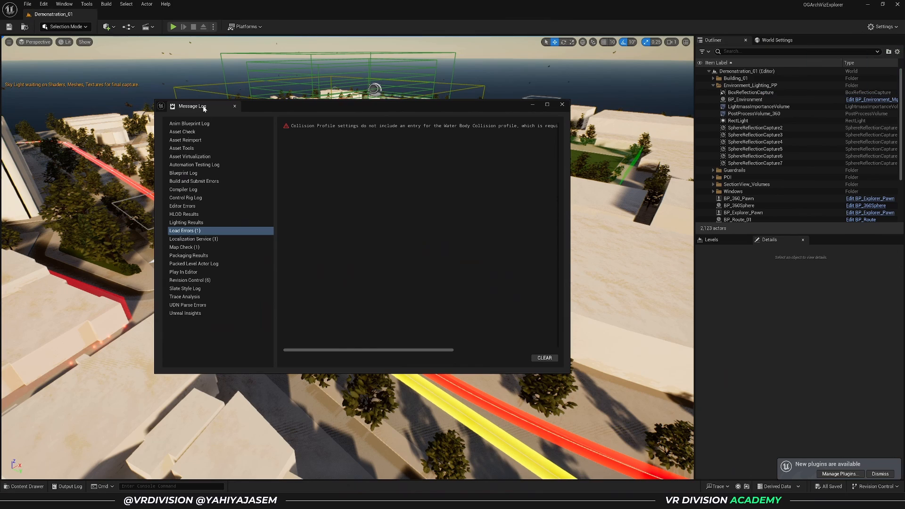
click(561, 104)
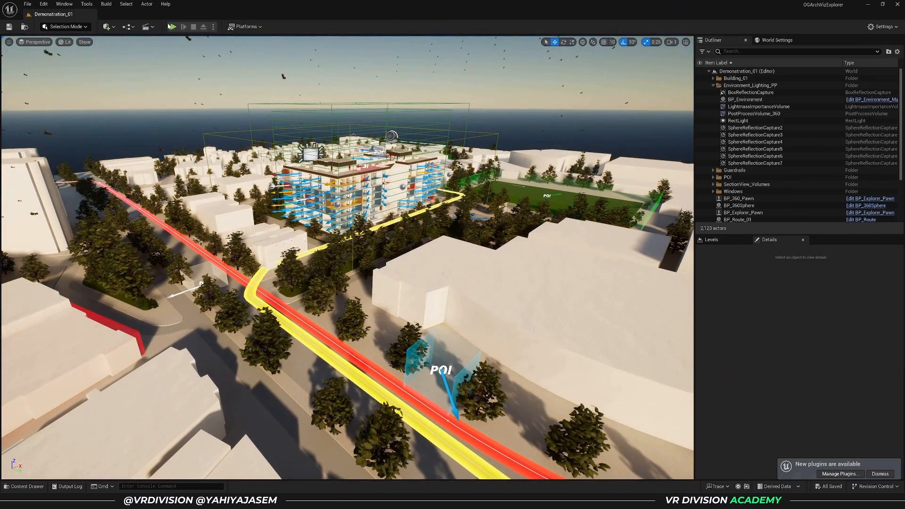
click(174, 27)
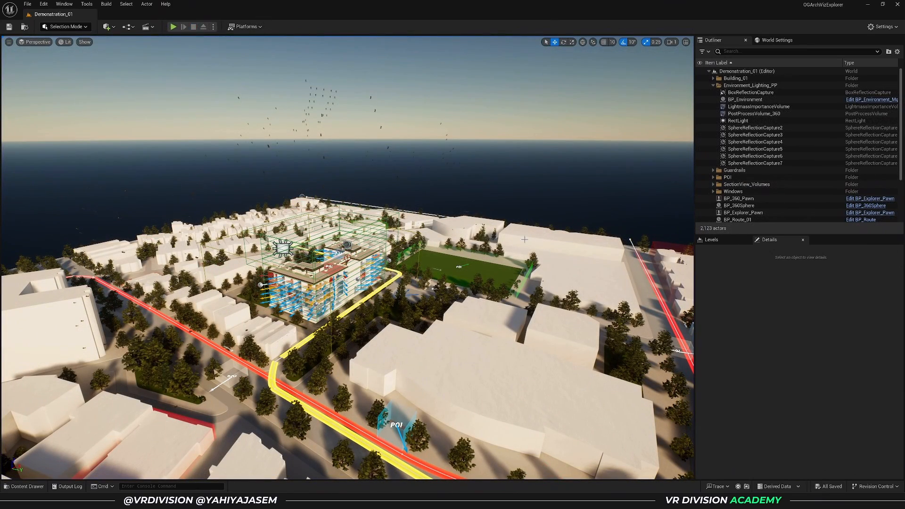
Browse the Maps and Blueprints folders in the Content Drawer, ending in Blueprints > Widgets.
click(27, 486)
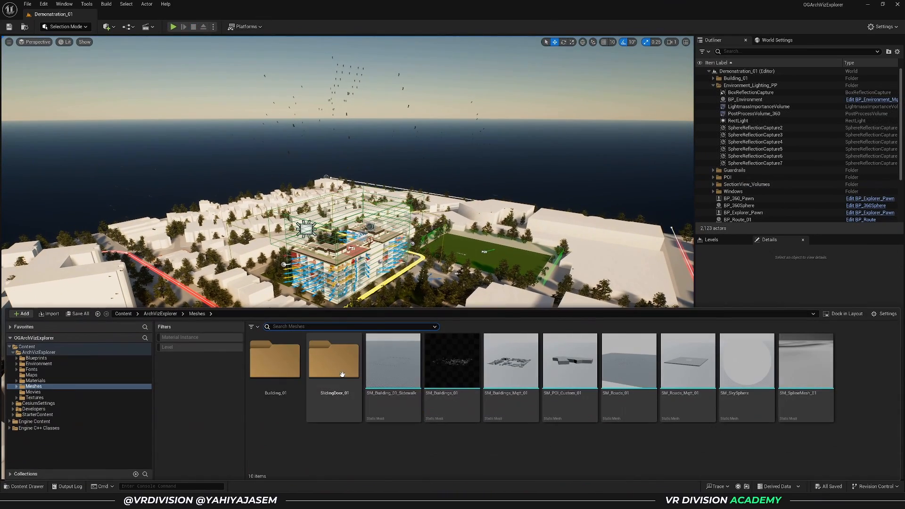
click(160, 314)
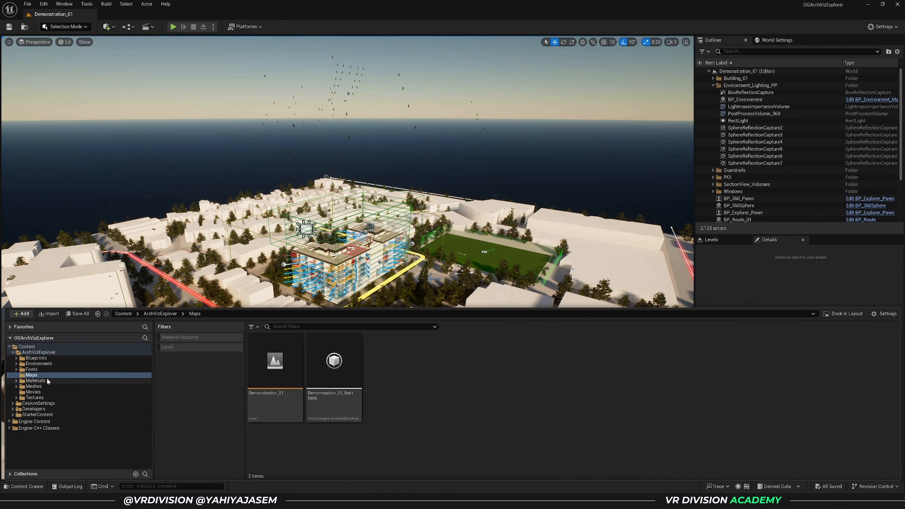
click(35, 358)
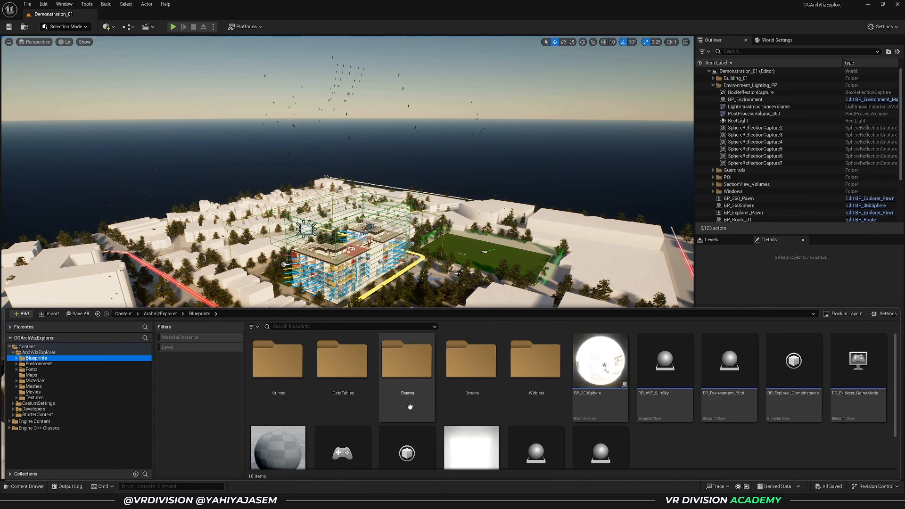
scroll(down, 3)
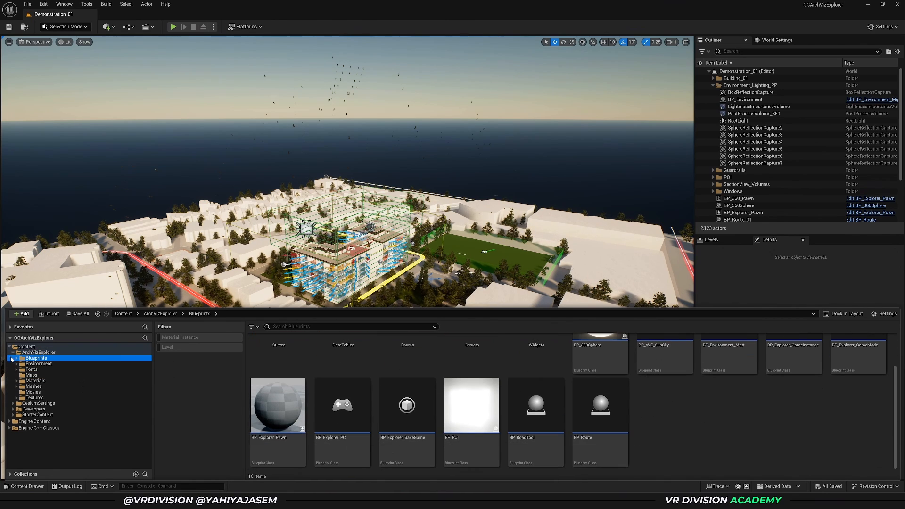
click(17, 358)
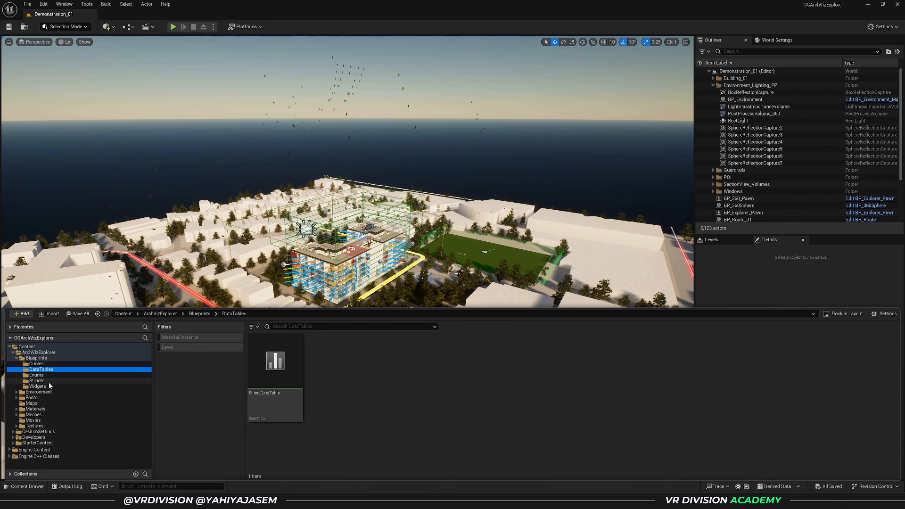
click(36, 358)
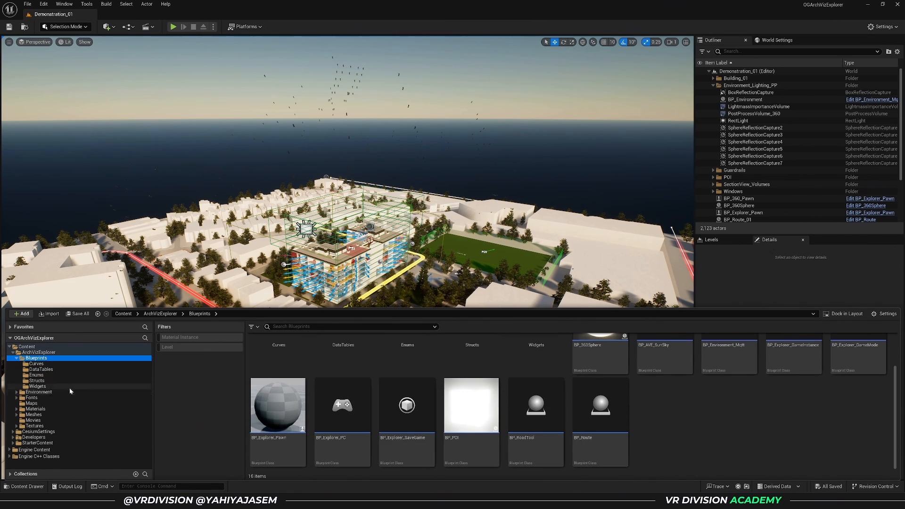
click(37, 386)
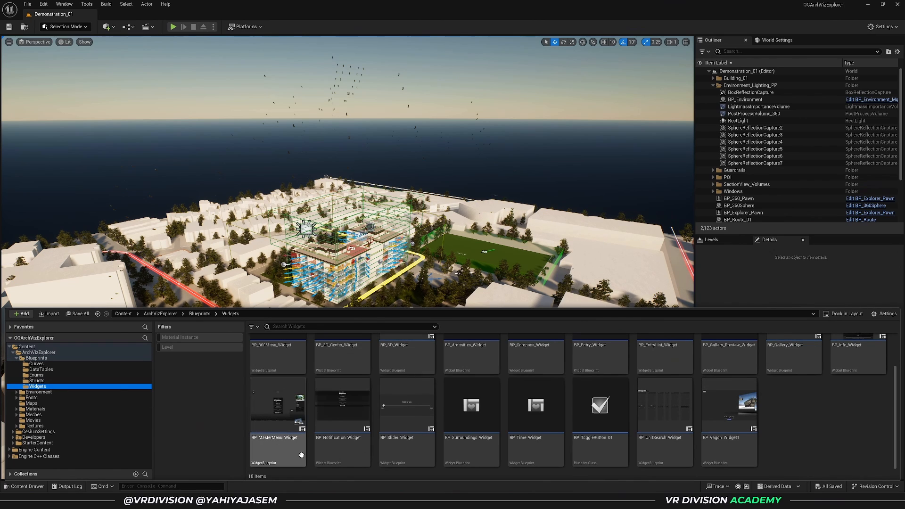
Inspect BP_MasterMenu_Widget's Graph and Designer views, then return to Demonstration_01.
double_click(277, 408)
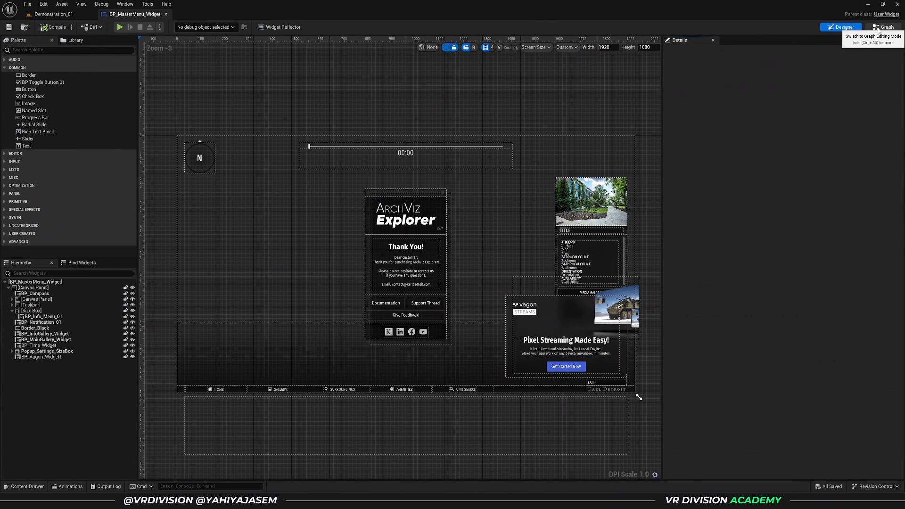
click(883, 27)
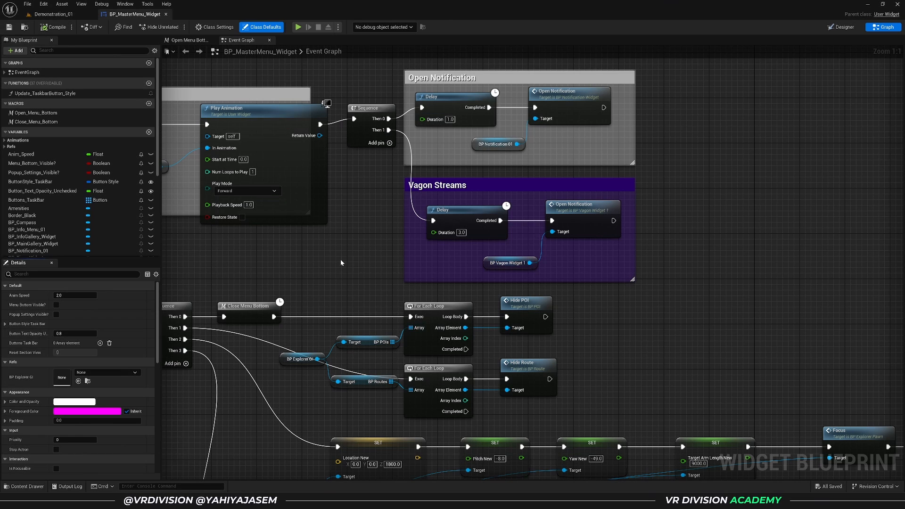
click(840, 27)
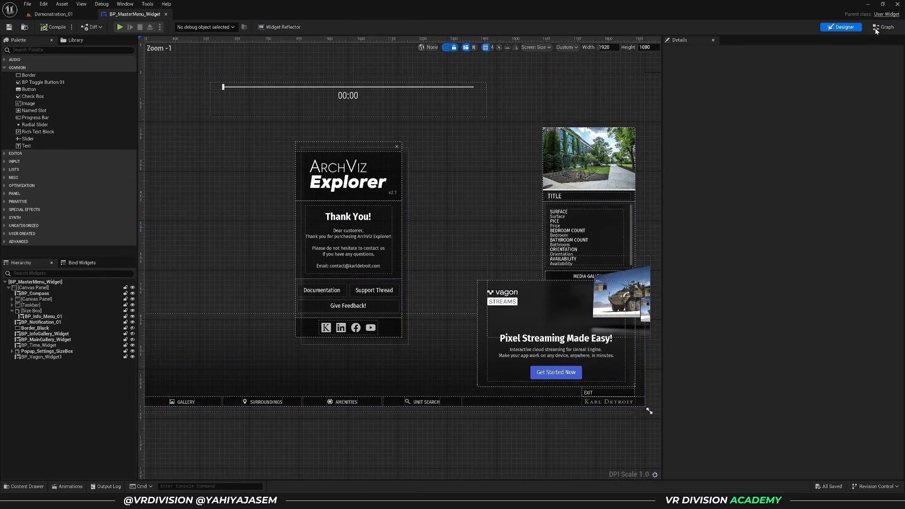
click(887, 27)
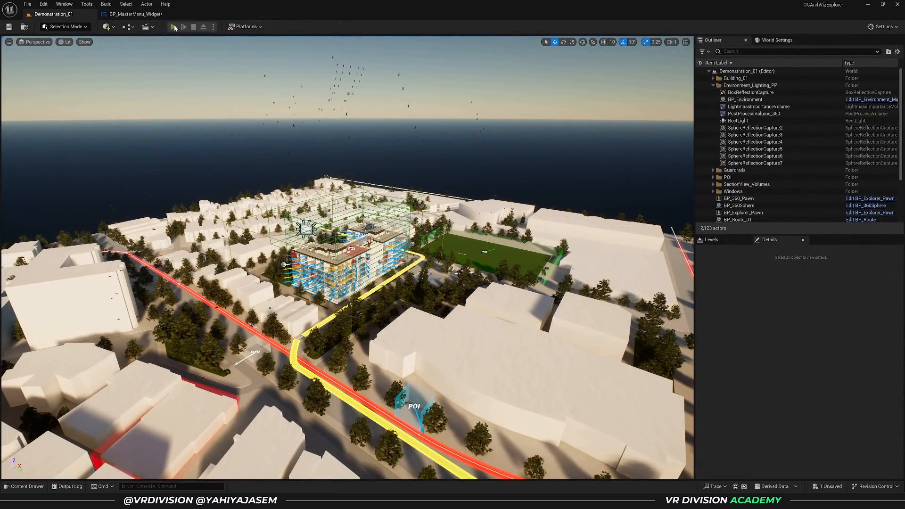
click(173, 27)
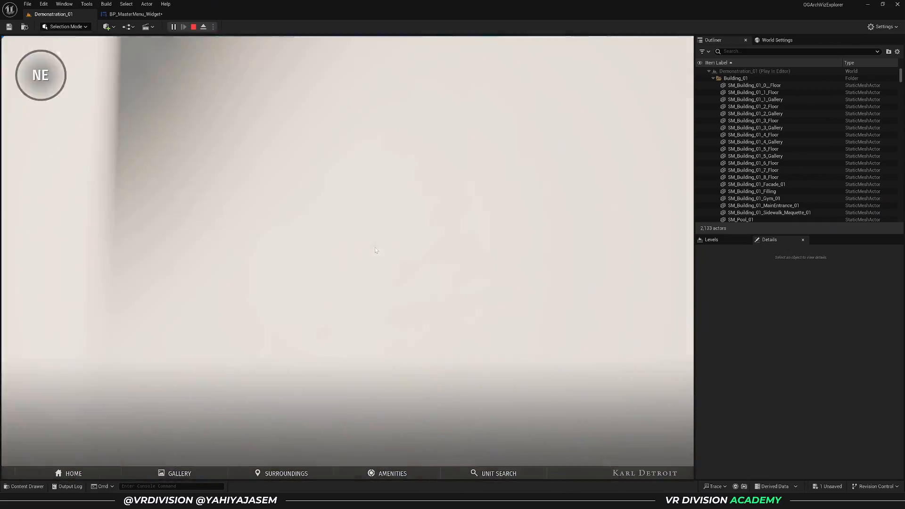
click(194, 27)
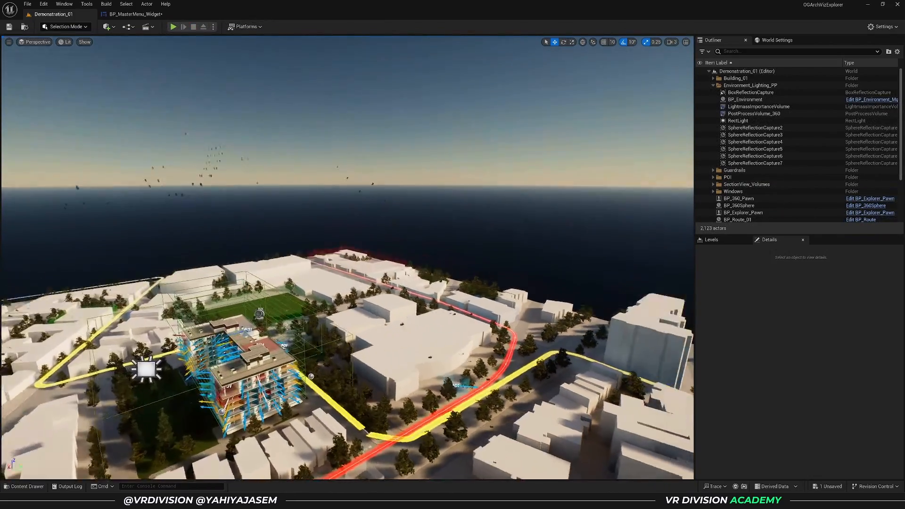
Select BP_Explorer_Pawn and set SpringArm1's Target Arm Length to 200.
click(743, 212)
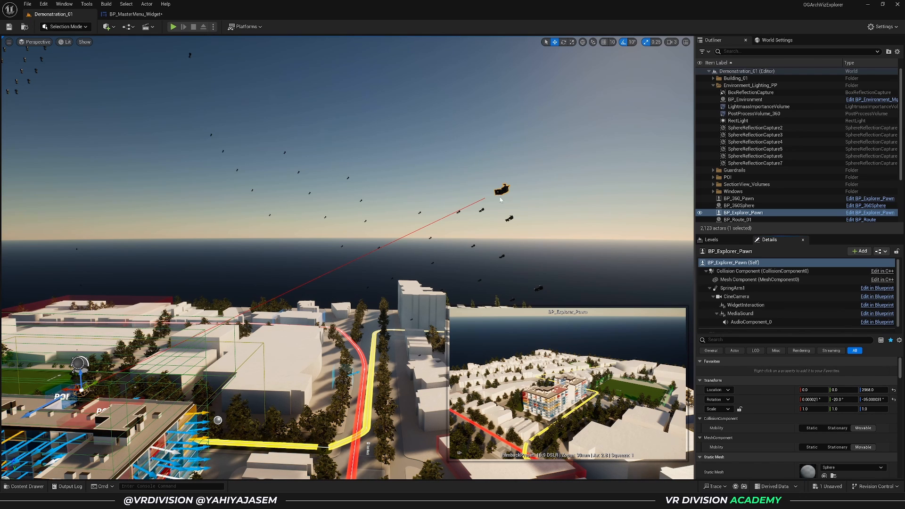
mouse_move(732, 287)
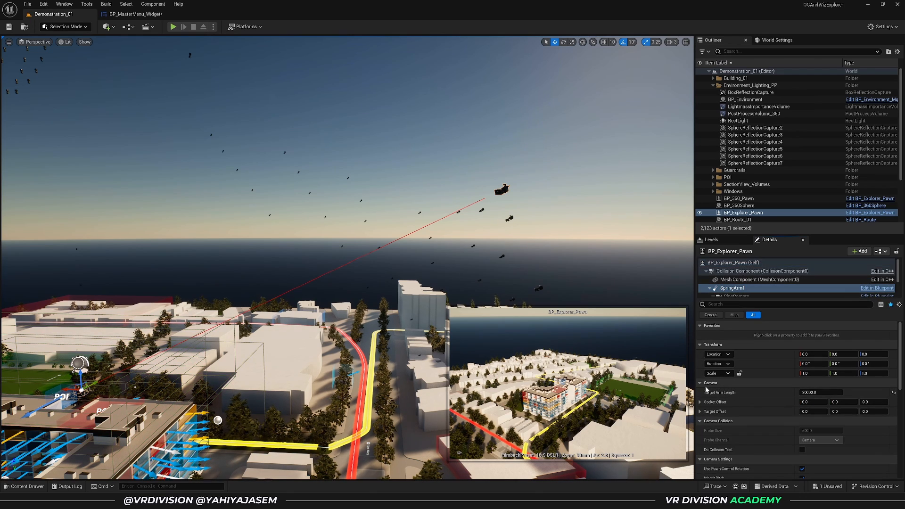
click(820, 392)
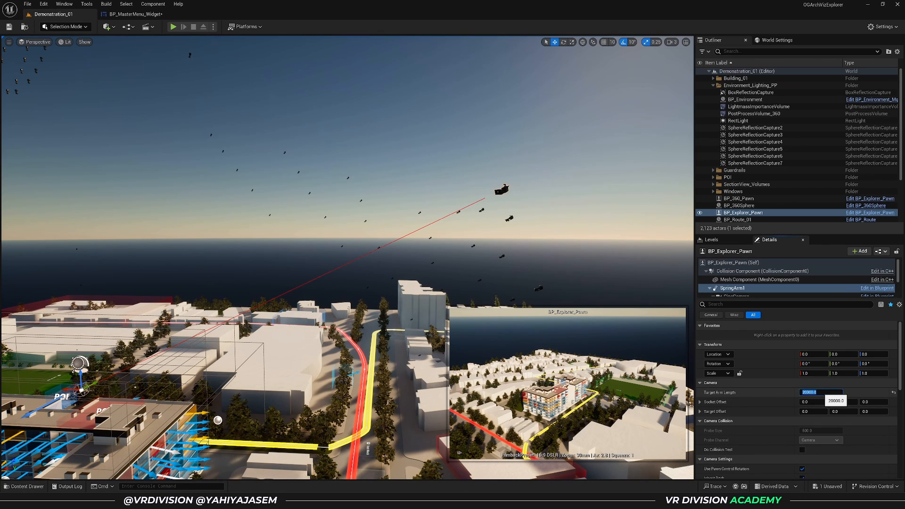
text(50)
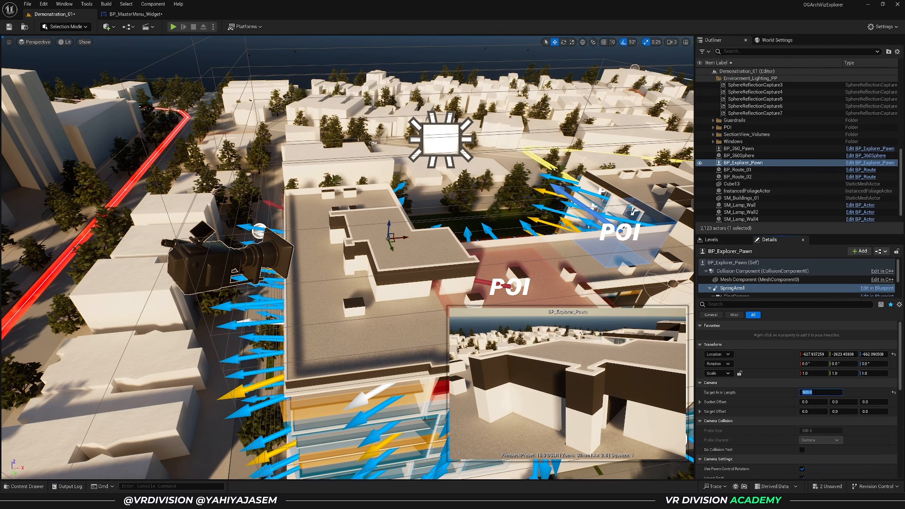
text(200.0)
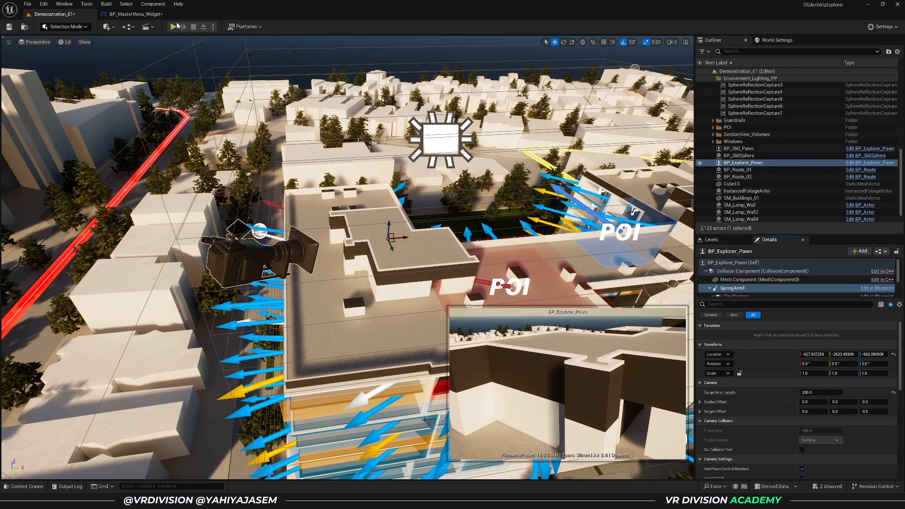
click(173, 27)
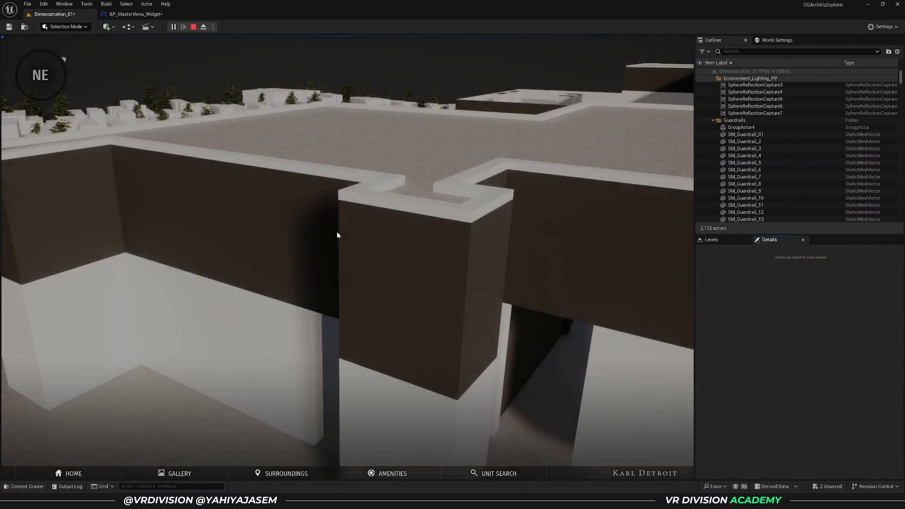
drag(338, 234, 381, 299)
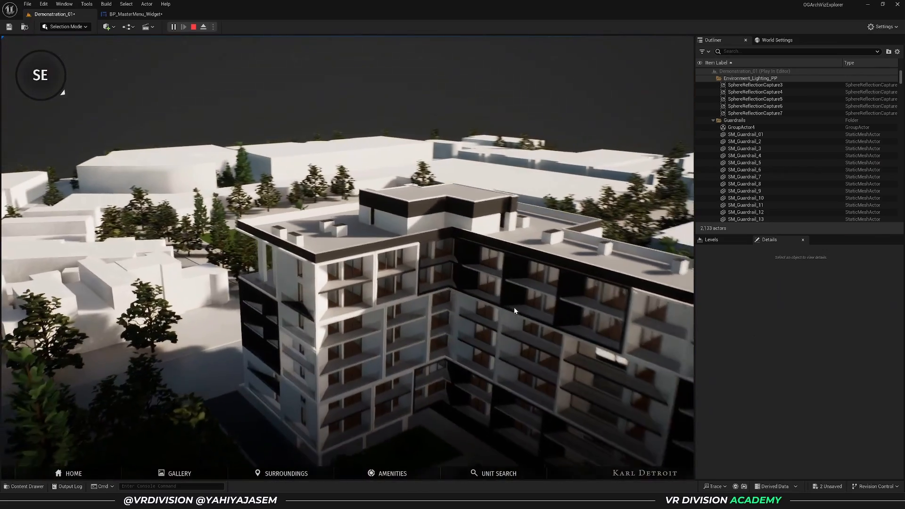
click(190, 27)
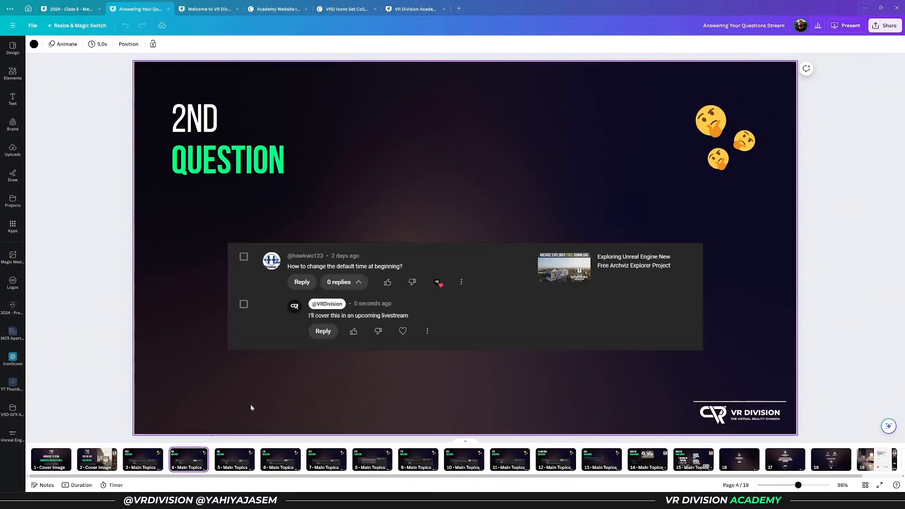
Show Canva slide 4, asking how to change the default starting time.
click(374, 269)
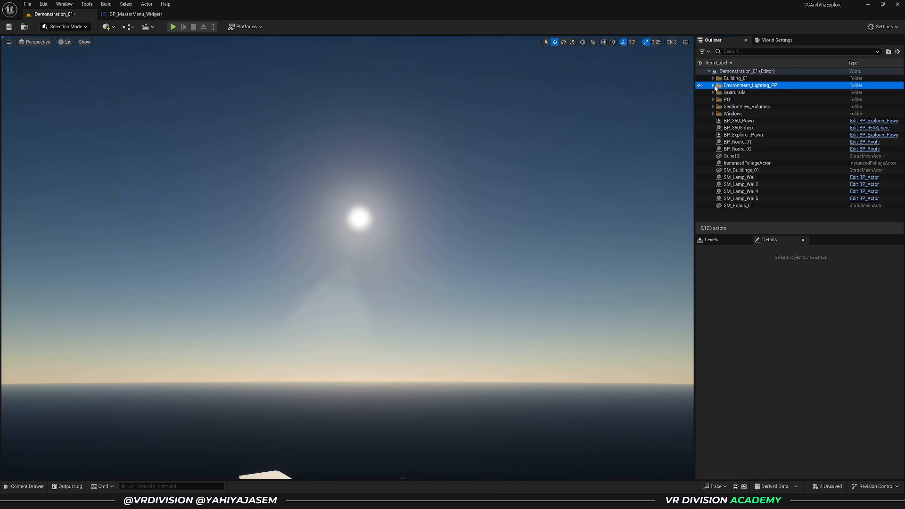
Expand Environment_Lighting_PP and delete BP_Environment, leaving the city scene dark.
click(714, 85)
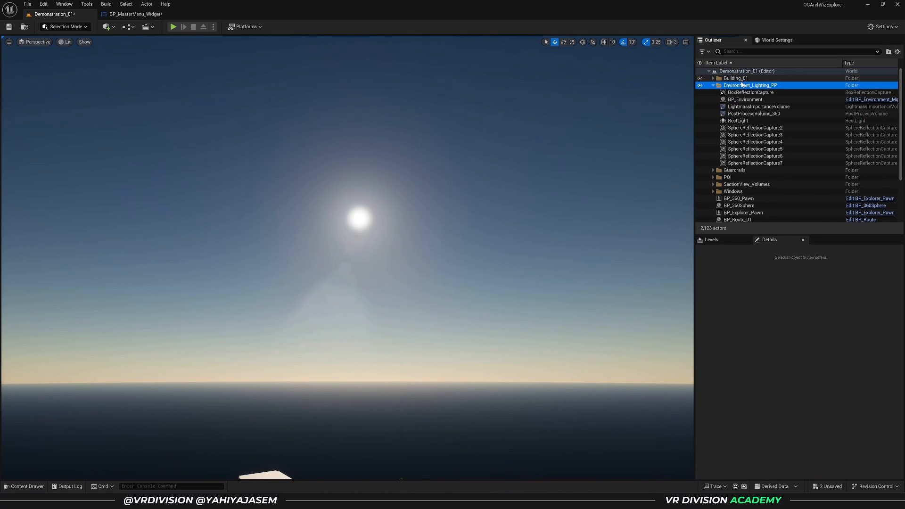
click(745, 100)
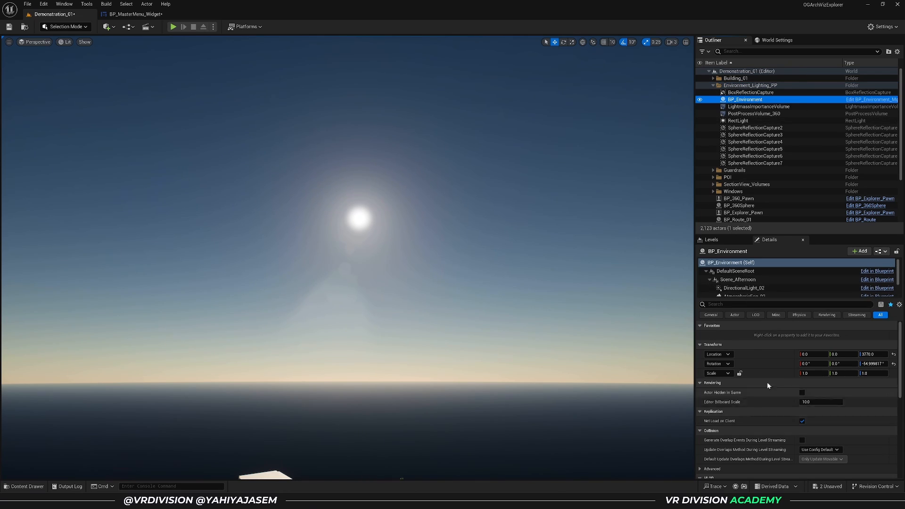
click(744, 288)
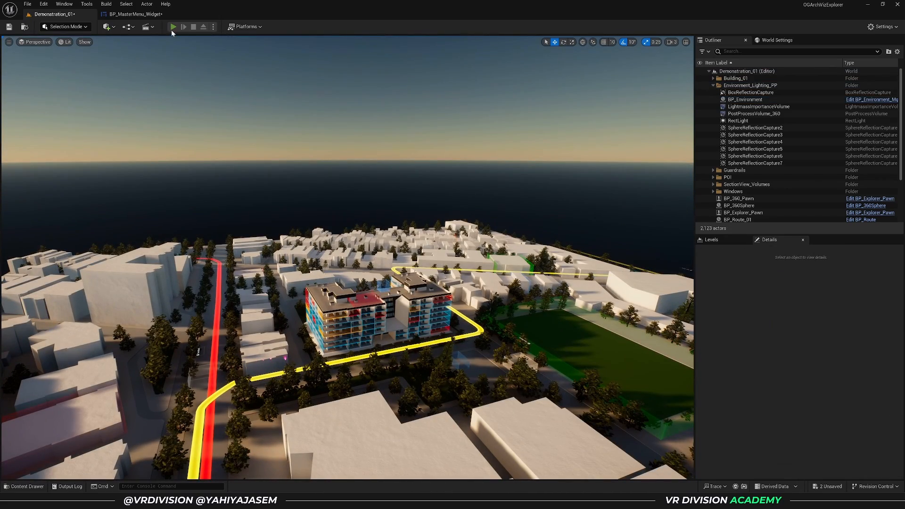
click(172, 26)
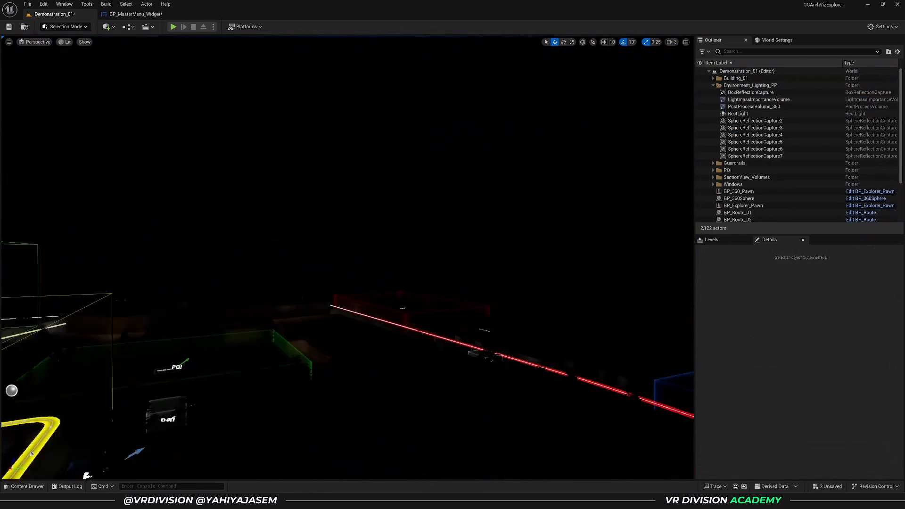
click(23, 487)
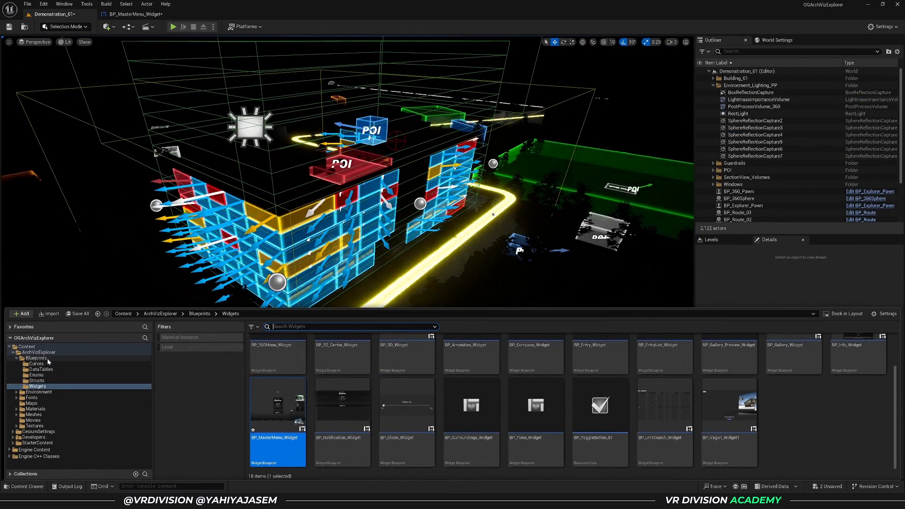
Place a Sun and Sky actor from Quick Add > Lights, starting at solar time 7.
click(38, 358)
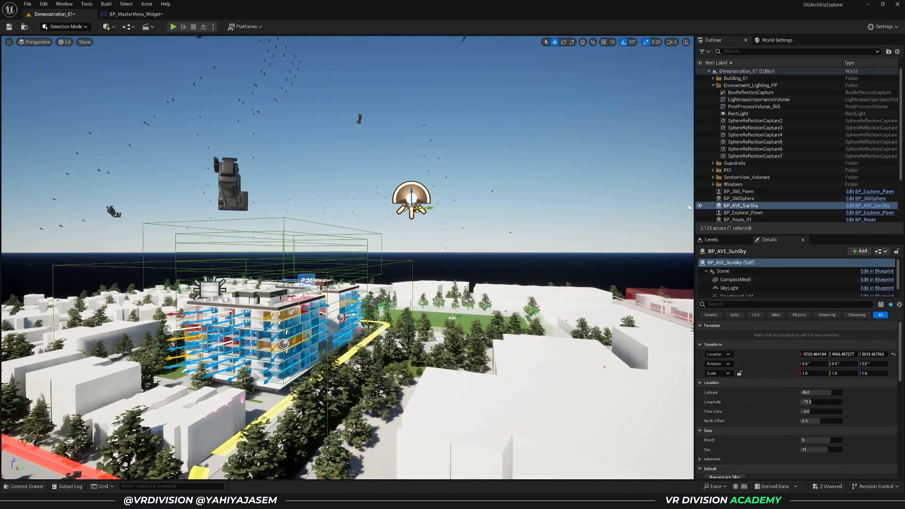
click(107, 27)
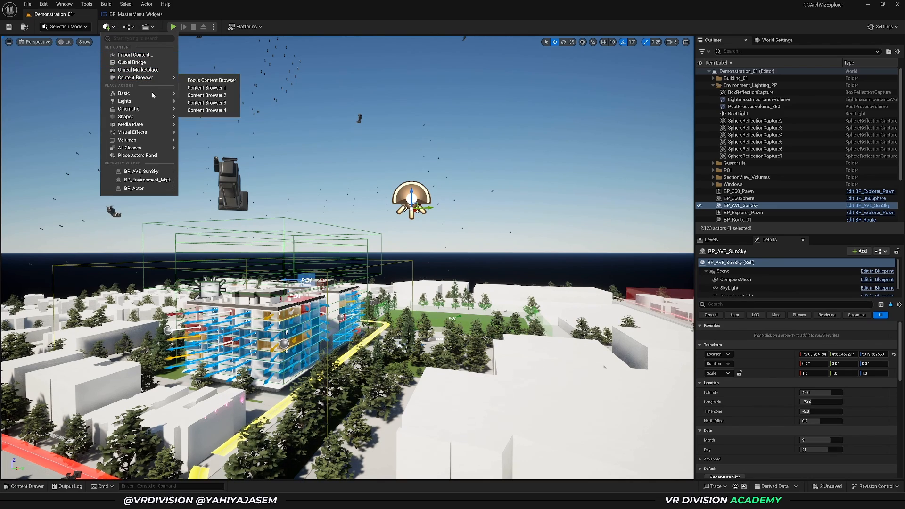
mouse_move(124, 101)
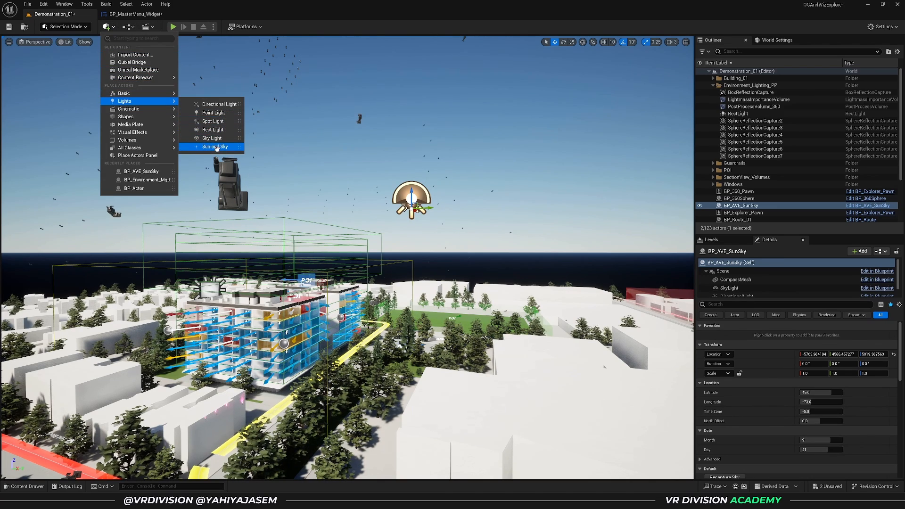
click(215, 147)
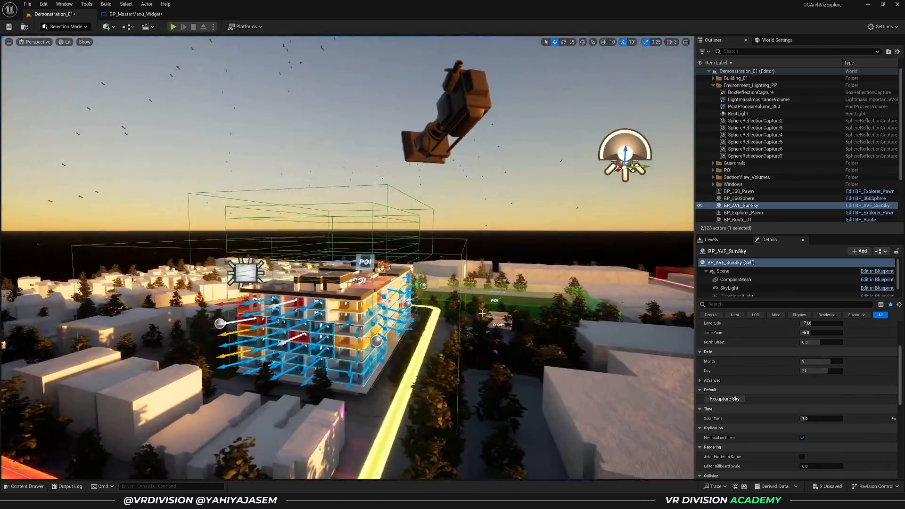
Play the level and drag the time slider from 7:00 through to 18:48.
click(173, 26)
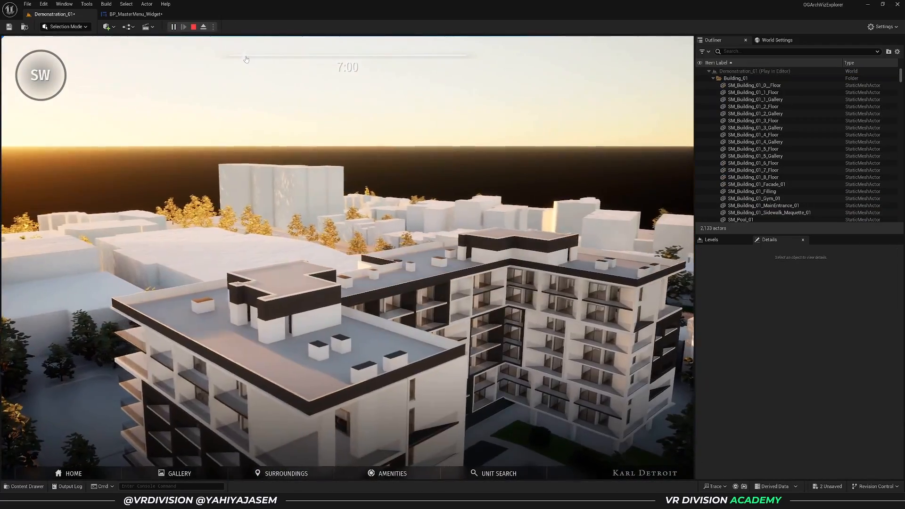
drag(245, 56, 346, 57)
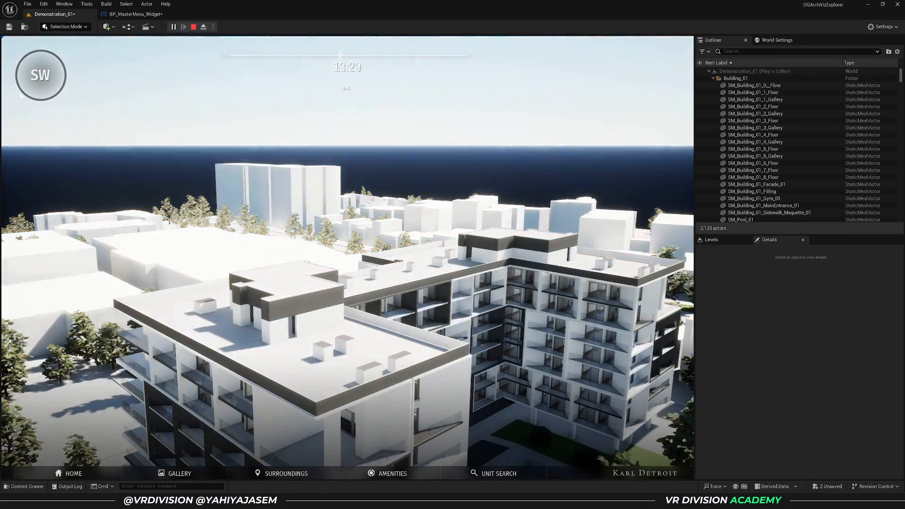
drag(346, 55, 419, 55)
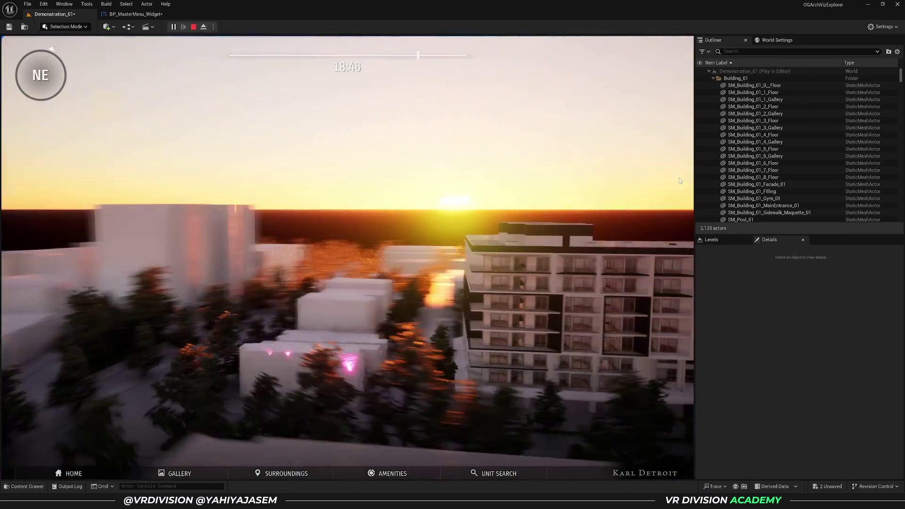
drag(418, 56, 466, 55)
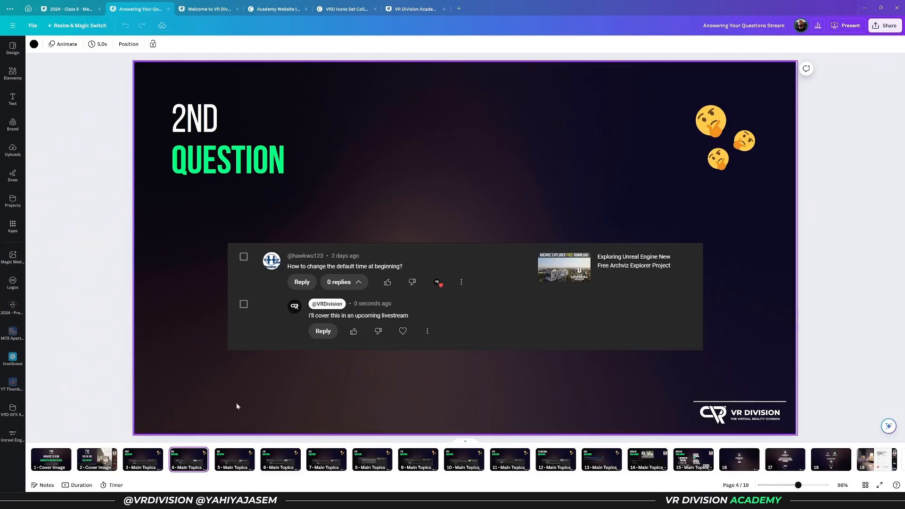
mouse_move(234, 462)
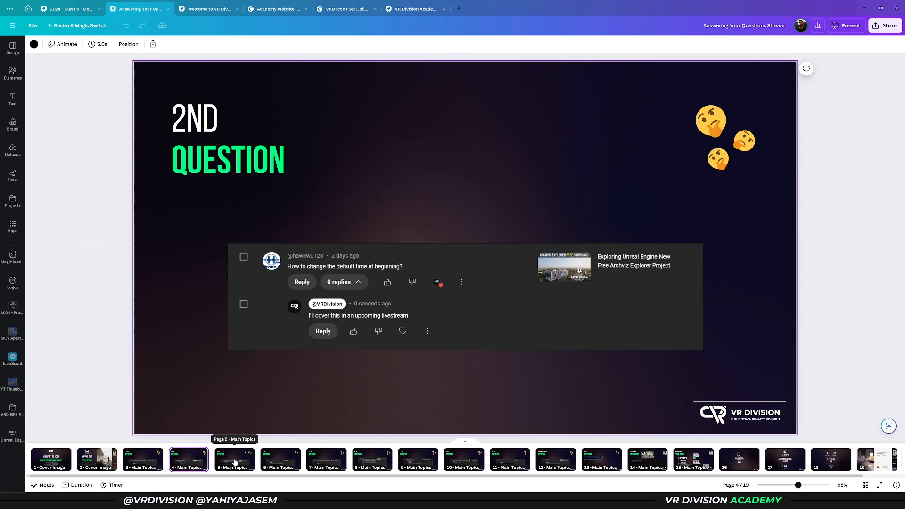
Jump to Canva page 5, the UE 5.4 collision complexity question.
click(234, 459)
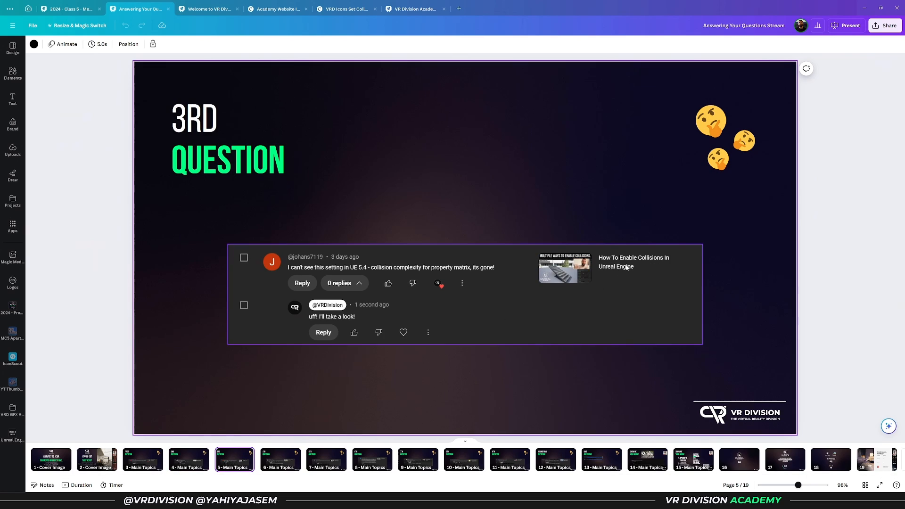
mouse_move(624, 272)
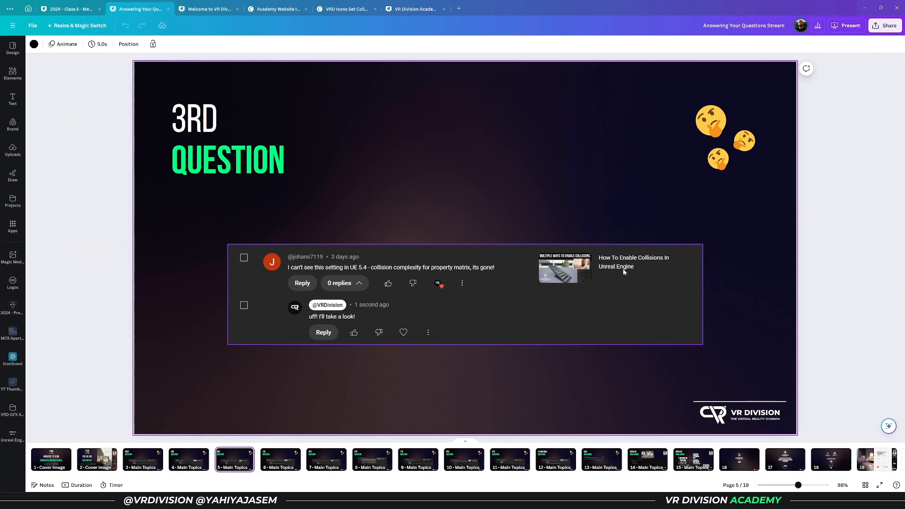
mouse_move(355, 275)
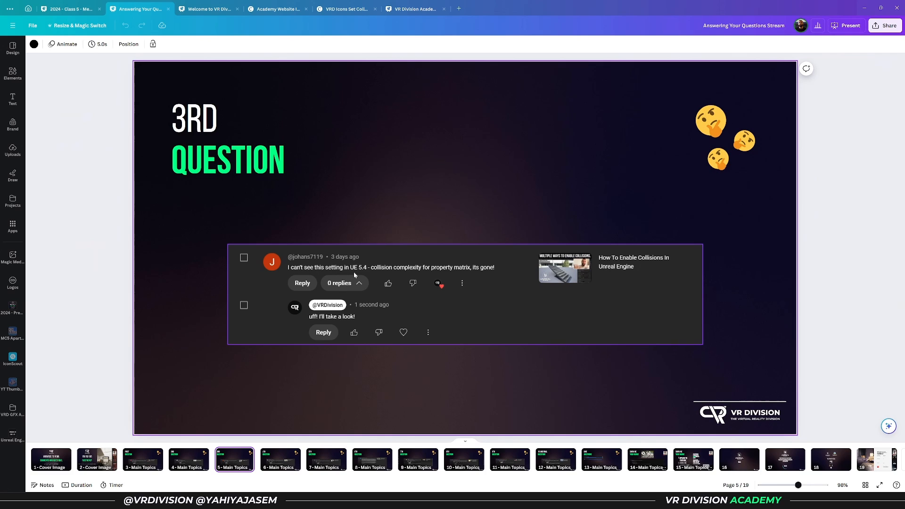
mouse_move(423, 272)
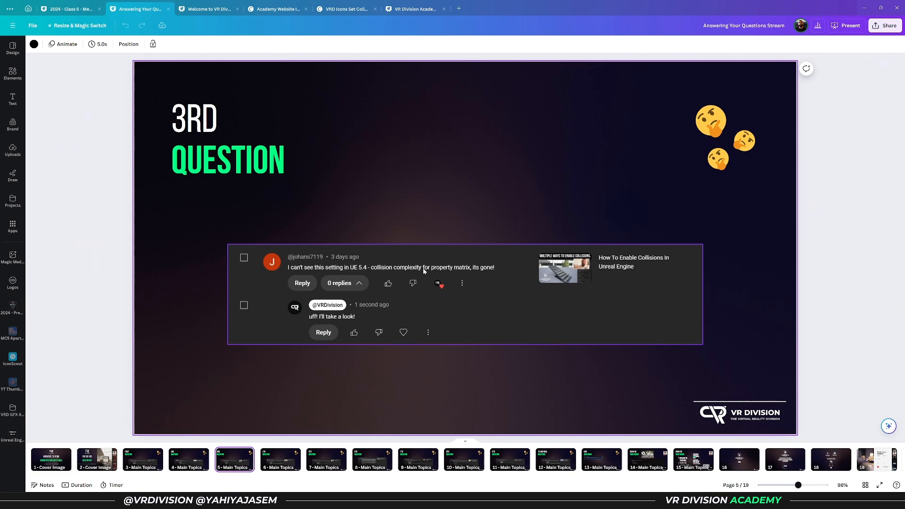
mouse_move(496, 270)
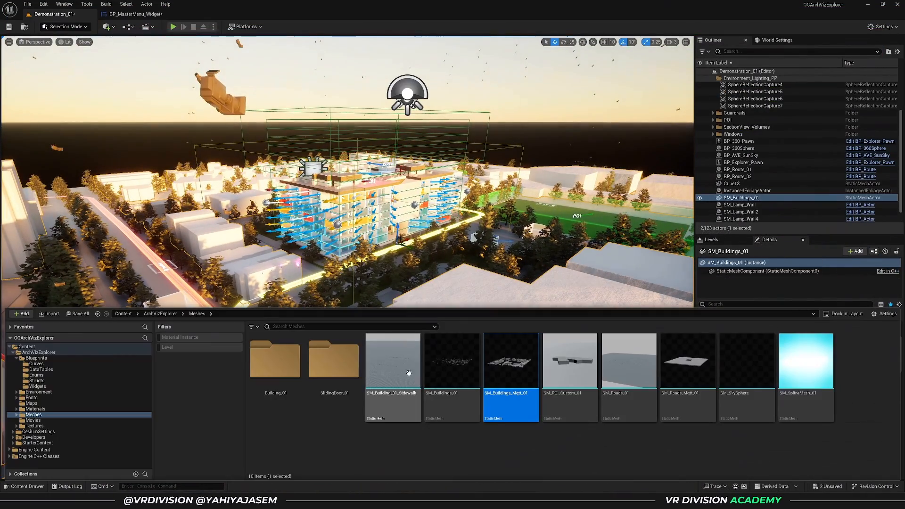
Open the six selected meshes in the Property Matrix via Asset Actions.
right_click(629, 361)
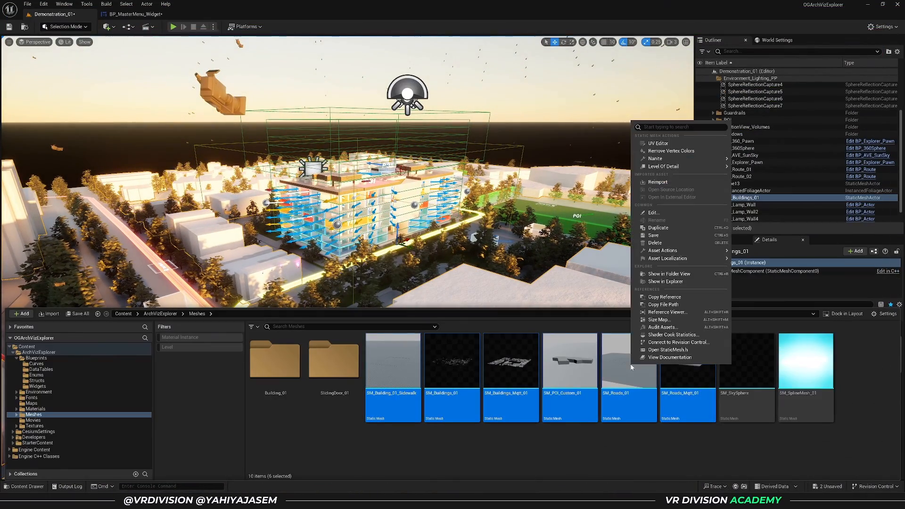
mouse_move(663, 250)
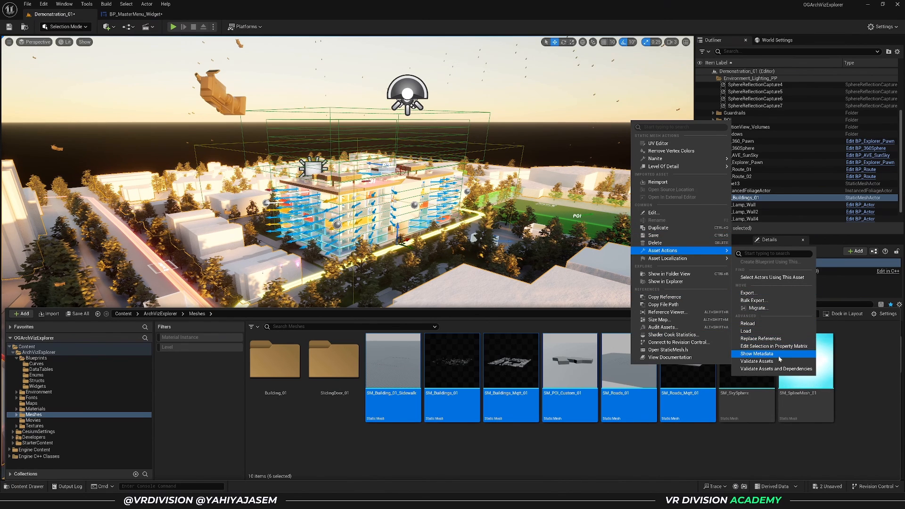
mouse_move(775, 346)
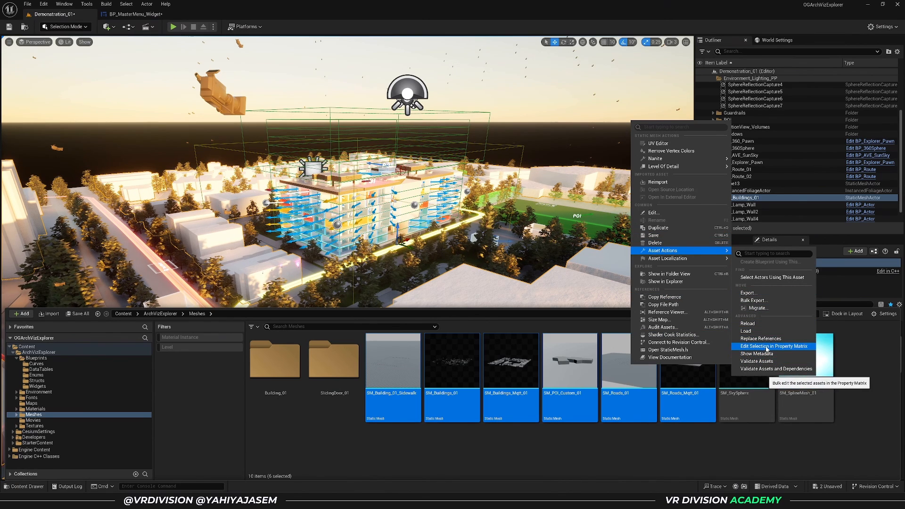
click(773, 346)
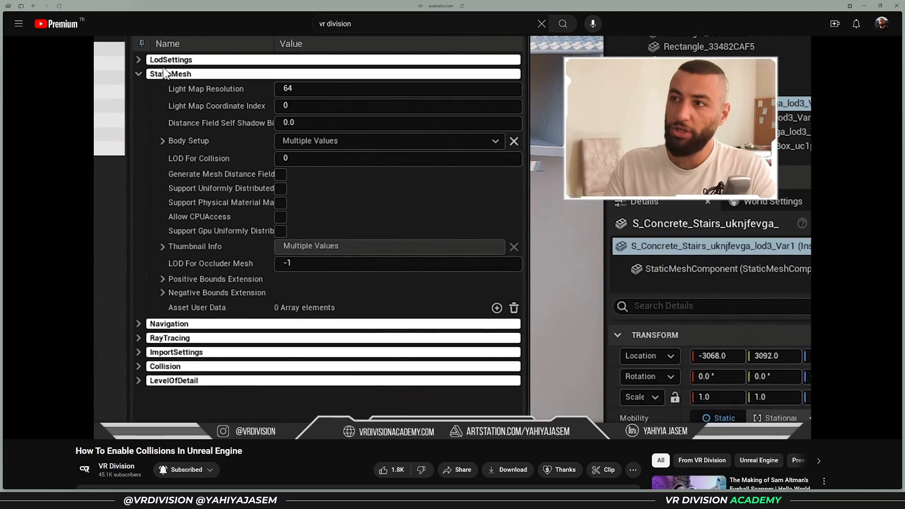
Switch to the 'How To Enable Collisions In Unreal Engine' YouTube video.
click(163, 141)
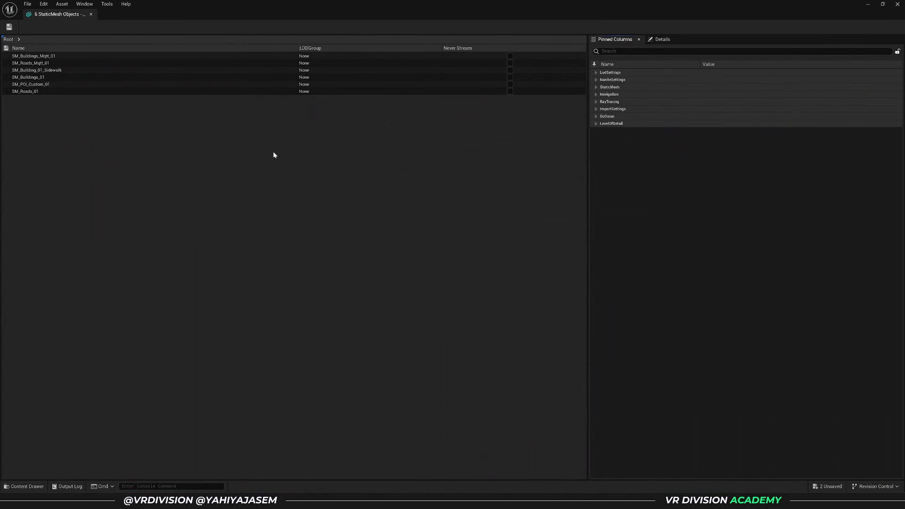
Select all six meshes, expand StaticMesh > Body Setup, and list Collision Complexity options beside Project Default.
click(35, 56)
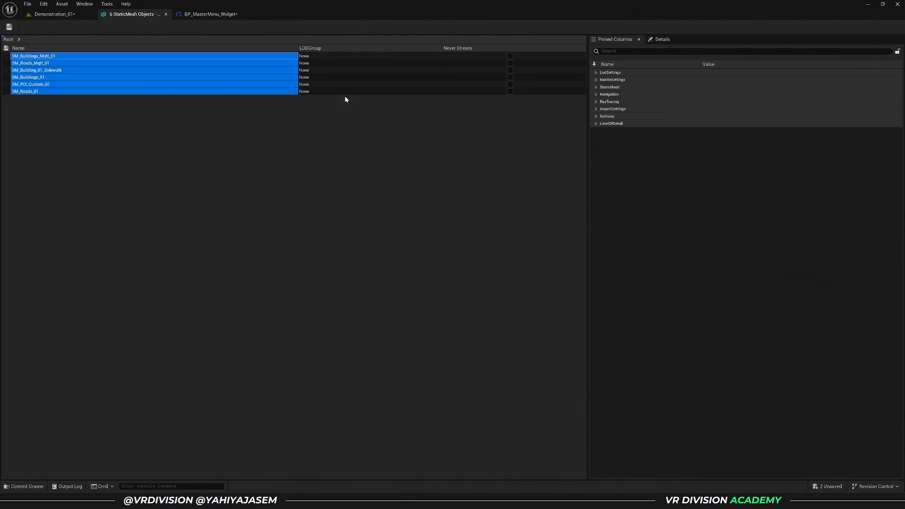
click(596, 87)
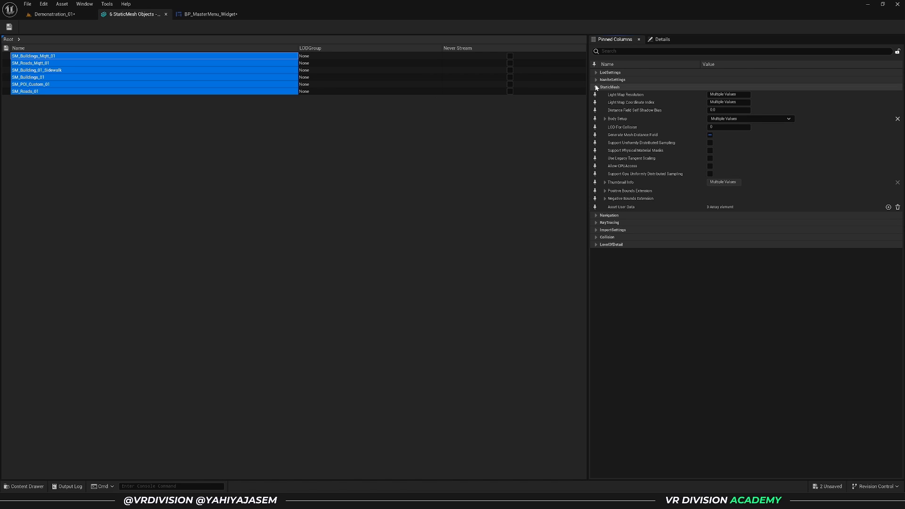
click(606, 118)
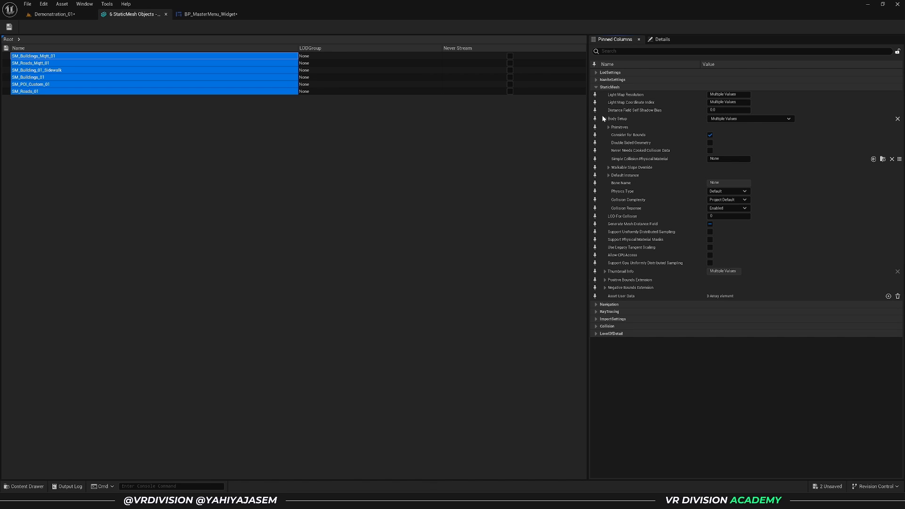
mouse_move(632, 203)
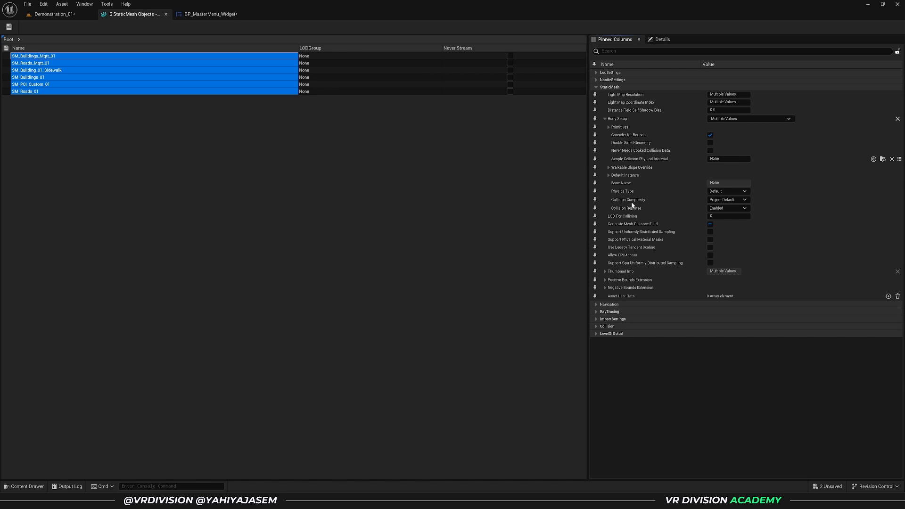
click(605, 119)
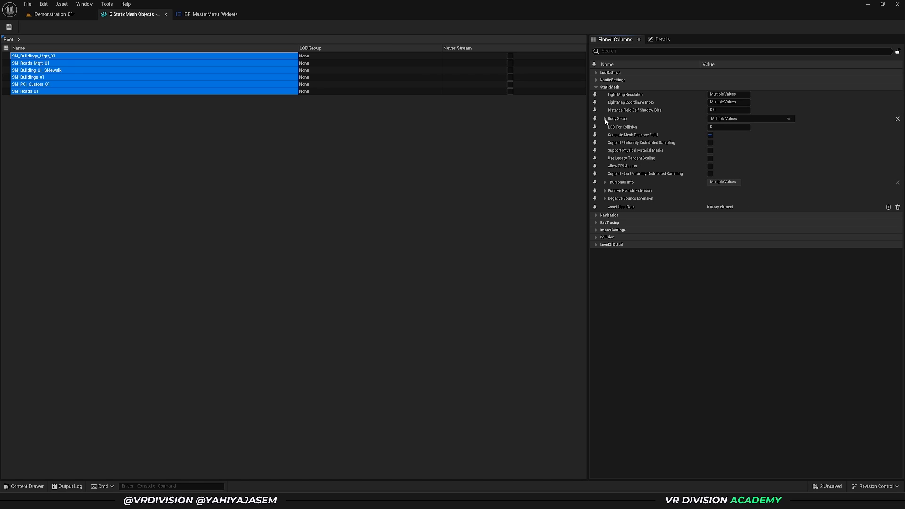
click(604, 118)
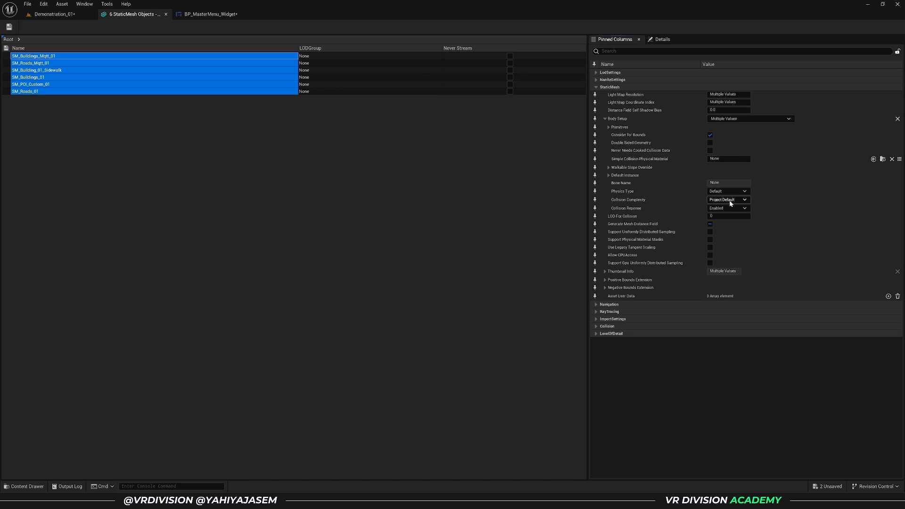
click(727, 200)
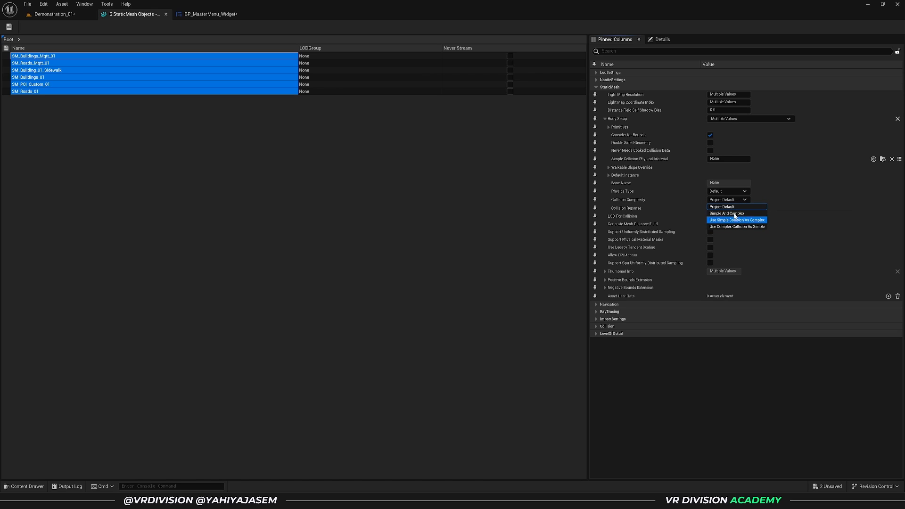
mouse_move(733, 226)
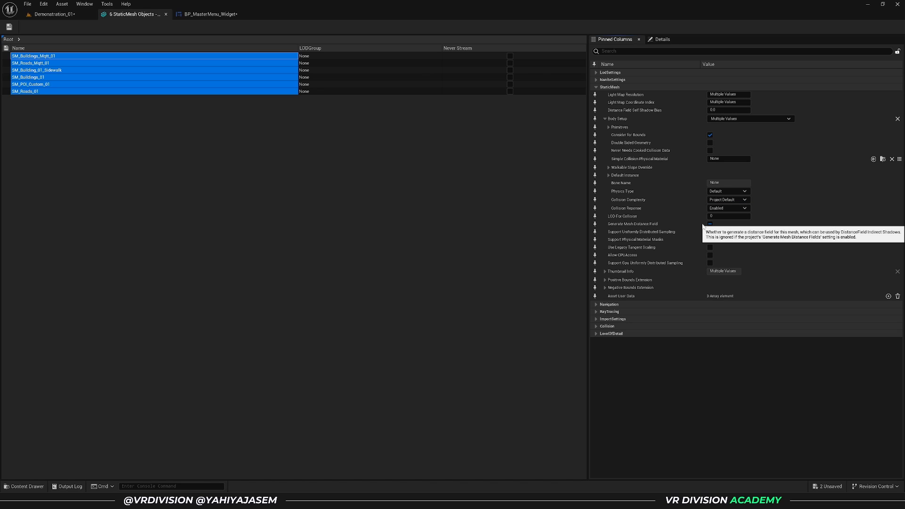
mouse_move(694, 231)
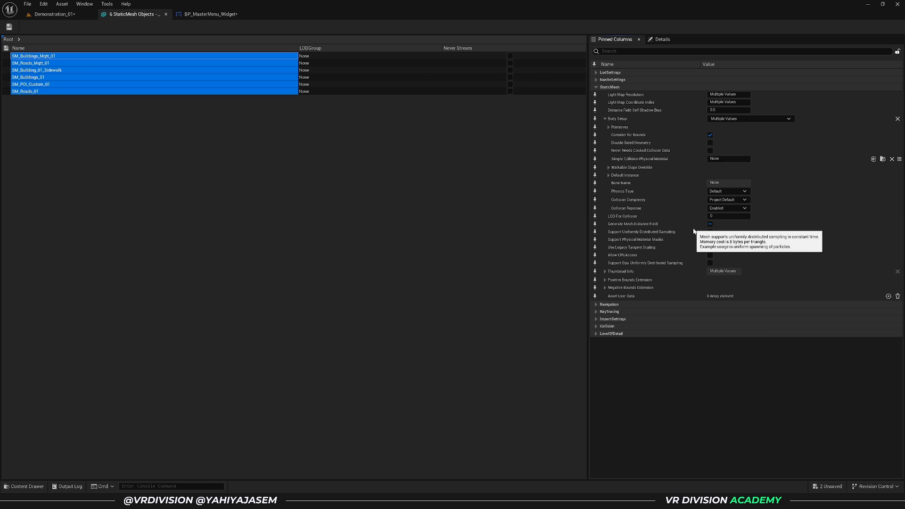
mouse_move(322, 486)
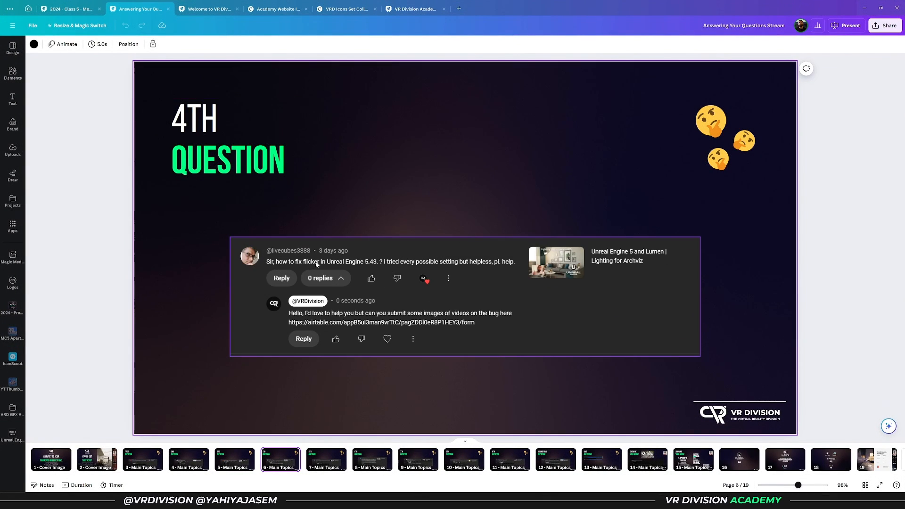
mouse_move(372, 268)
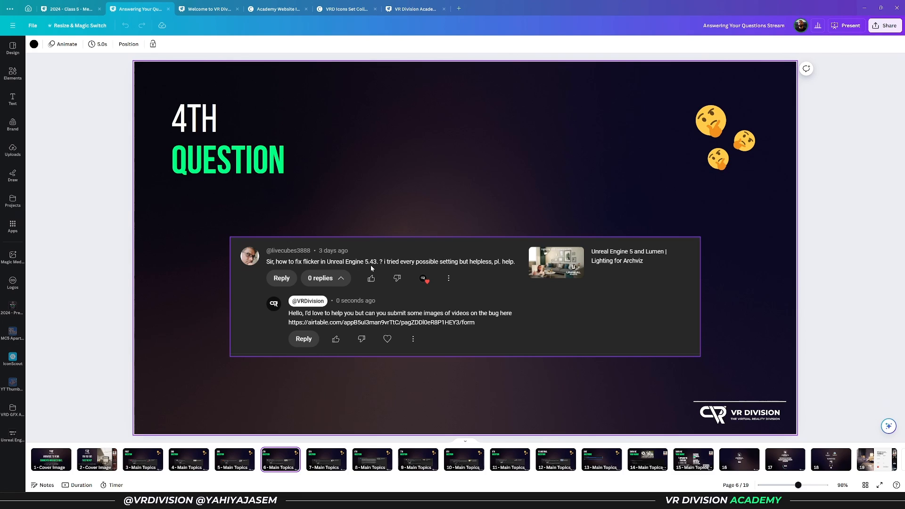
mouse_move(450, 267)
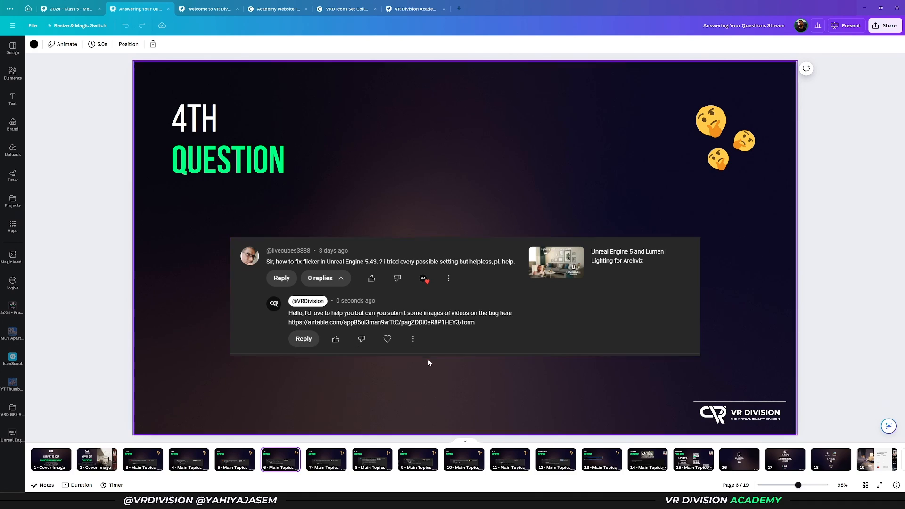
mouse_move(452, 366)
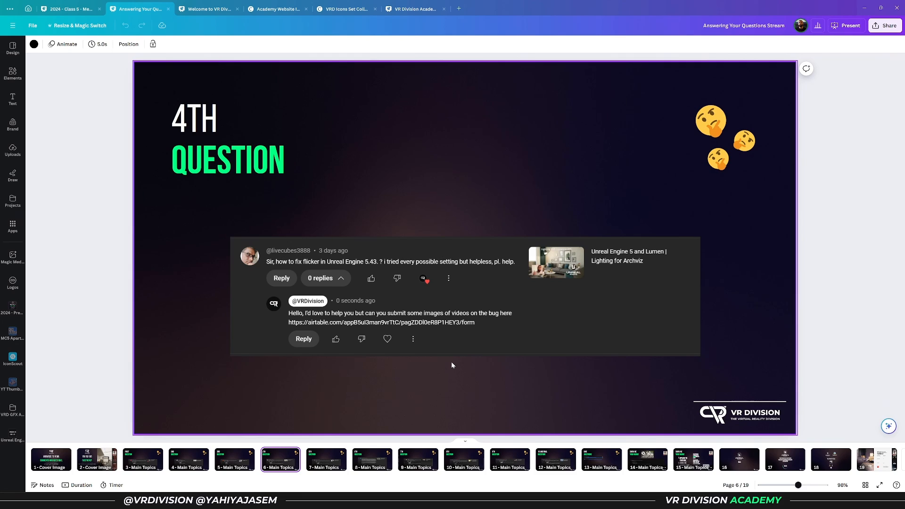
Advance the Canva deck to page 7, the Paste Here landscapes question.
click(326, 460)
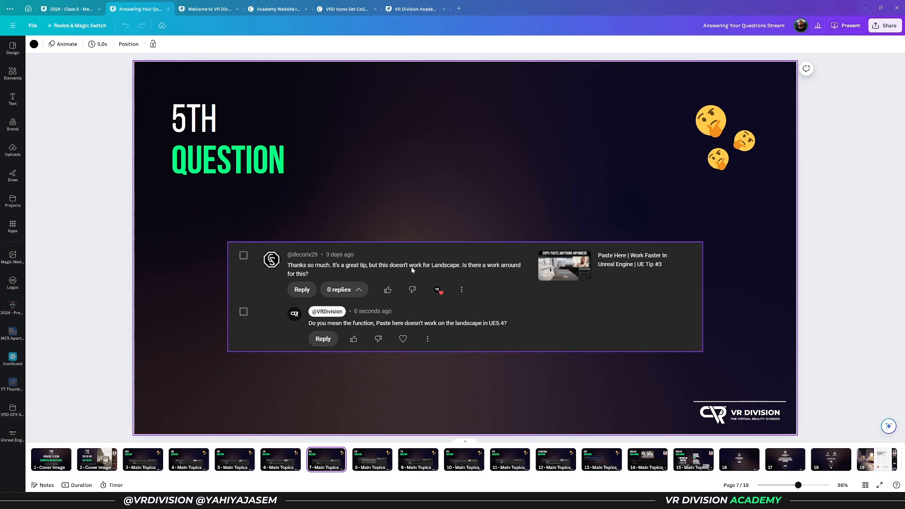
mouse_move(325, 275)
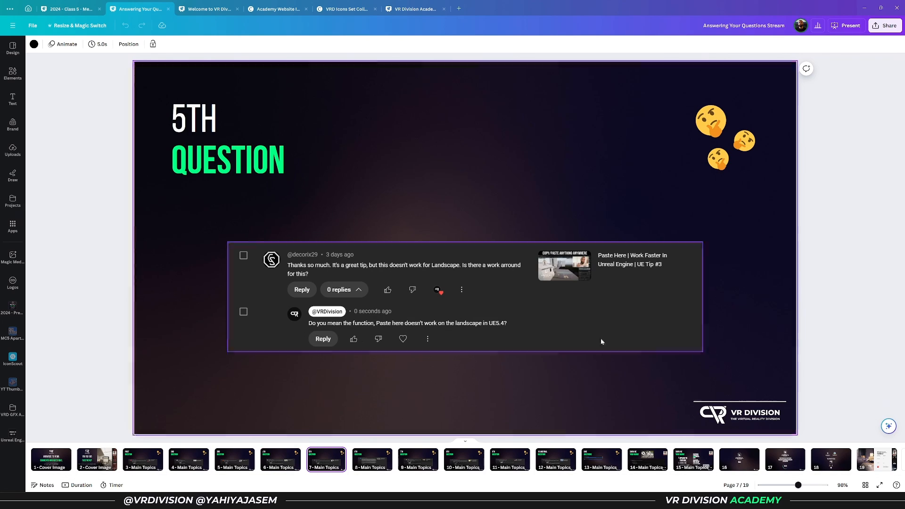
mouse_move(606, 271)
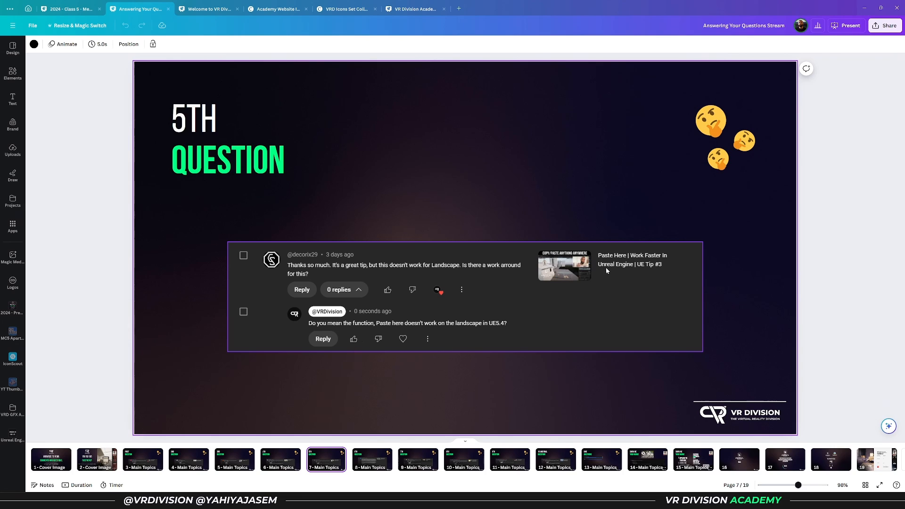
mouse_move(293, 264)
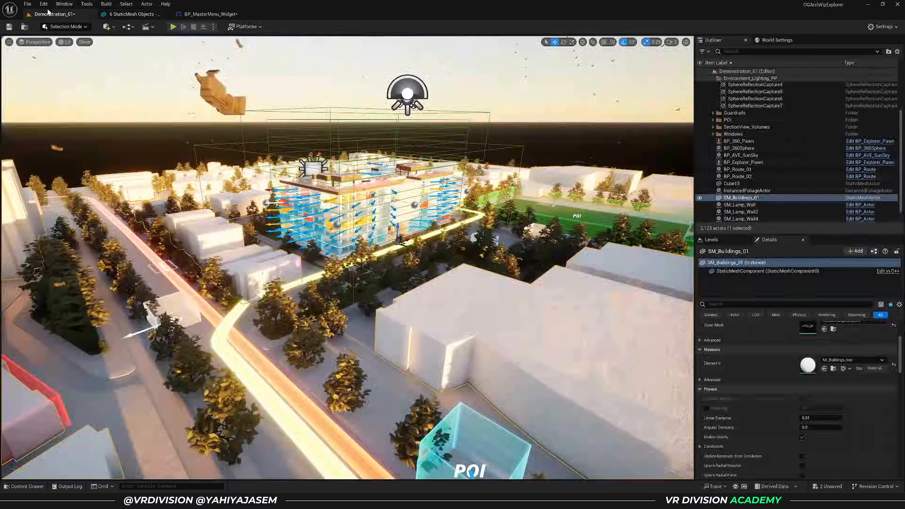
Switch to the Unreal Engine window showing the Demonstration_01 level.
click(68, 27)
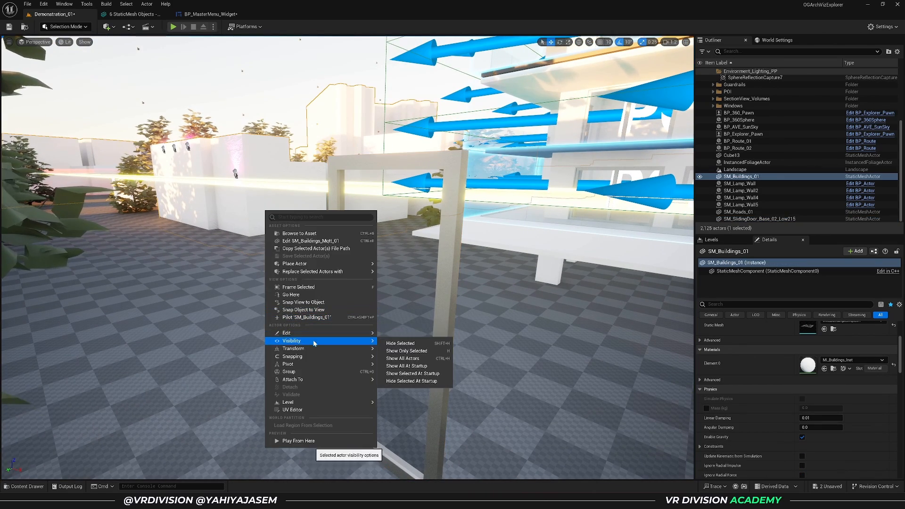
mouse_move(287, 333)
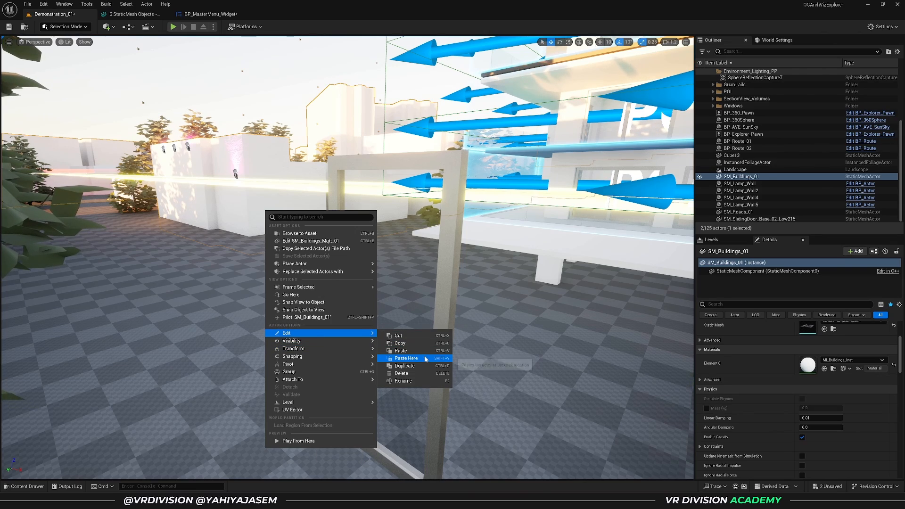
click(406, 358)
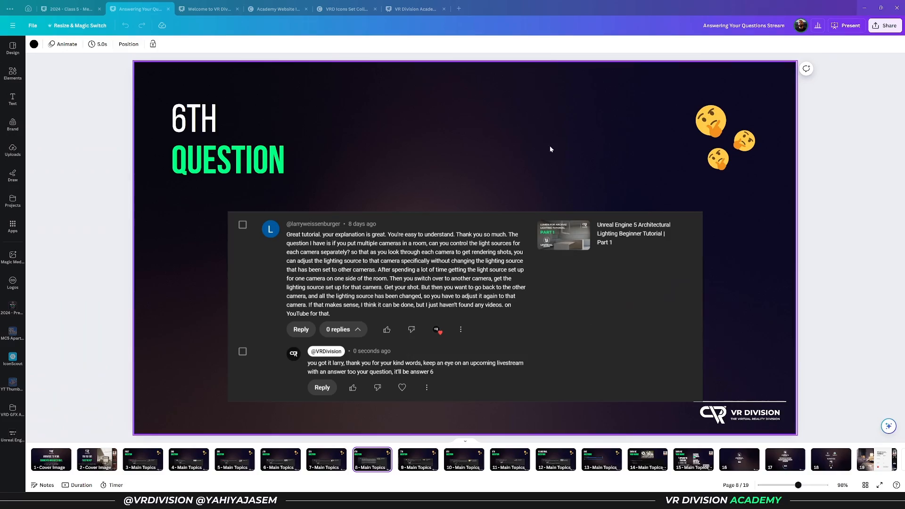
mouse_move(544, 204)
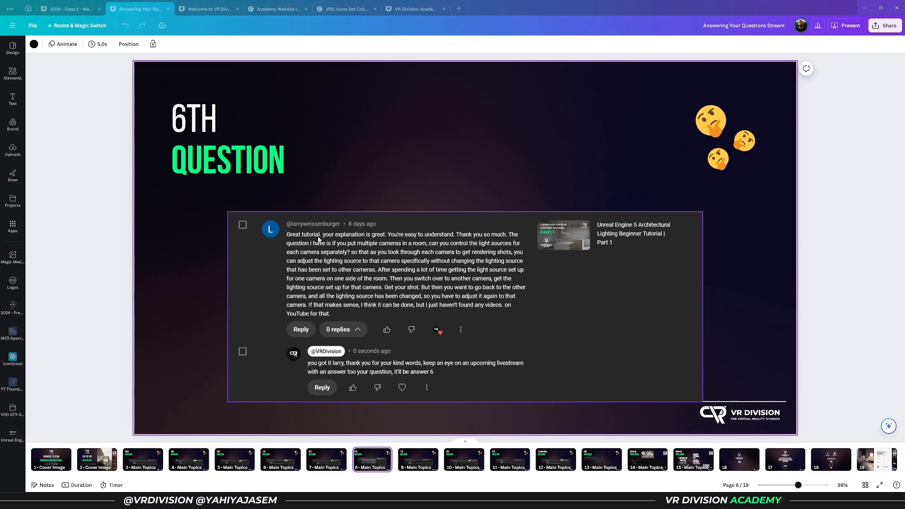
mouse_move(379, 241)
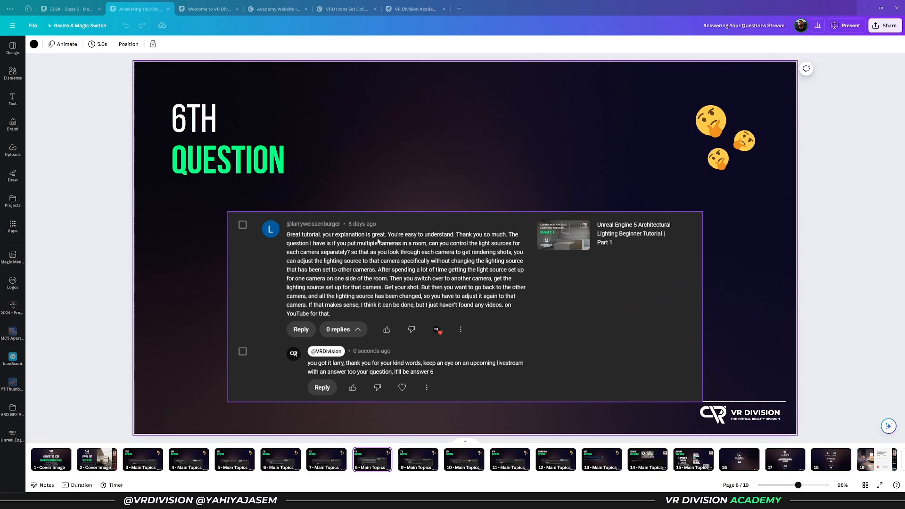
mouse_move(485, 240)
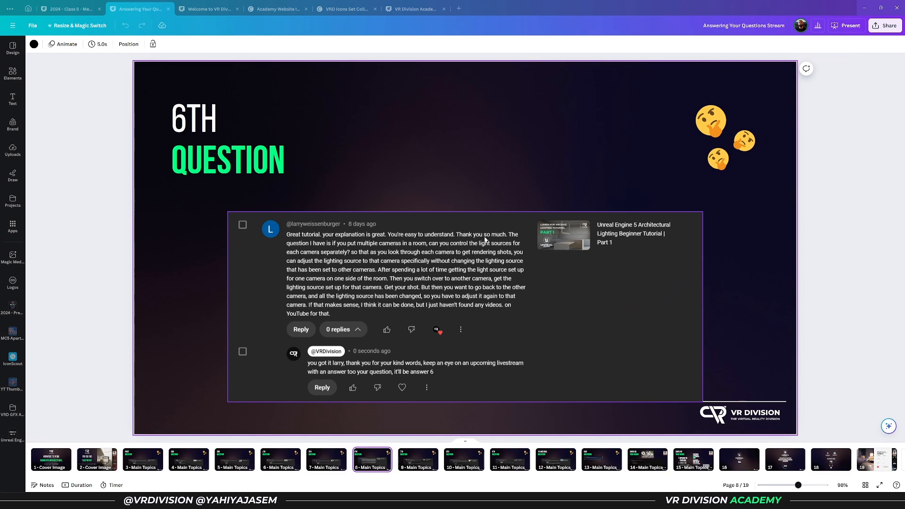
mouse_move(495, 240)
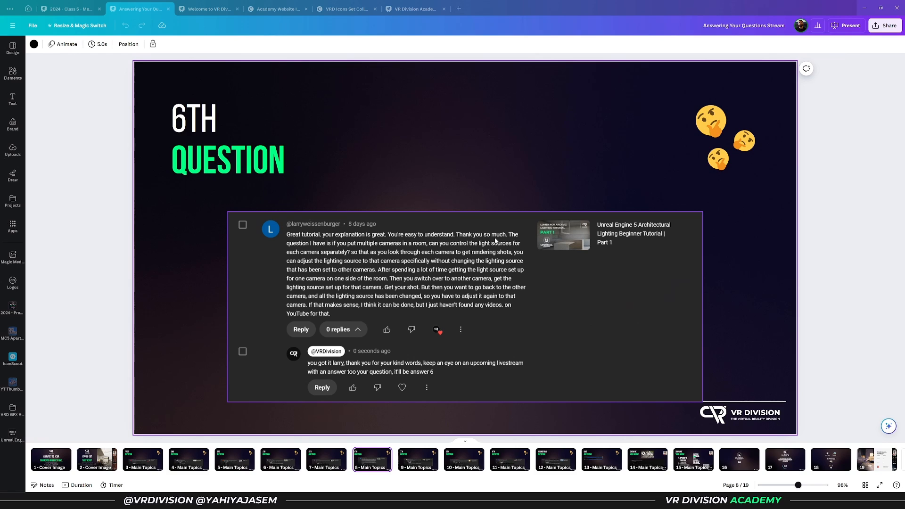
mouse_move(324, 251)
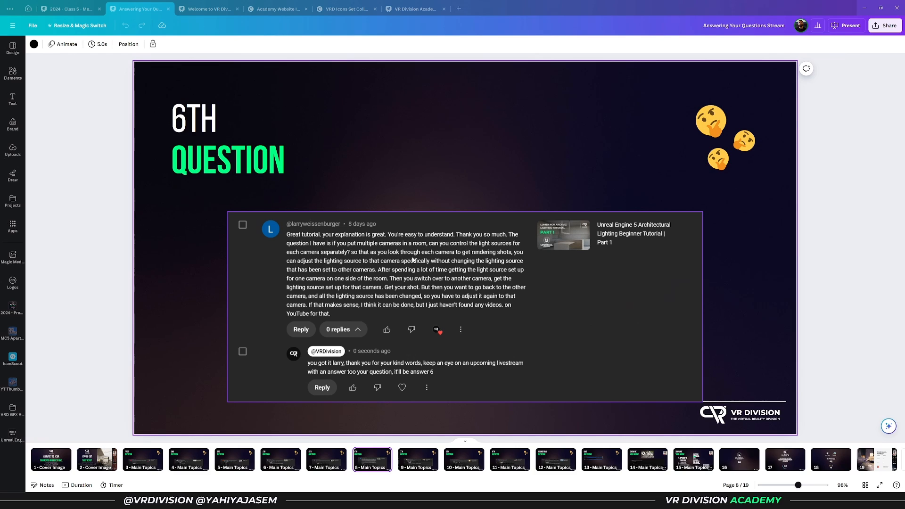
mouse_move(452, 261)
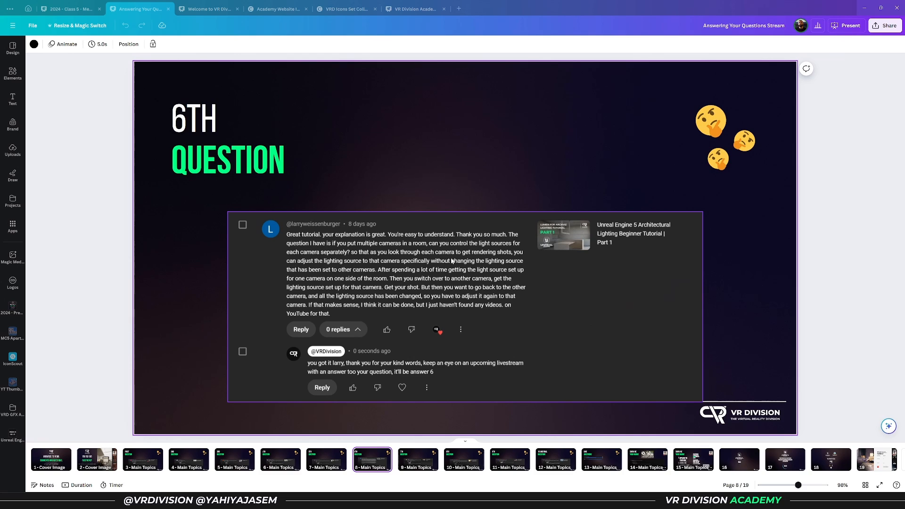
mouse_move(454, 269)
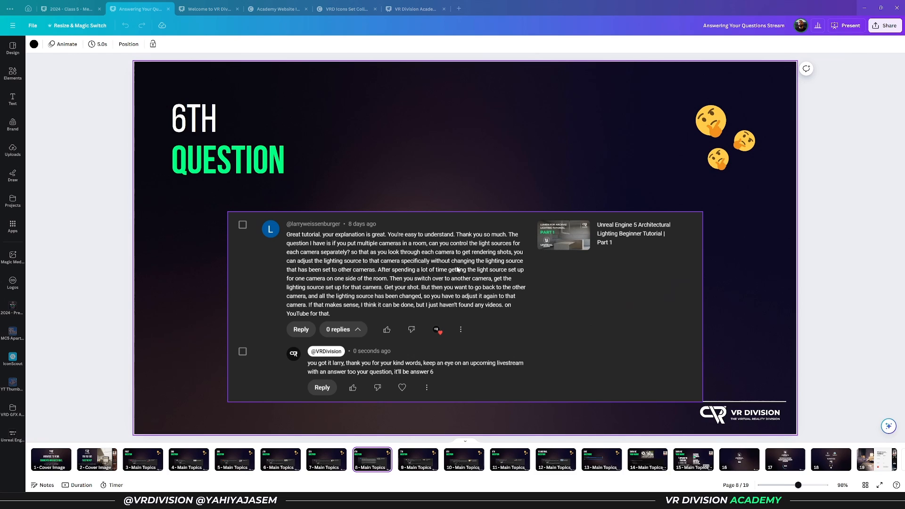
mouse_move(429, 278)
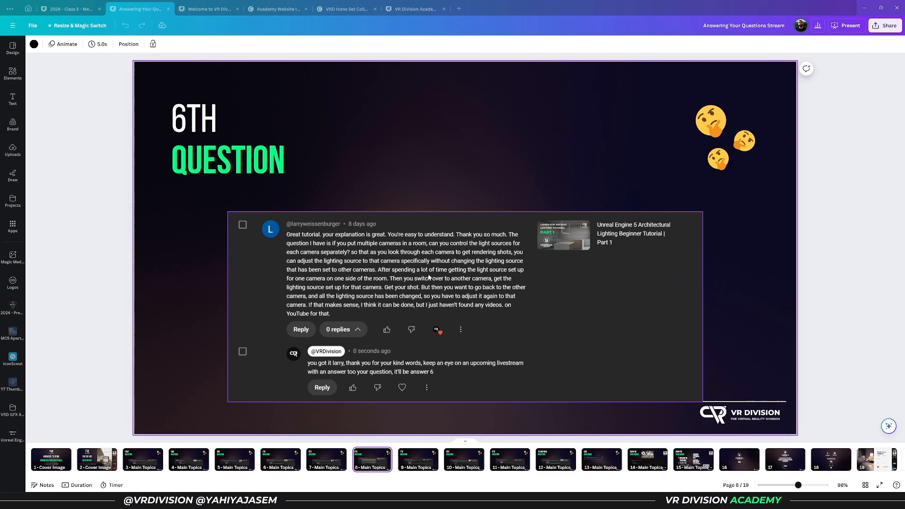
mouse_move(521, 279)
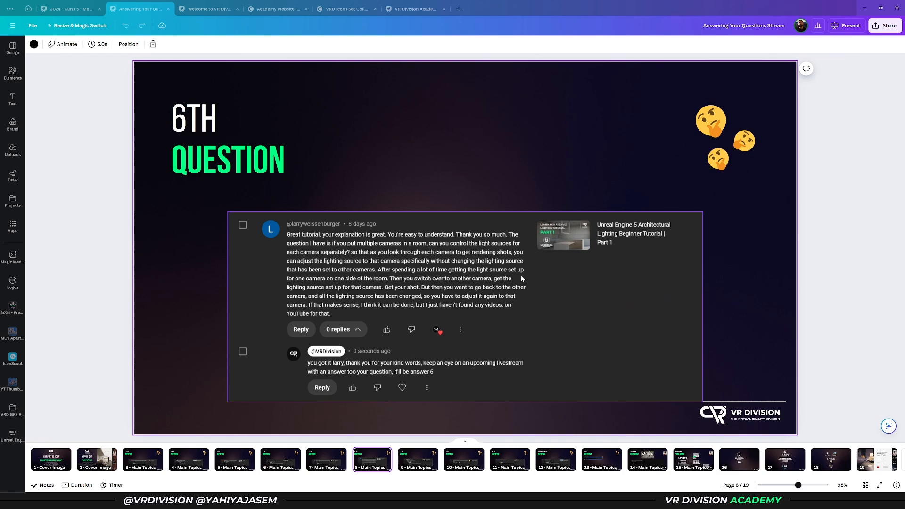
mouse_move(498, 278)
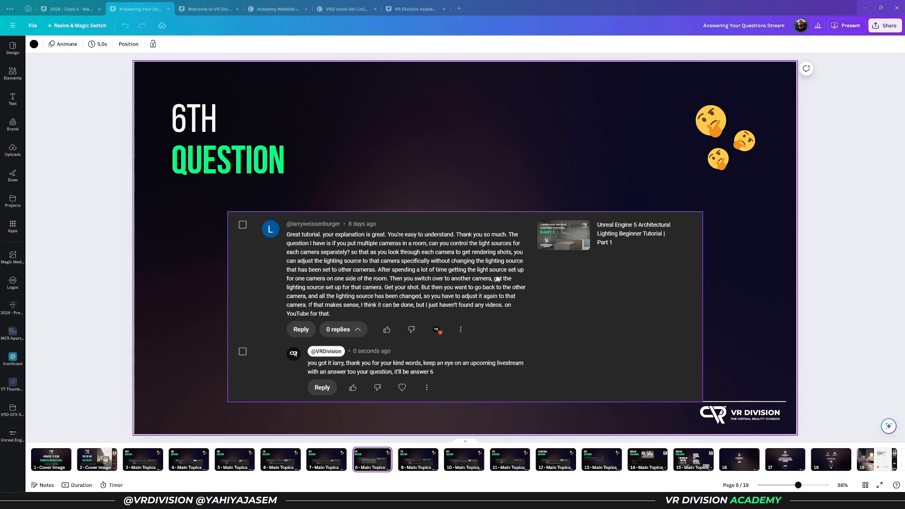
mouse_move(444, 285)
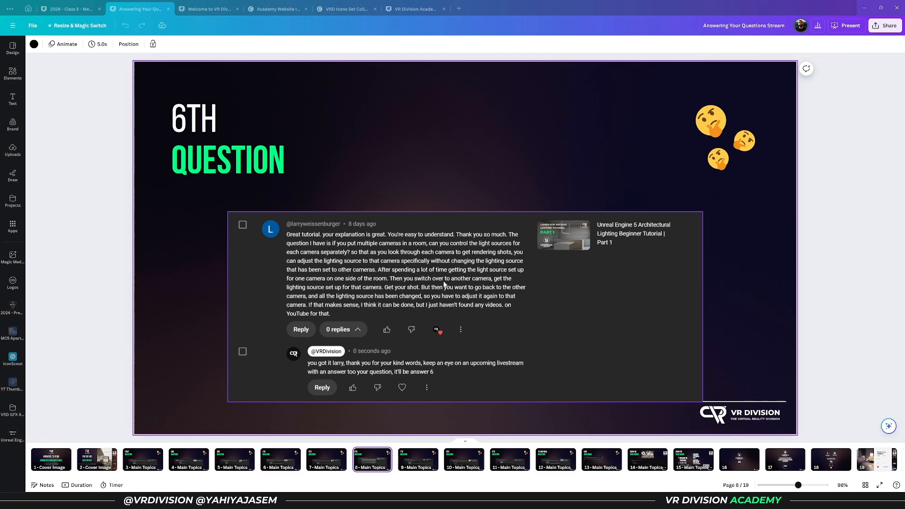
mouse_move(376, 296)
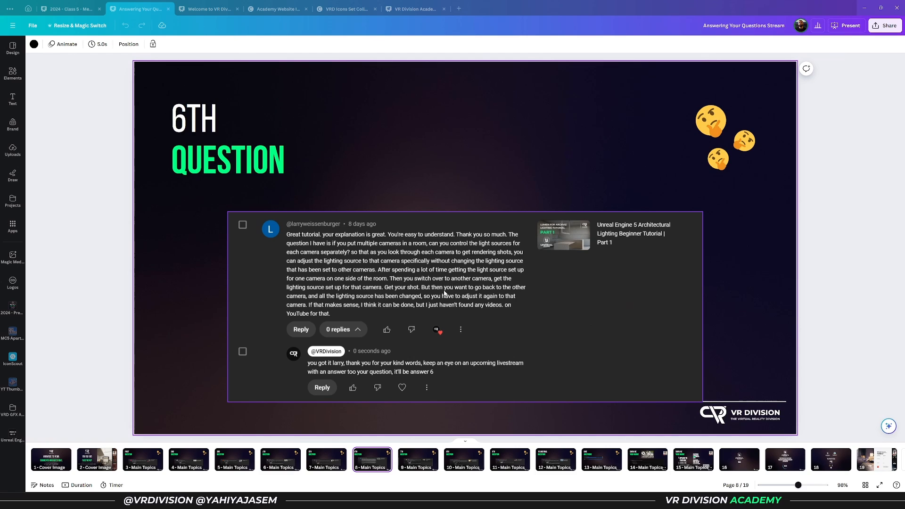
mouse_move(306, 313)
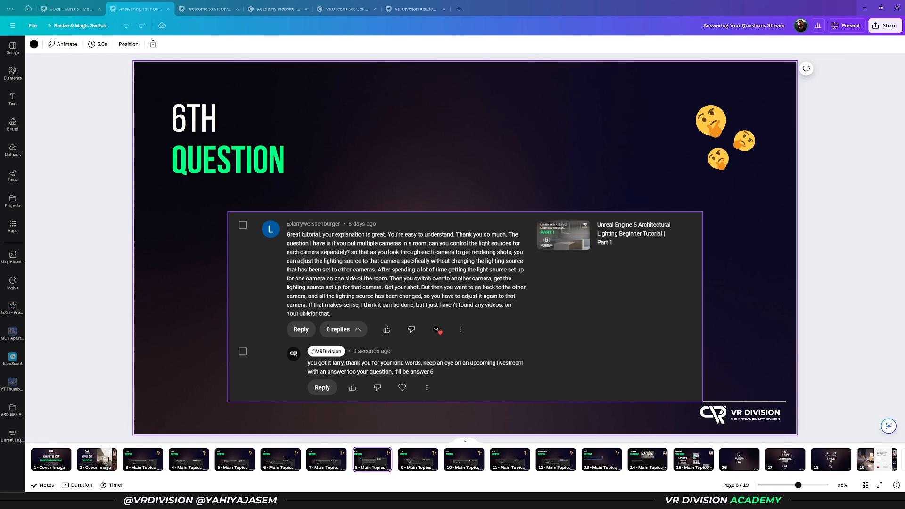
mouse_move(391, 302)
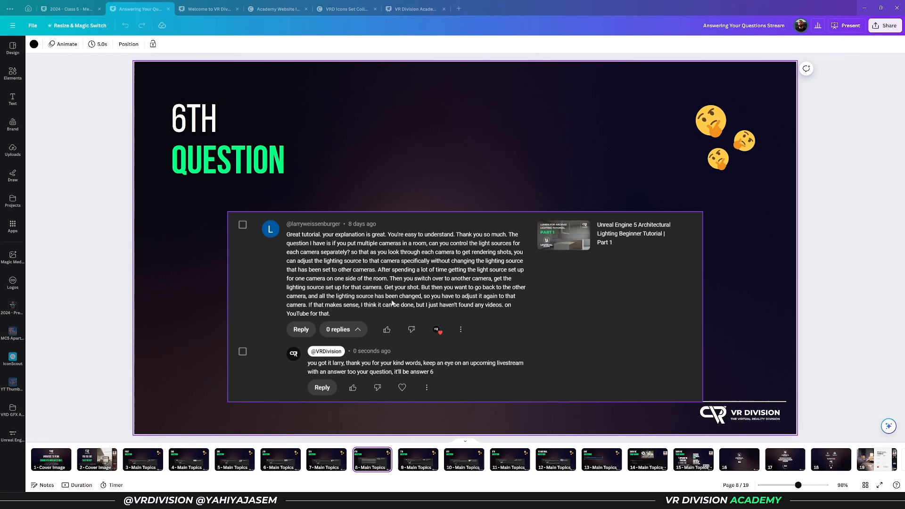
mouse_move(466, 305)
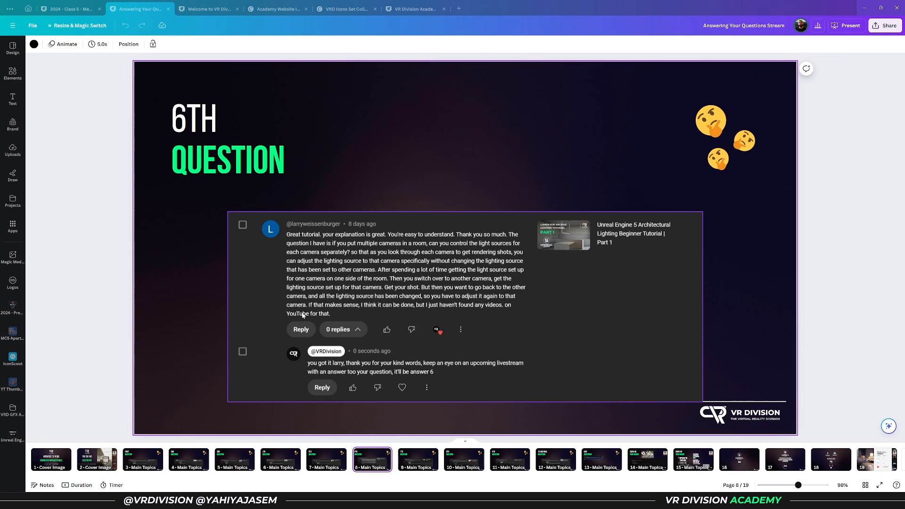
mouse_move(360, 313)
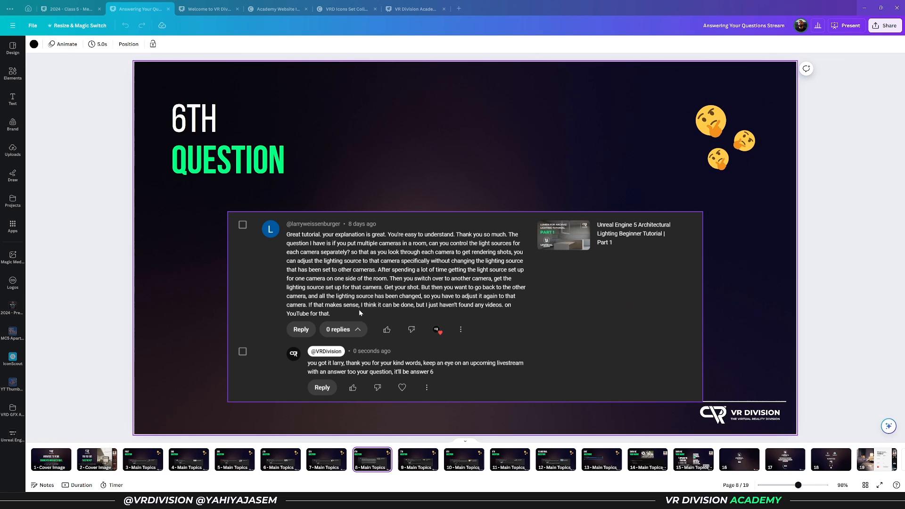
mouse_move(364, 304)
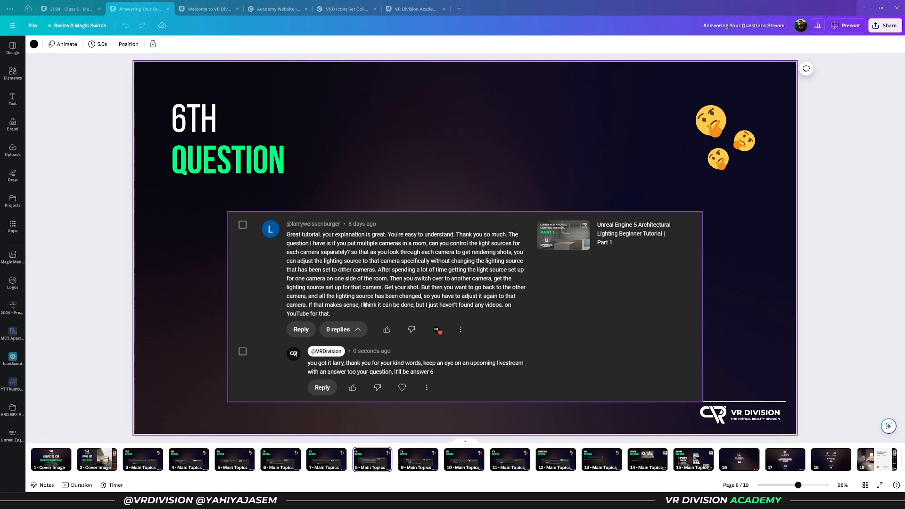
mouse_move(406, 315)
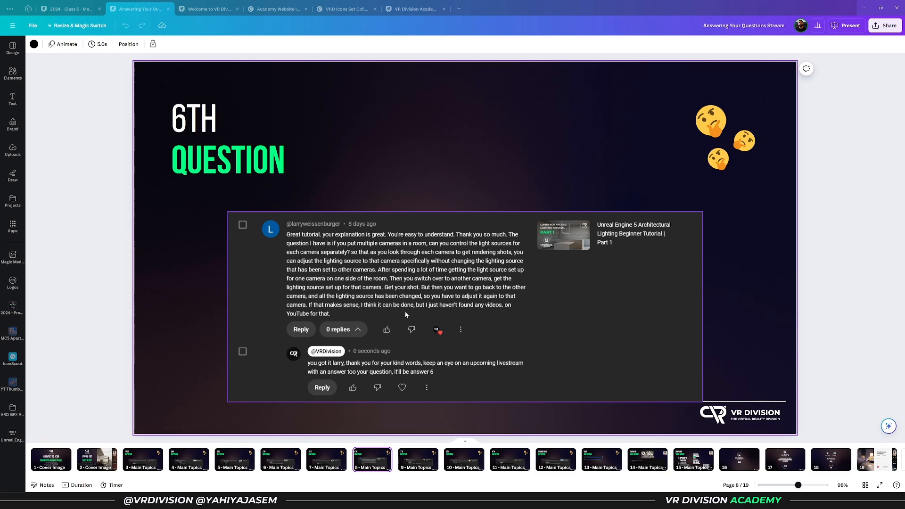
mouse_move(480, 314)
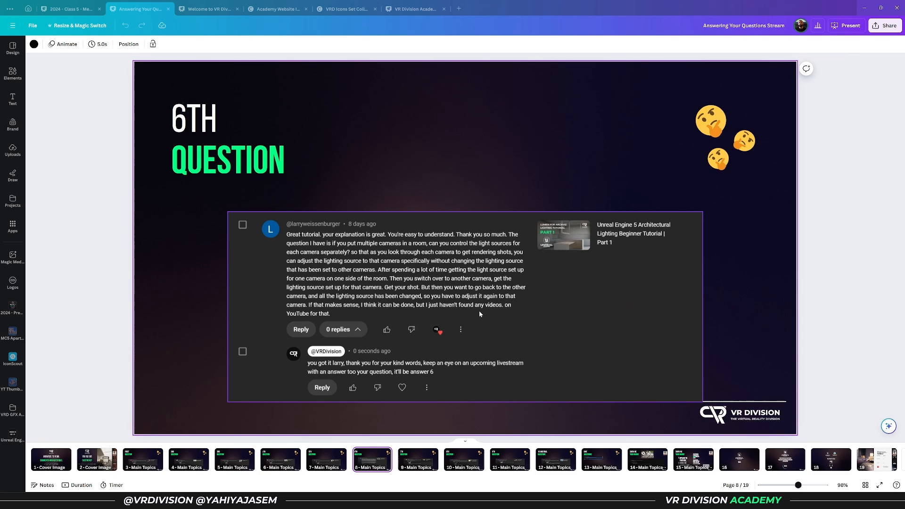
mouse_move(318, 292)
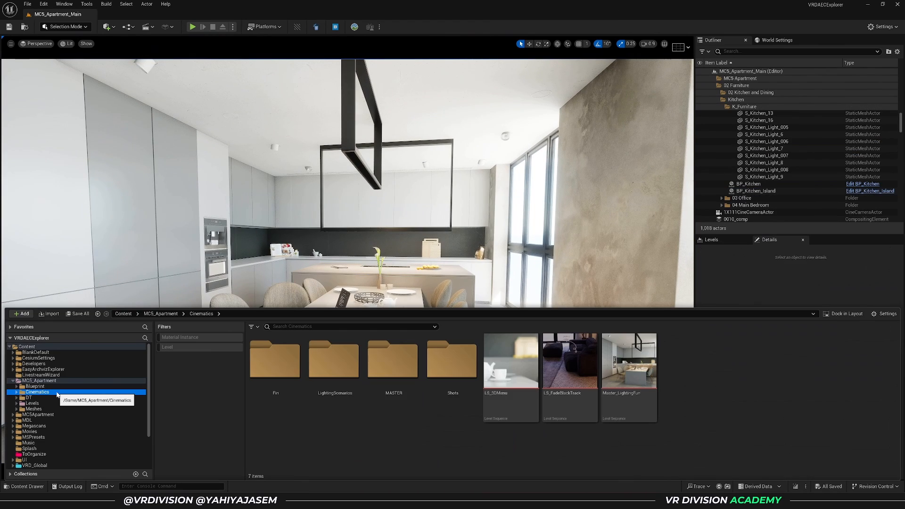
mouse_move(399, 442)
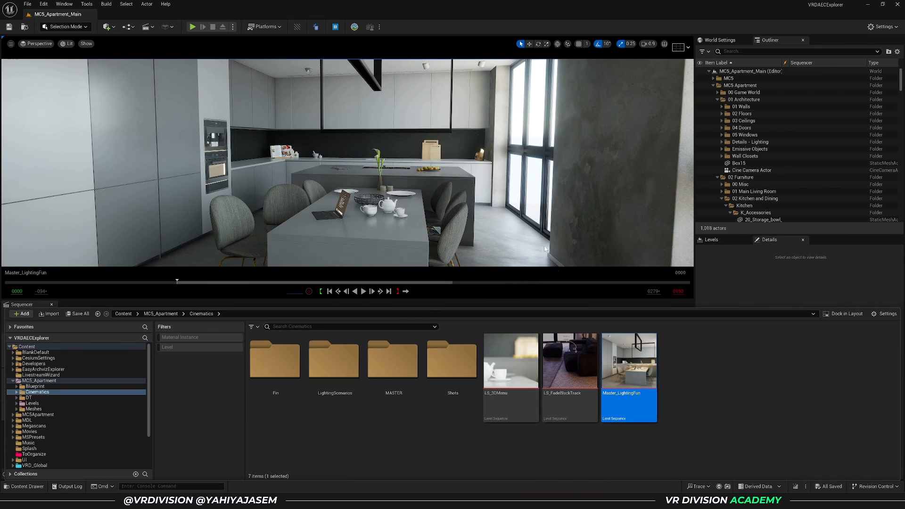
Open Master_LightingFun from MC5_Apartment > Cinematics in Sequencer.
click(754, 155)
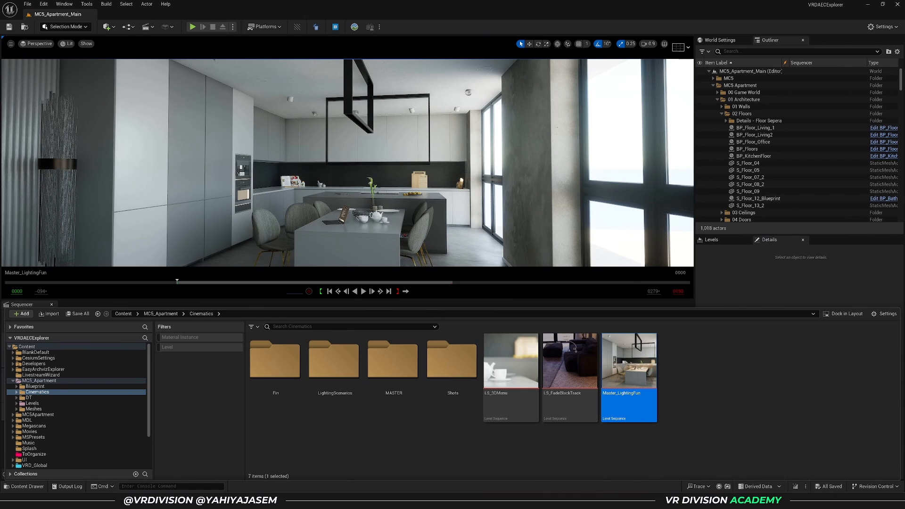
mouse_move(573, 320)
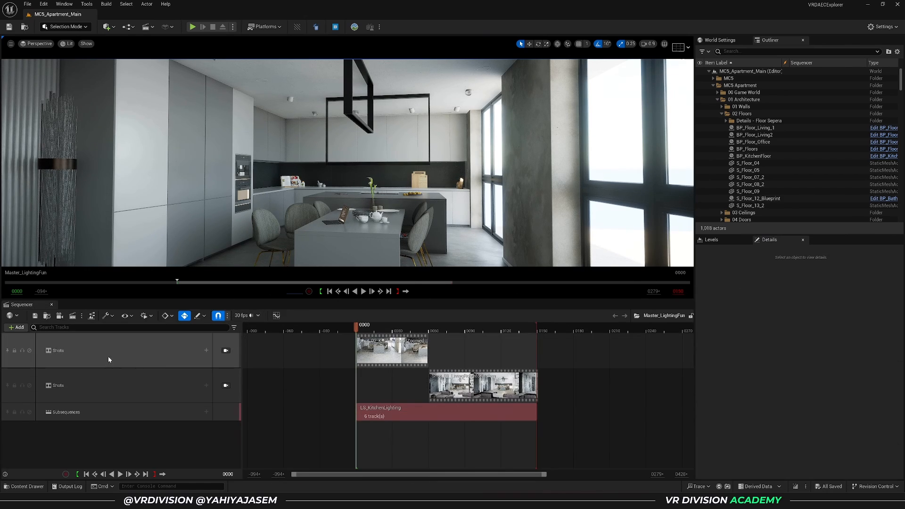
Select the Subsequences track and scrub to the end of the kitchen lighting subsequence.
click(109, 360)
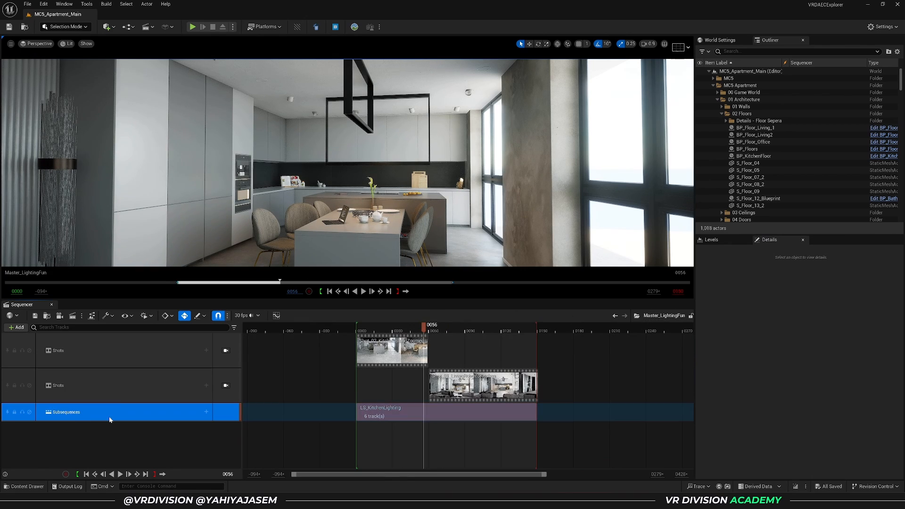
mouse_move(373, 419)
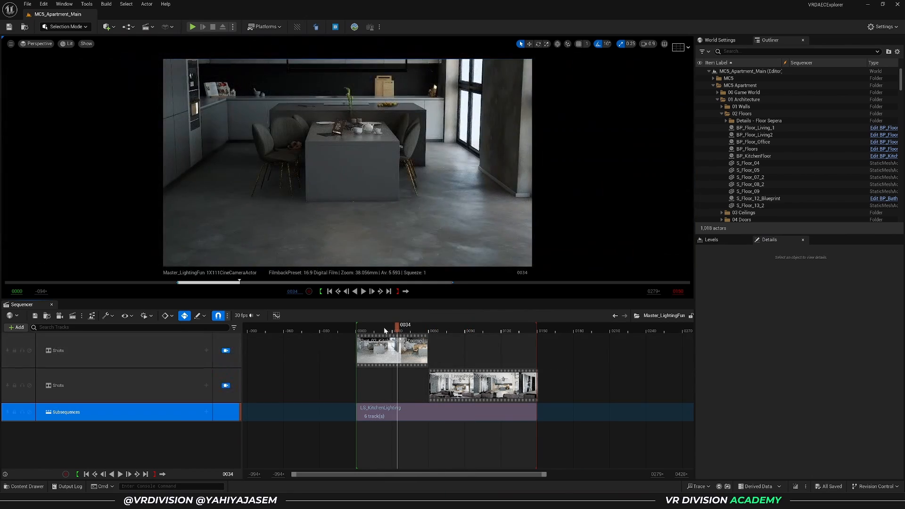
drag(405, 325, 395, 324)
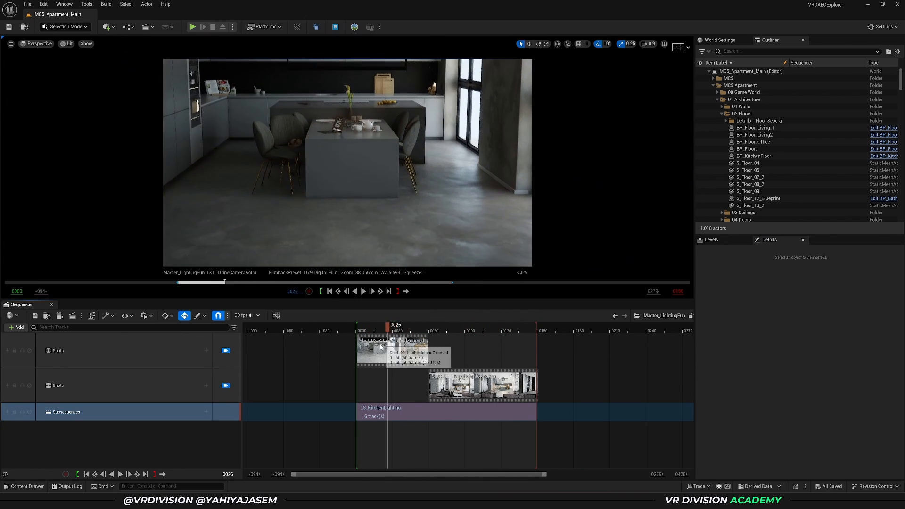
click(363, 291)
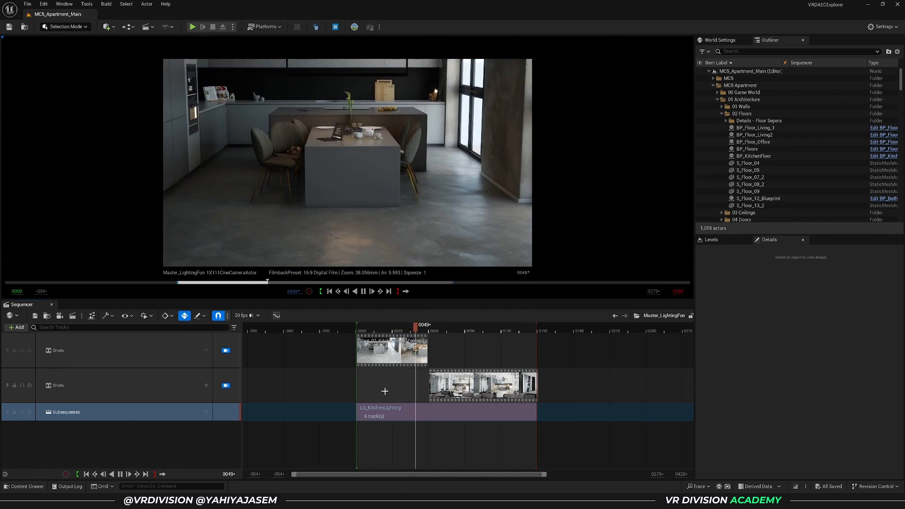
click(488, 324)
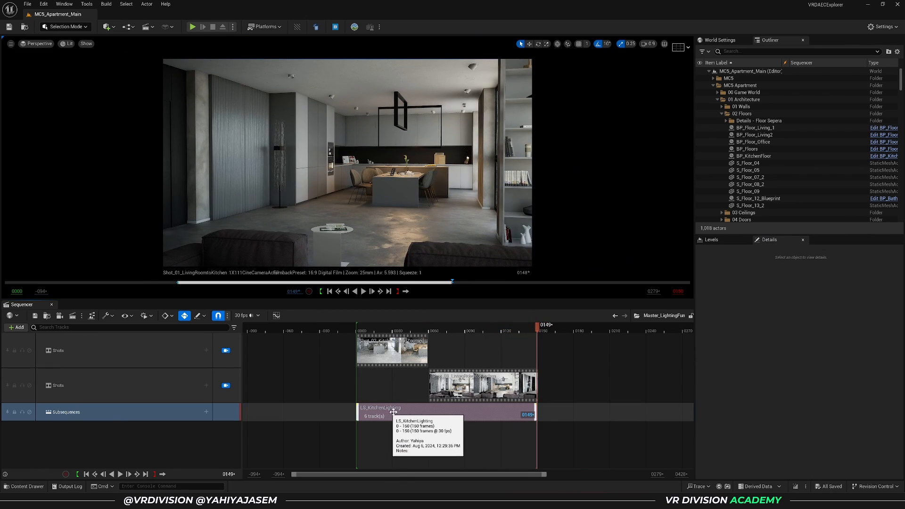
Open LS_KitchenLighting, inspect the rect light and SunSky, and set Solar Time to 4.0.
double_click(383, 408)
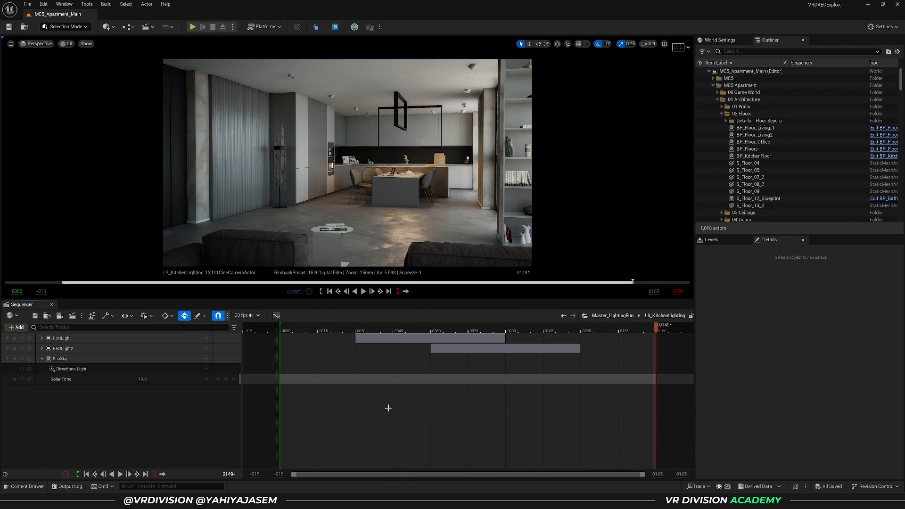
click(61, 338)
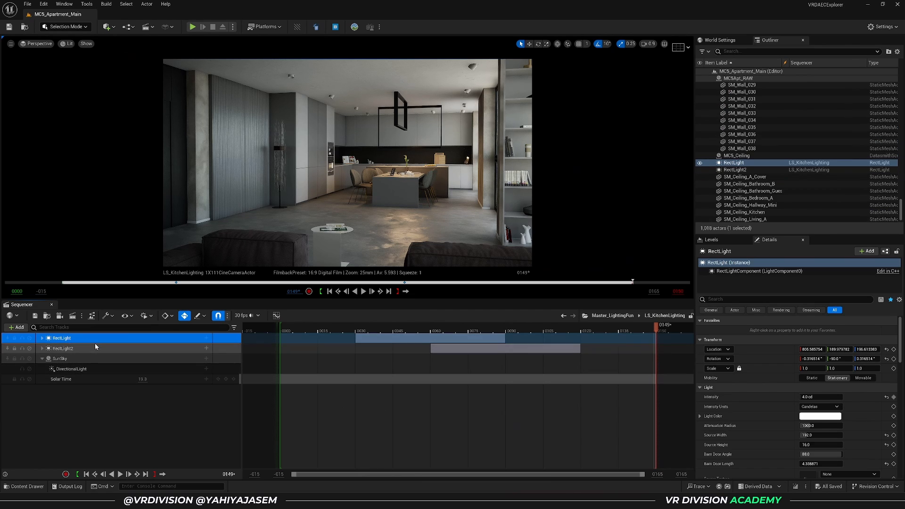
click(56, 358)
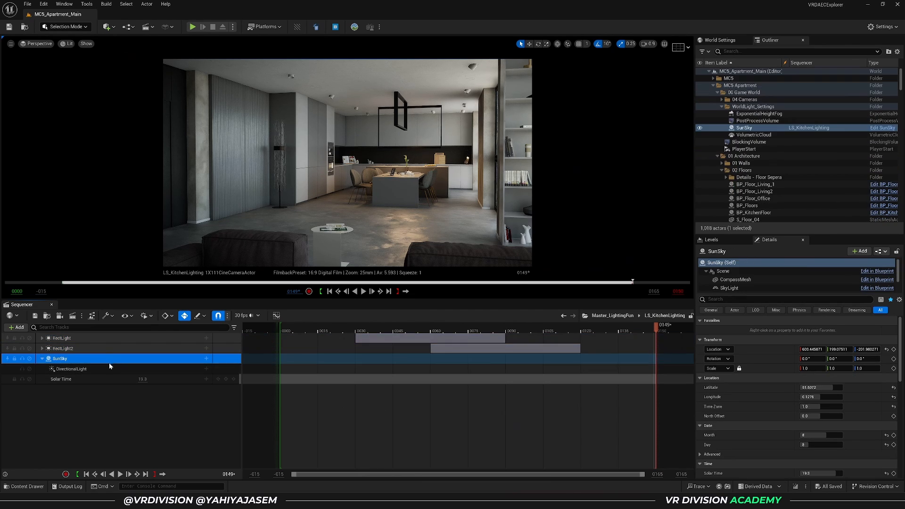
click(71, 369)
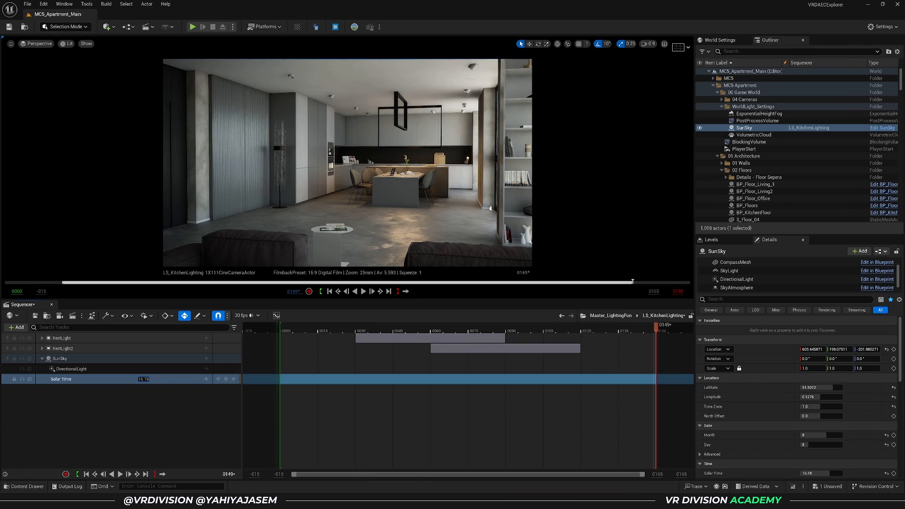
text(4.0)
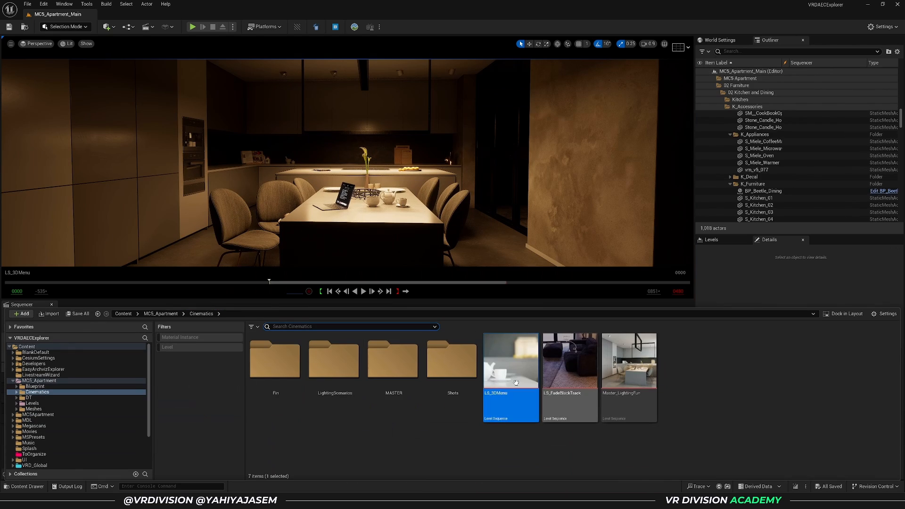
Reload MC5_Apartment_Main from Levels and reopen Master_LightingFun from Cinematics.
click(30, 403)
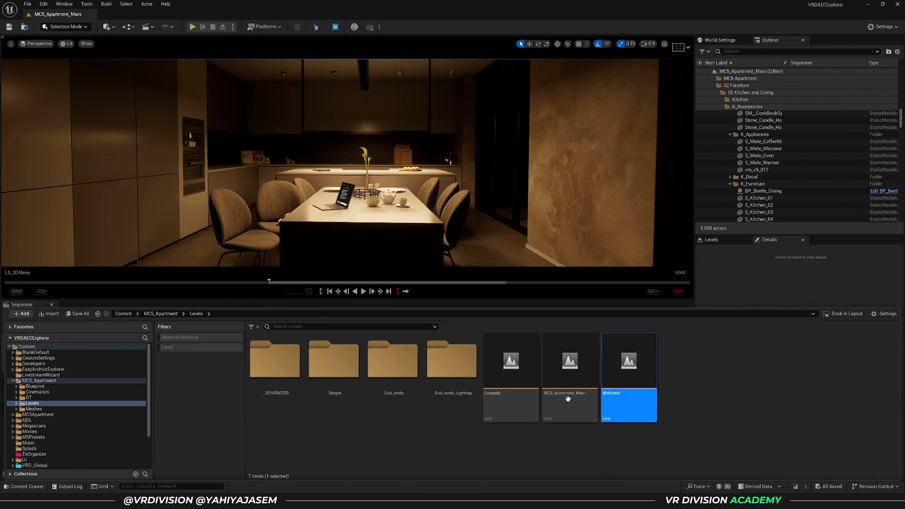
double_click(570, 378)
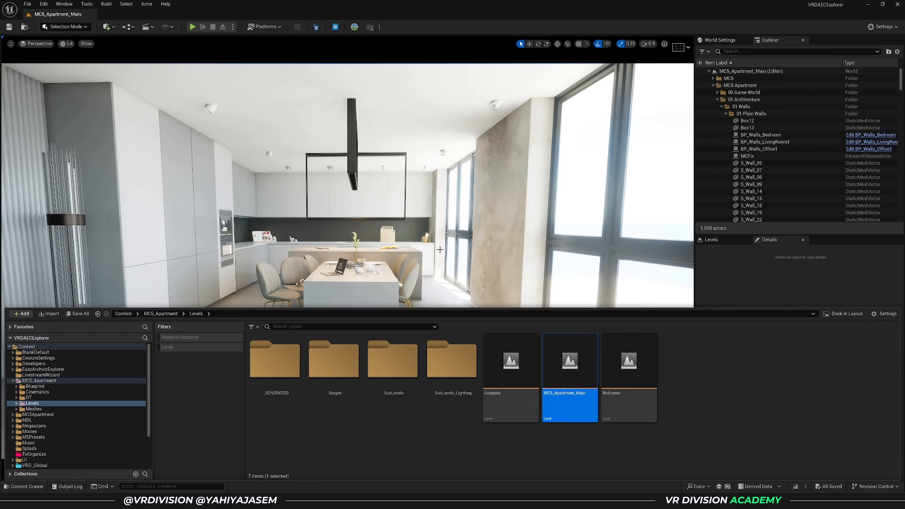
click(31, 391)
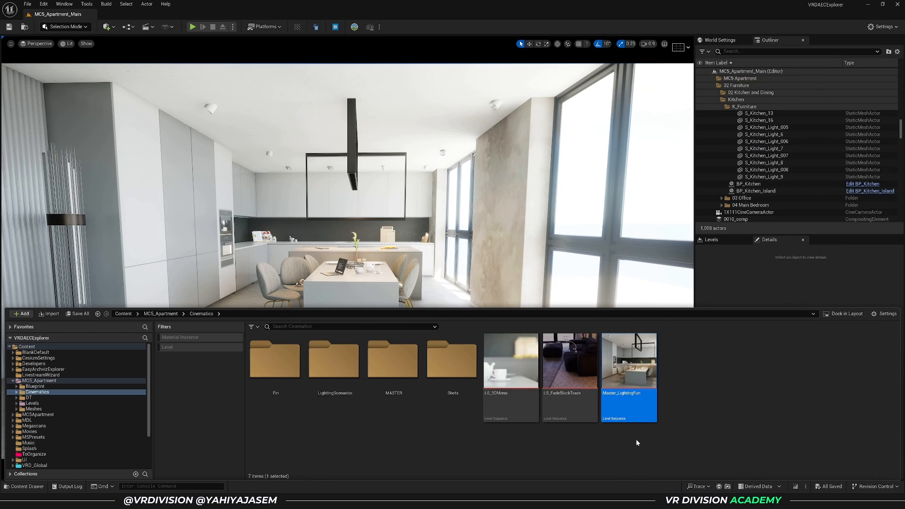
double_click(628, 360)
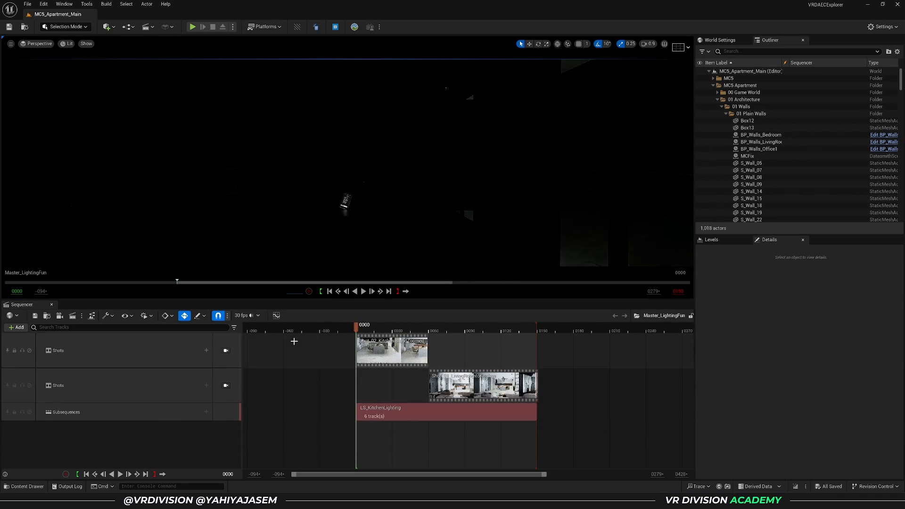
Go to the Cinematics > Shots folder and open the Shot_14 level sequence.
click(456, 325)
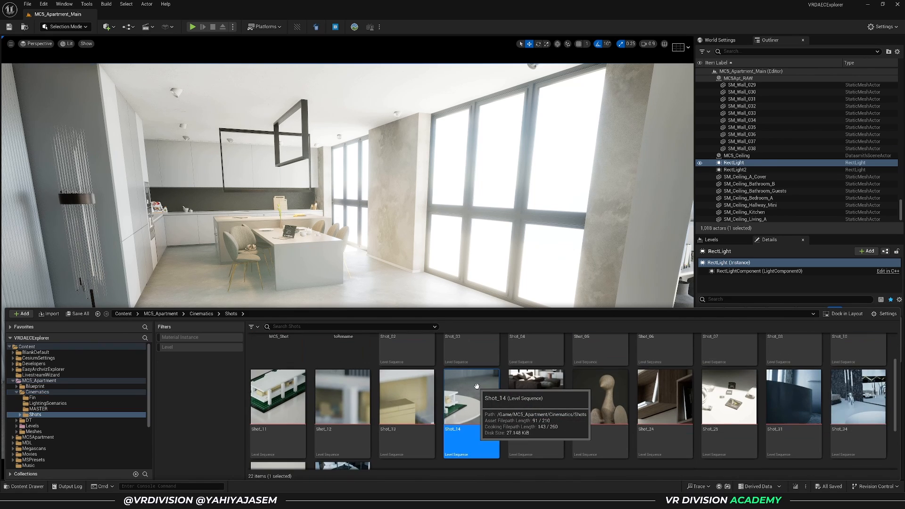
double_click(471, 397)
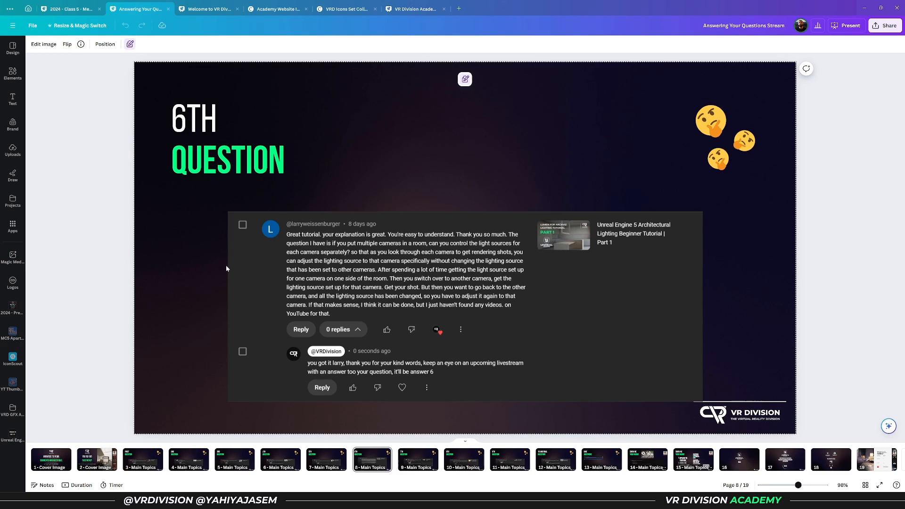
mouse_move(190, 300)
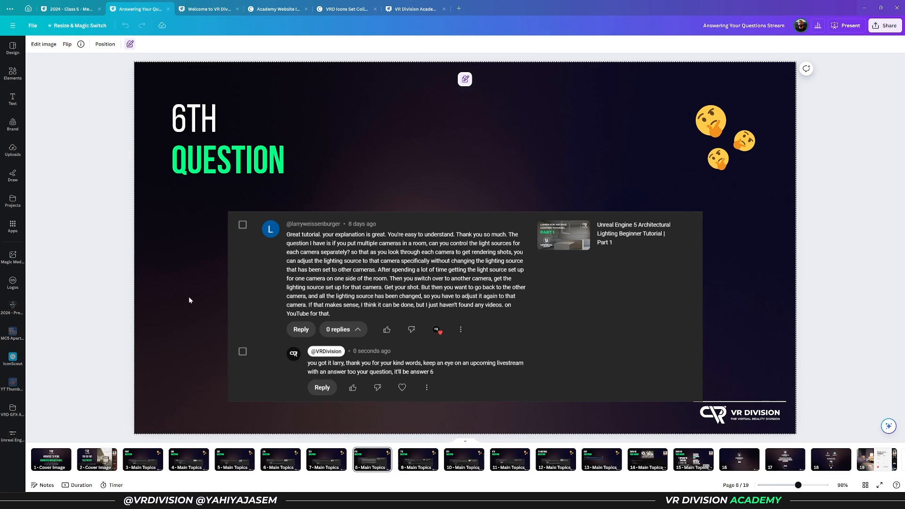
Page past the 1-on-1 training slide to the 8th question, on Lumen raytracing.
click(417, 459)
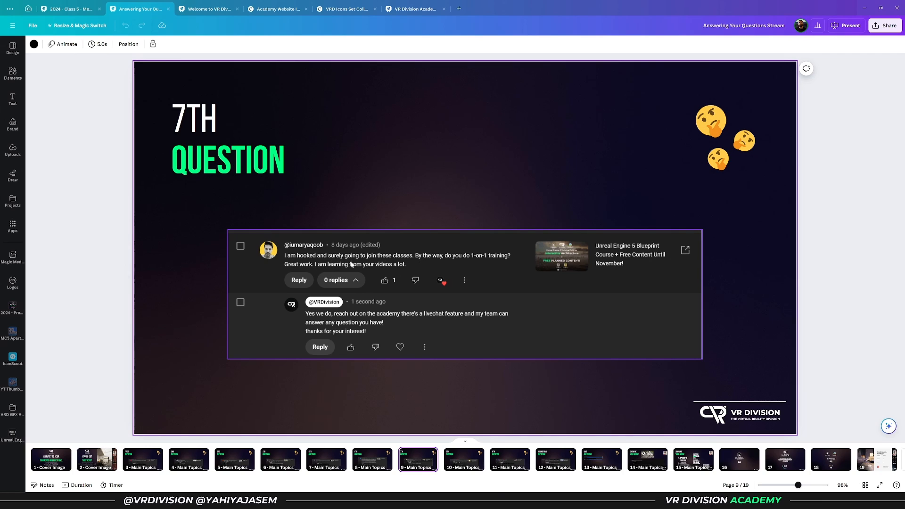
mouse_move(459, 268)
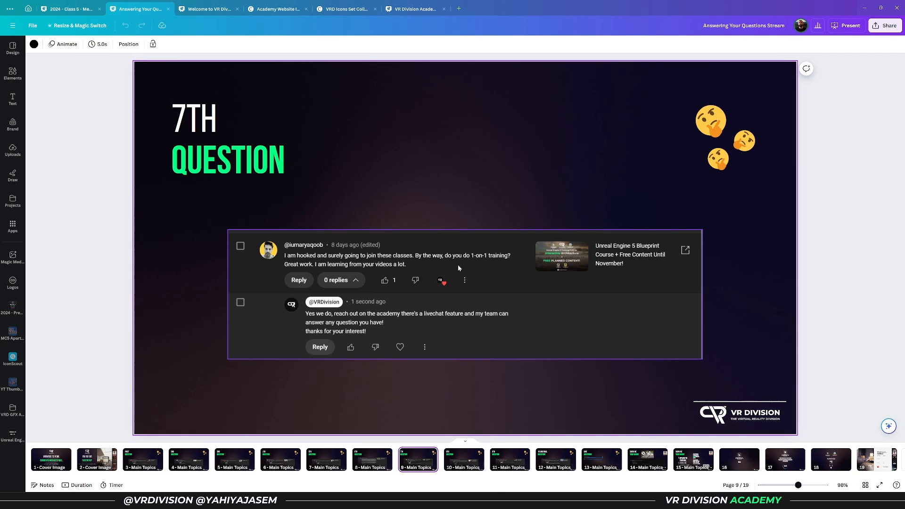
mouse_move(522, 262)
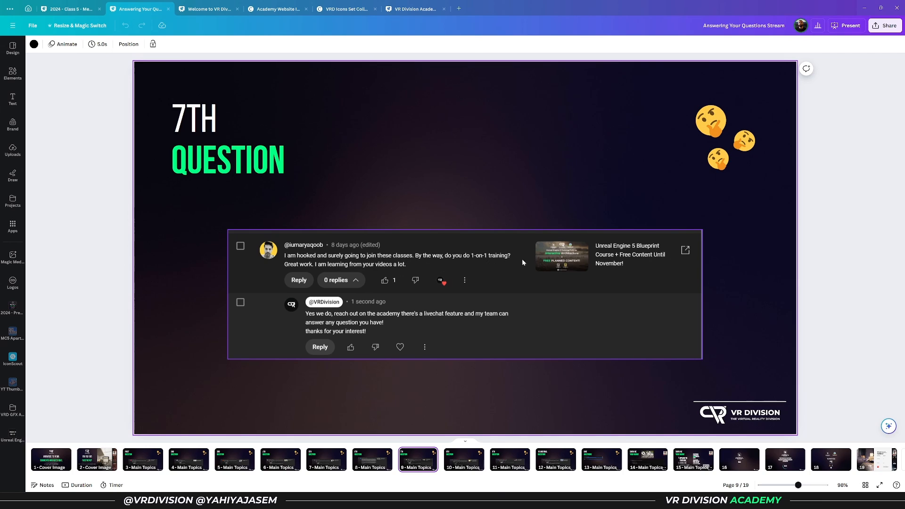
mouse_move(556, 270)
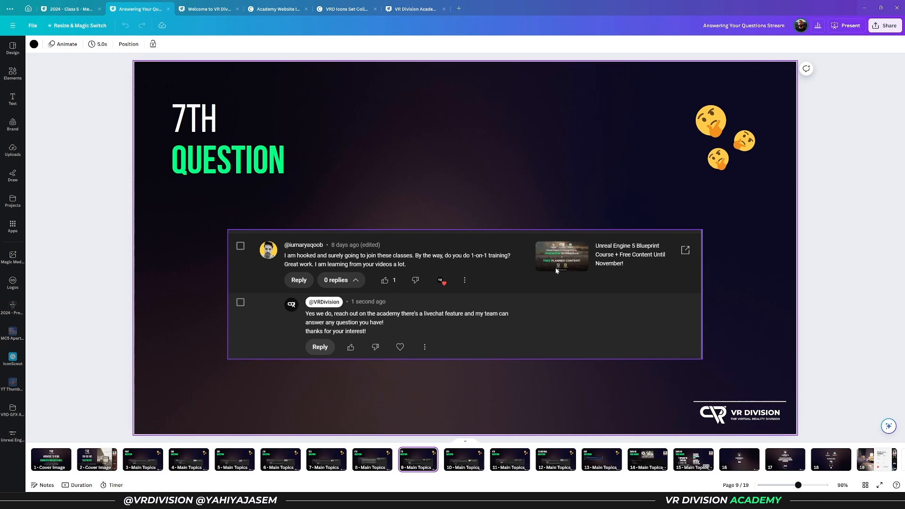
mouse_move(493, 281)
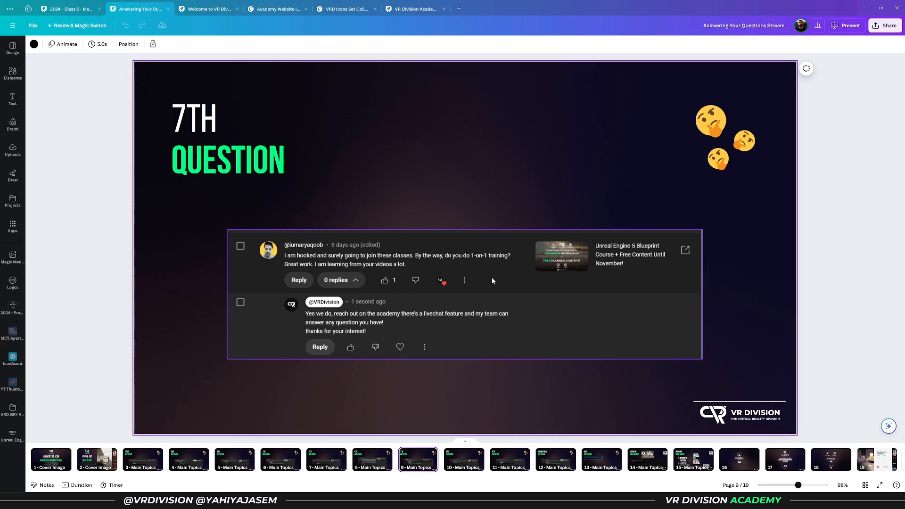
mouse_move(493, 269)
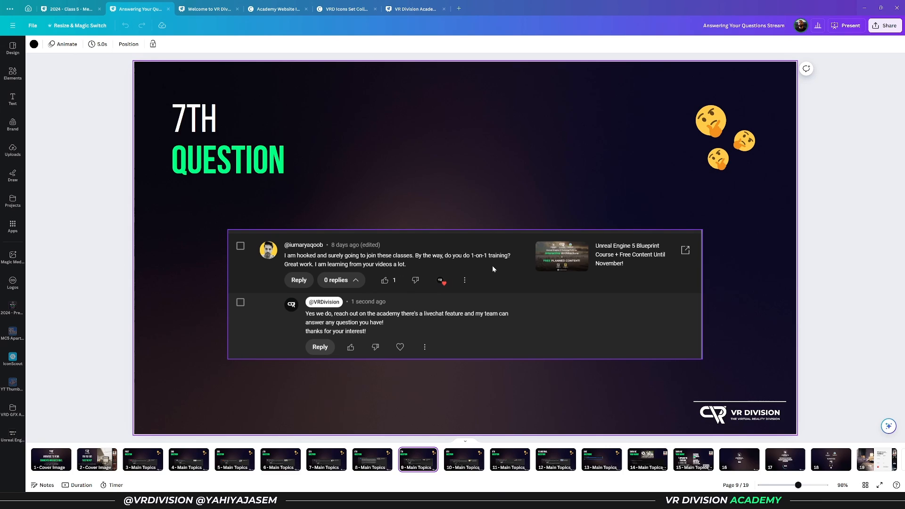
click(464, 460)
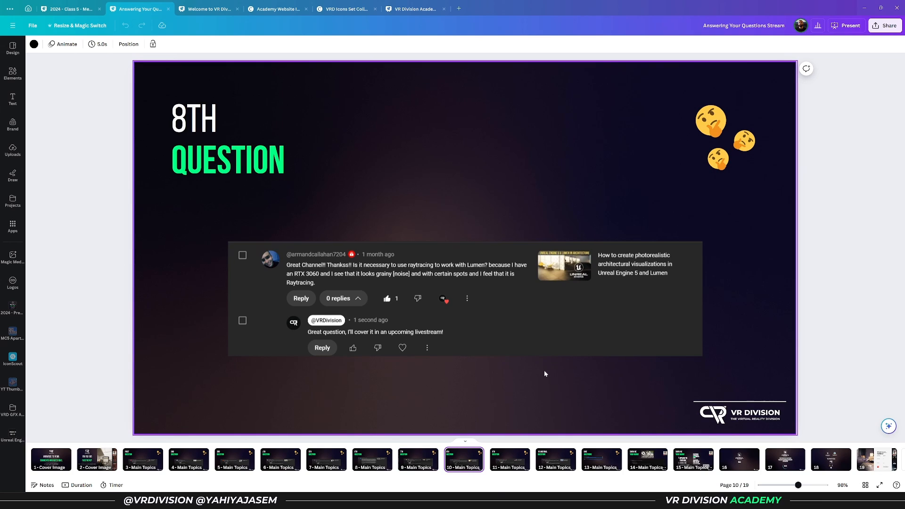
click(341, 291)
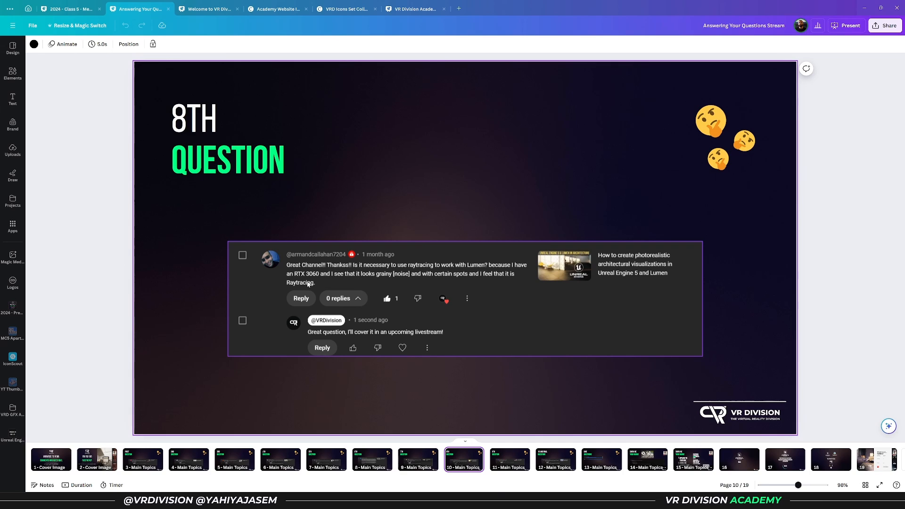
mouse_move(359, 282)
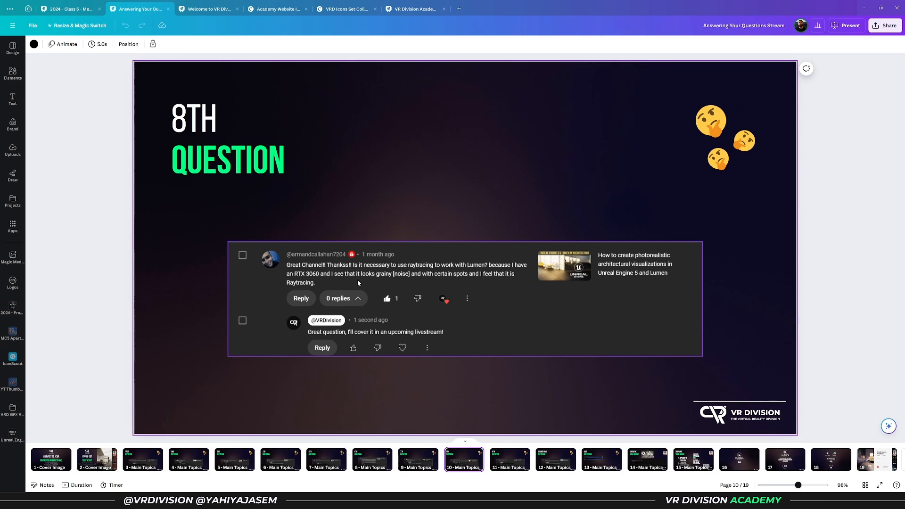
mouse_move(411, 280)
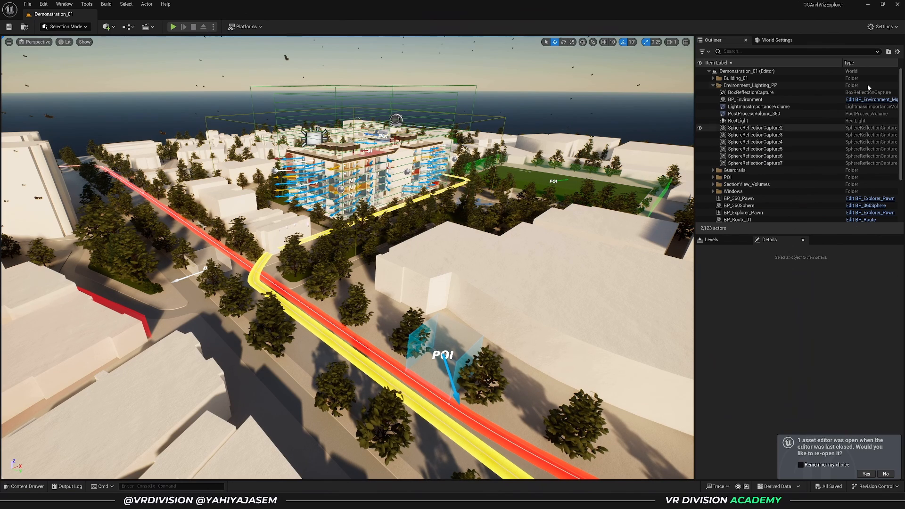
Open Project Settings and scroll the Engine categories to the Rendering page.
click(880, 26)
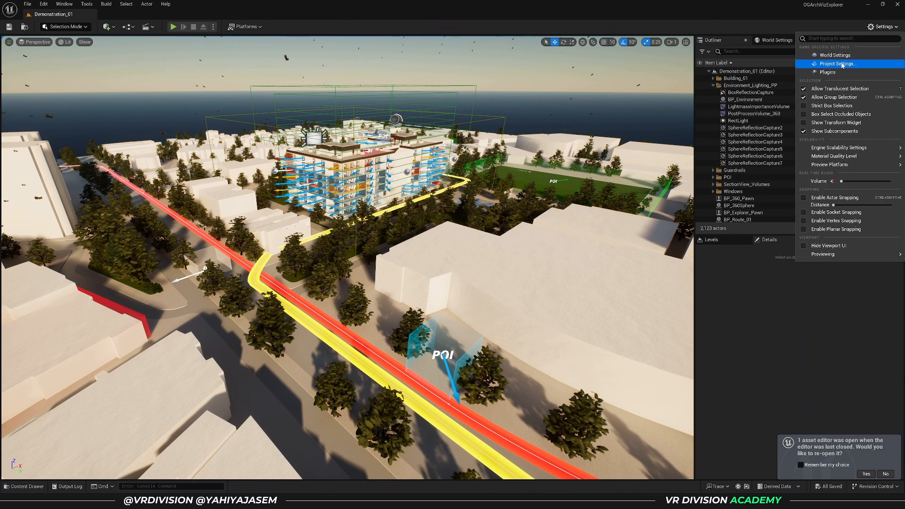
click(833, 63)
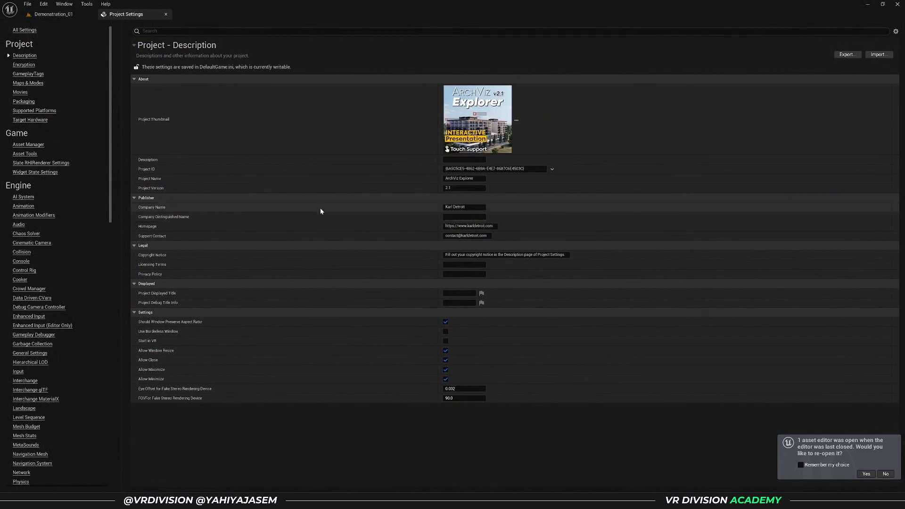
scroll(down, 3)
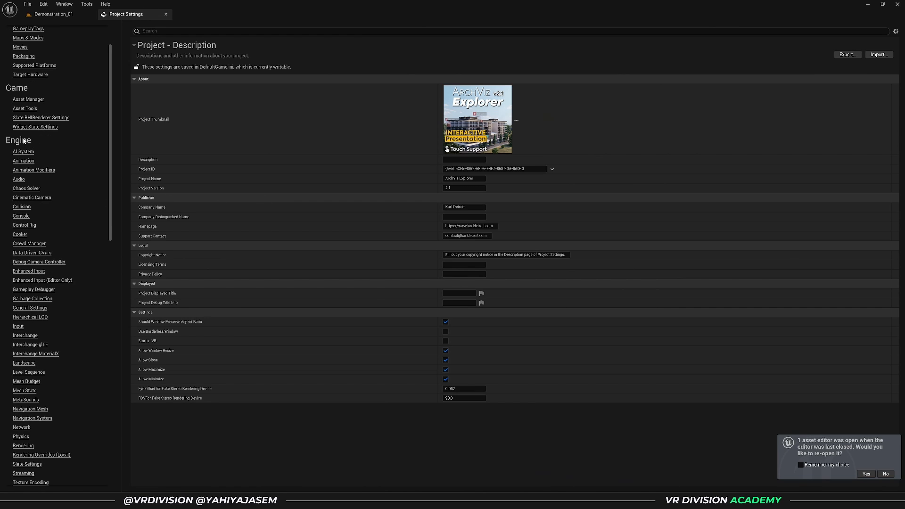
scroll(down, 3)
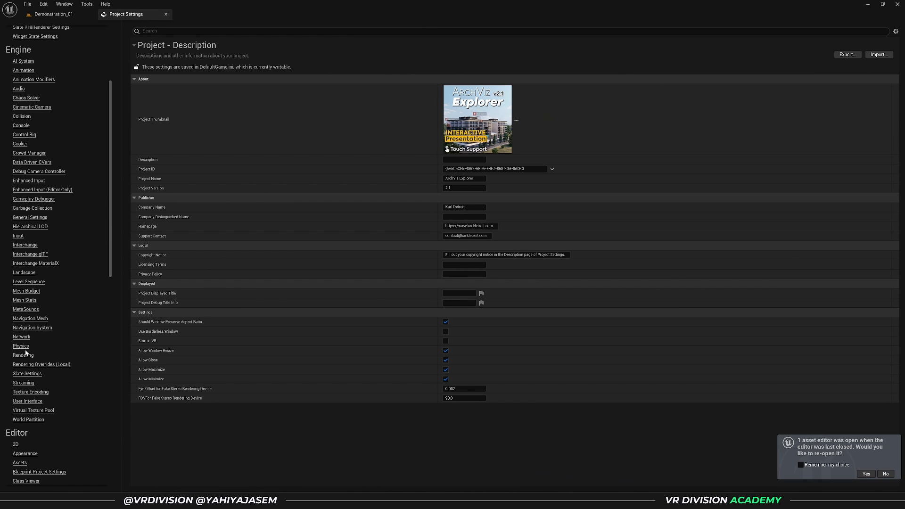
click(22, 355)
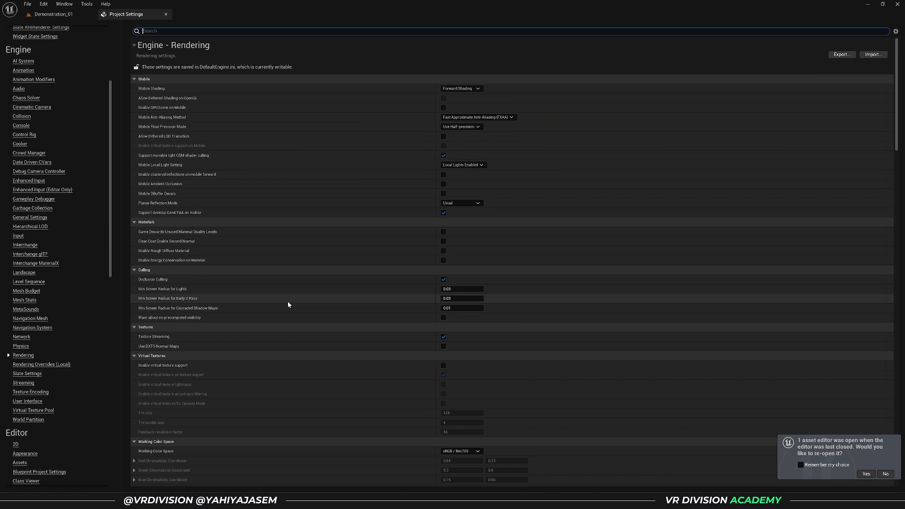
Scroll the Rendering settings down to the Lumen and Hardware Ray Tracing sections.
scroll(down, 3)
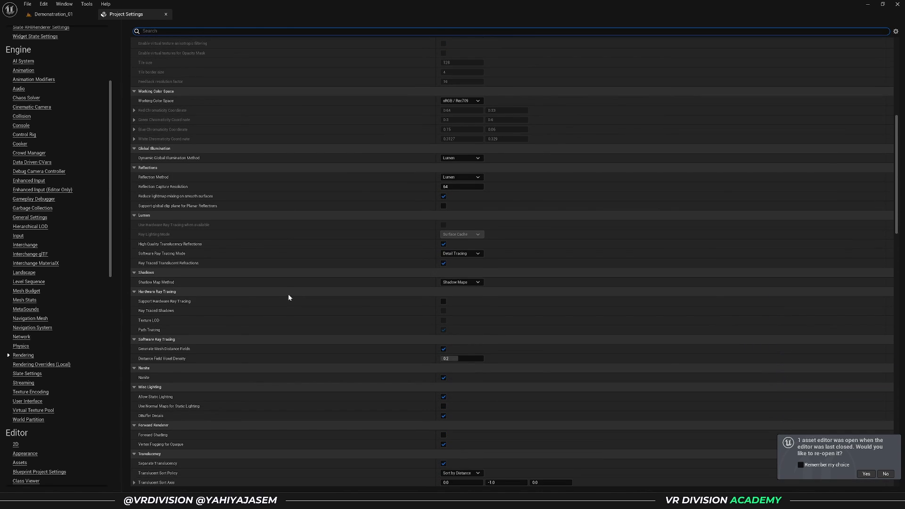
scroll(down, 3)
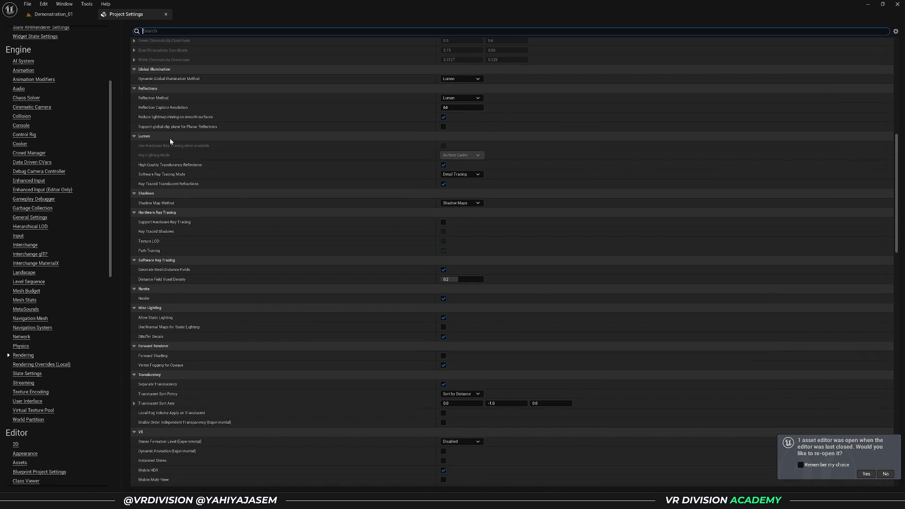
mouse_move(165, 222)
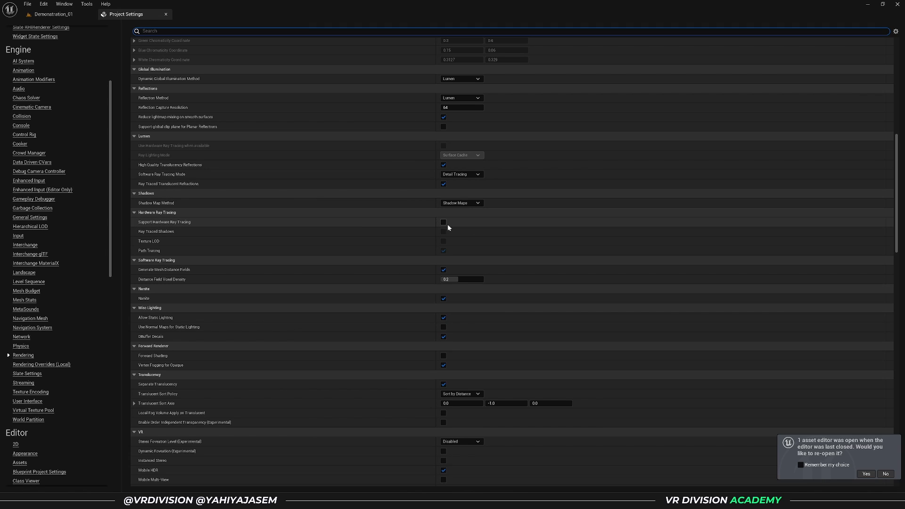
mouse_move(454, 224)
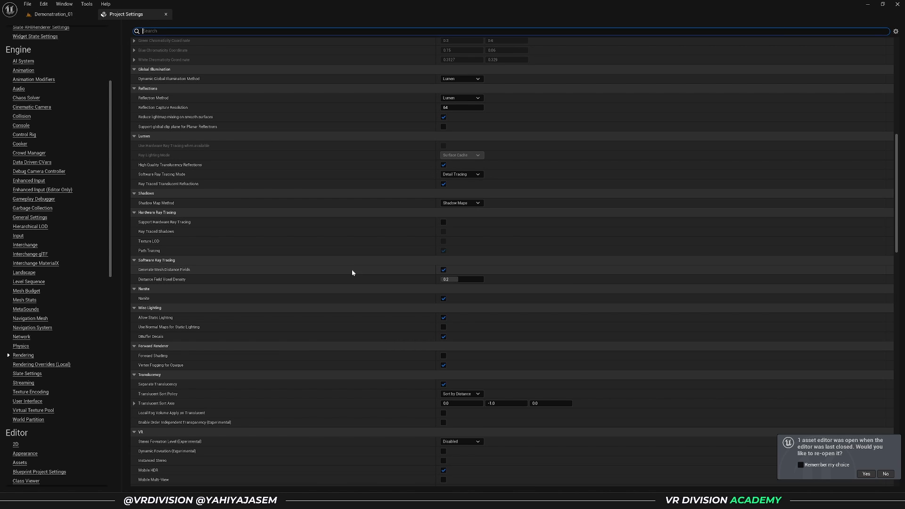
mouse_move(502, 241)
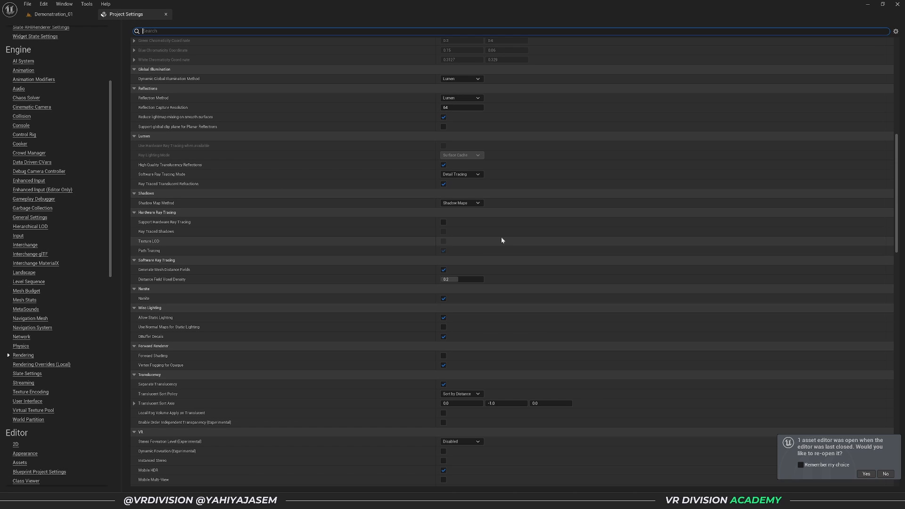
mouse_move(480, 251)
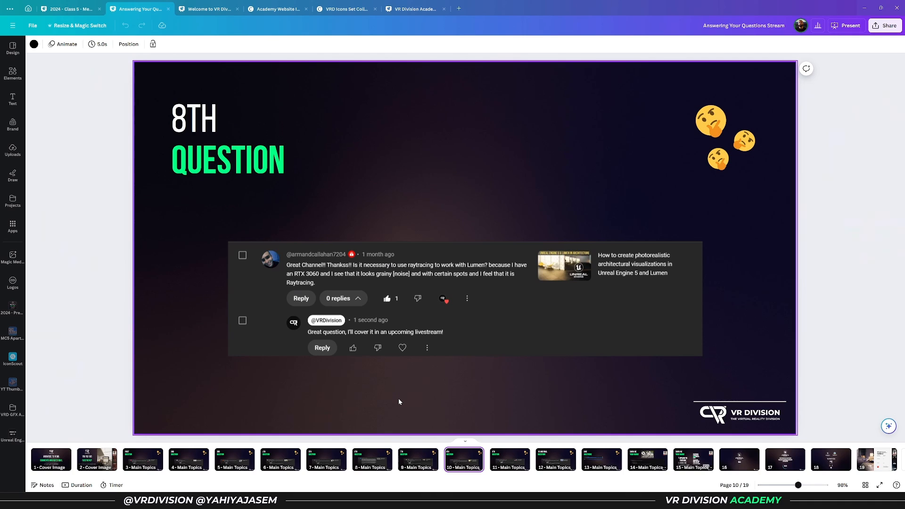
Advance through the ninth question slide to the final FPS and desktop VR question.
click(509, 459)
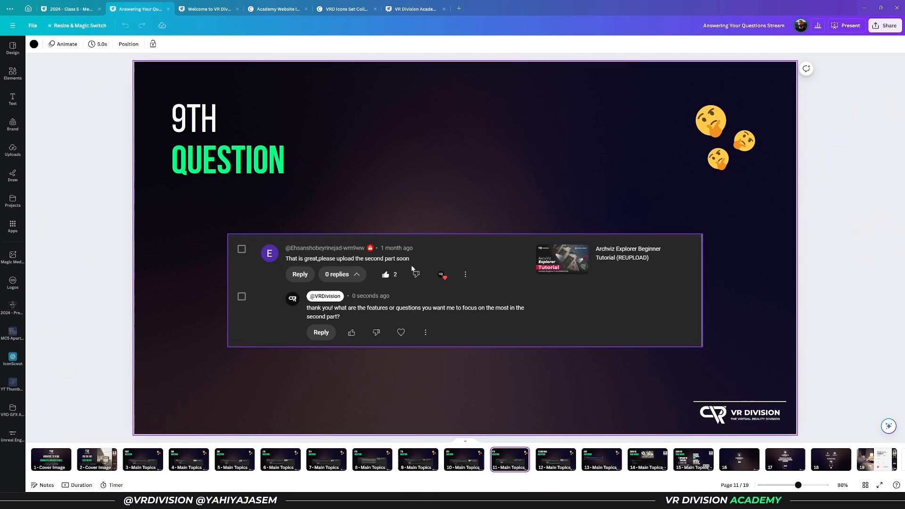
mouse_move(556, 340)
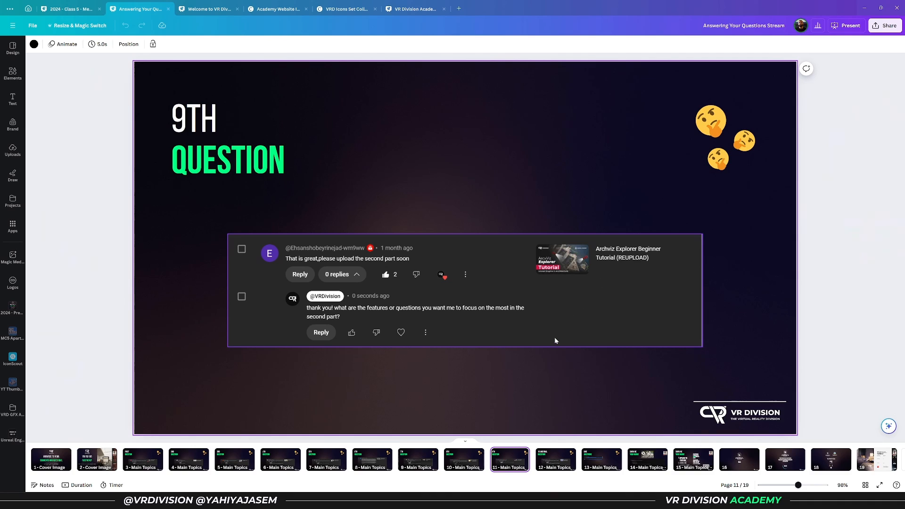
mouse_move(553, 328)
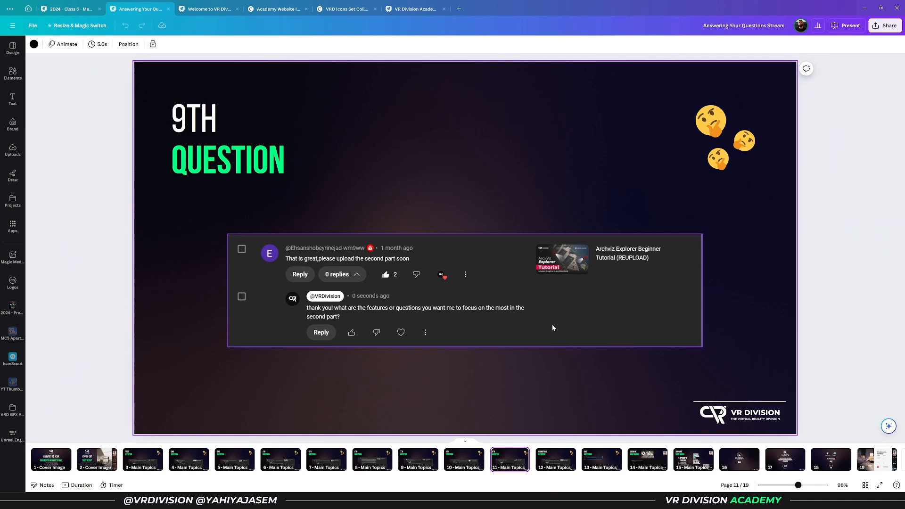
mouse_move(479, 275)
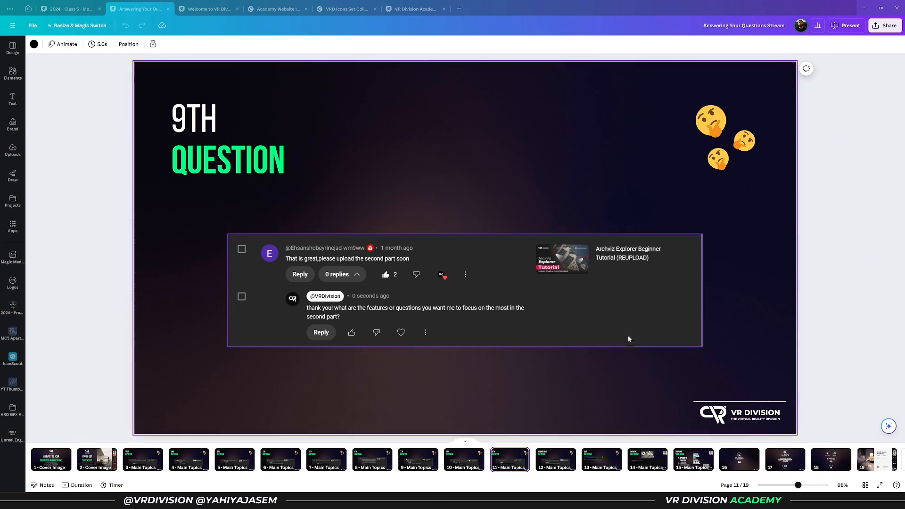
click(556, 460)
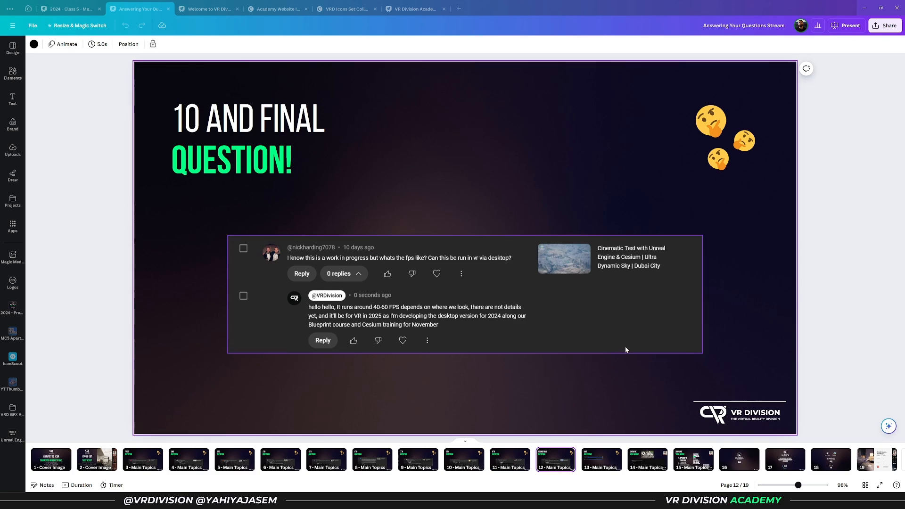
mouse_move(624, 350)
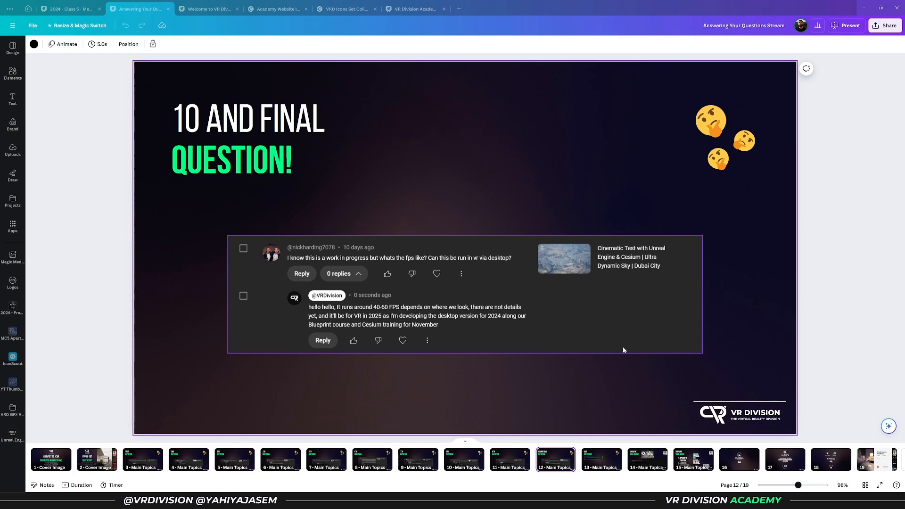
mouse_move(606, 284)
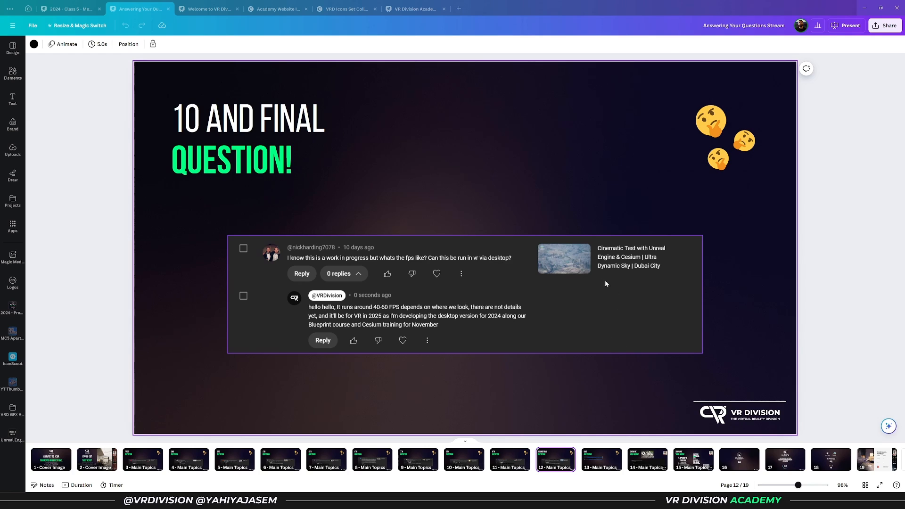
mouse_move(506, 281)
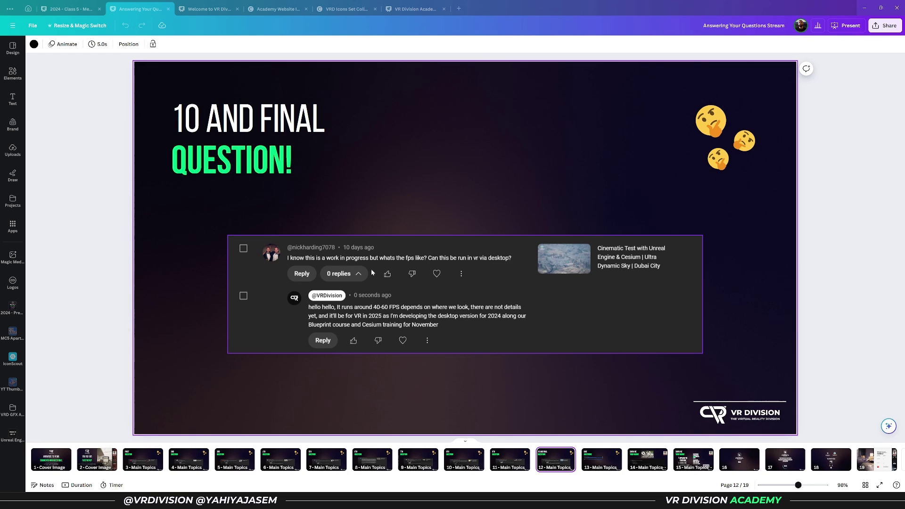
mouse_move(439, 270)
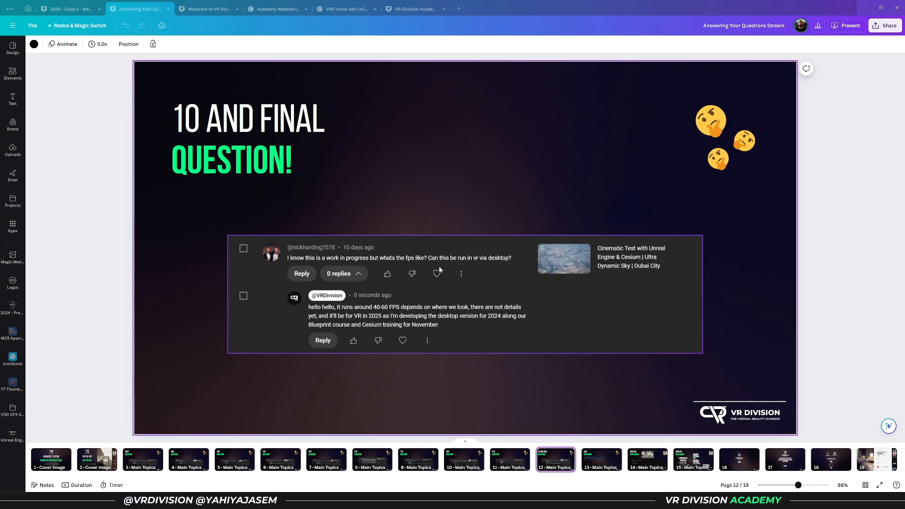
mouse_move(508, 267)
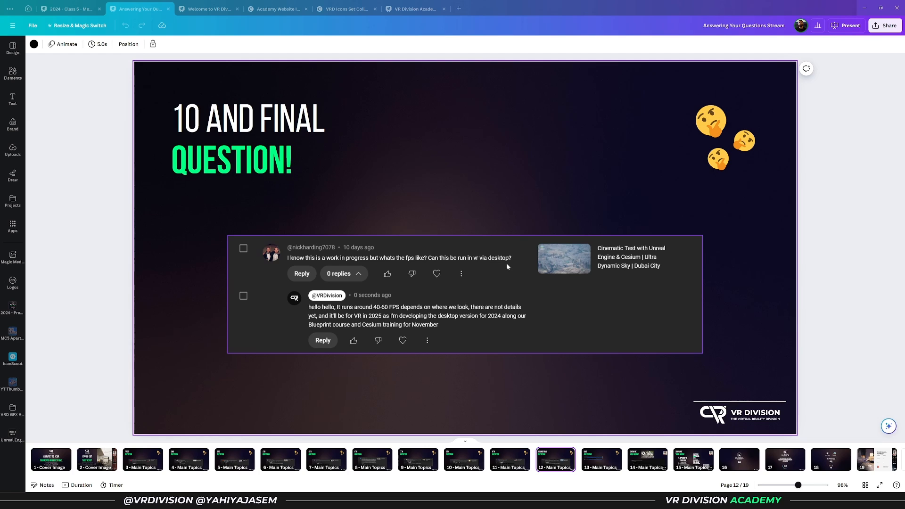
mouse_move(375, 290)
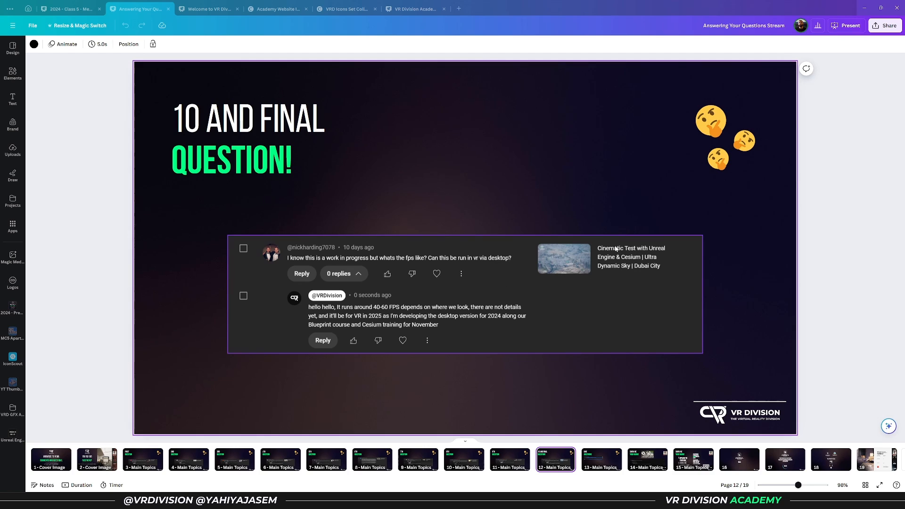
mouse_move(533, 292)
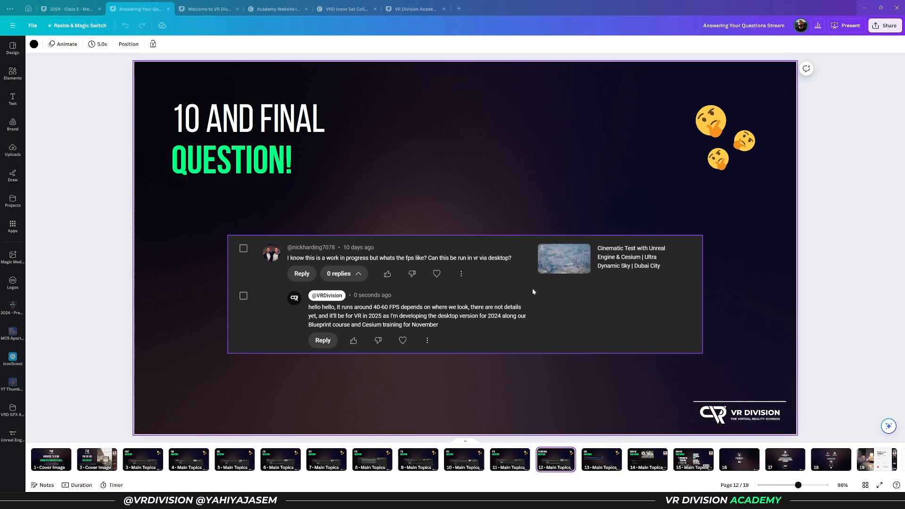
mouse_move(548, 291)
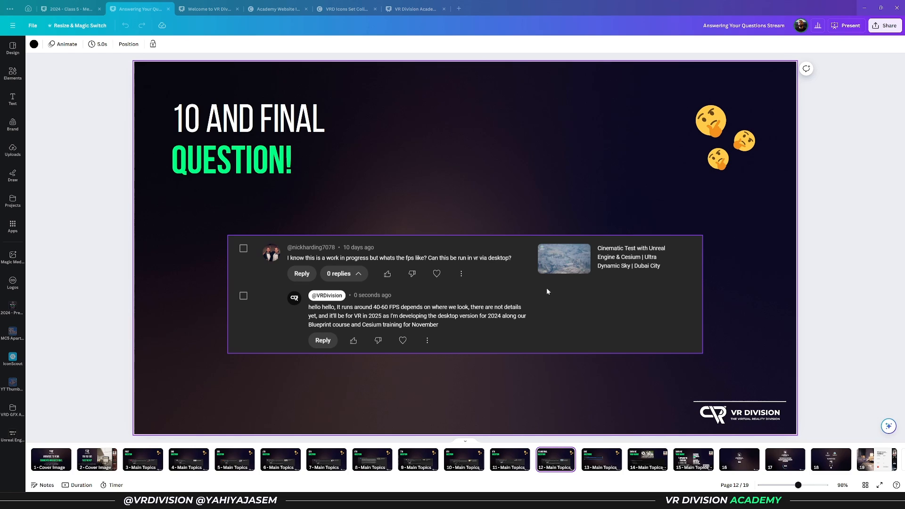
mouse_move(432, 298)
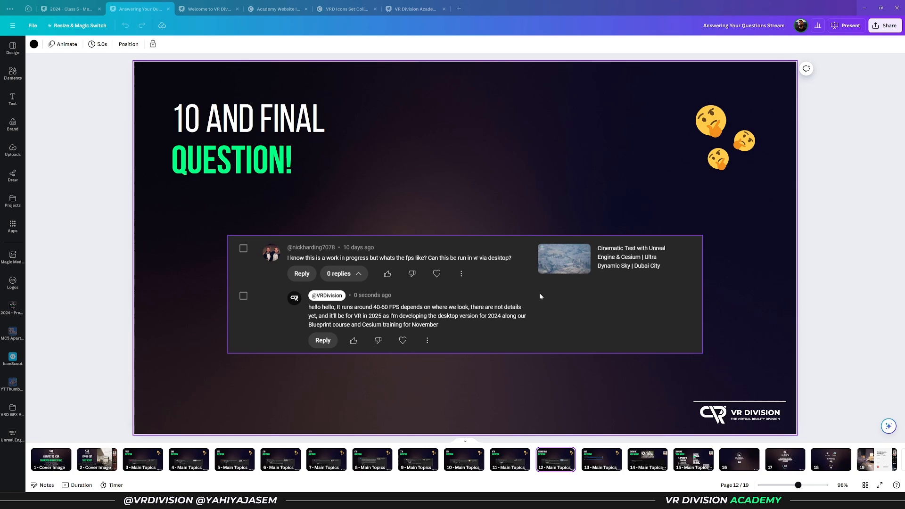
mouse_move(536, 300)
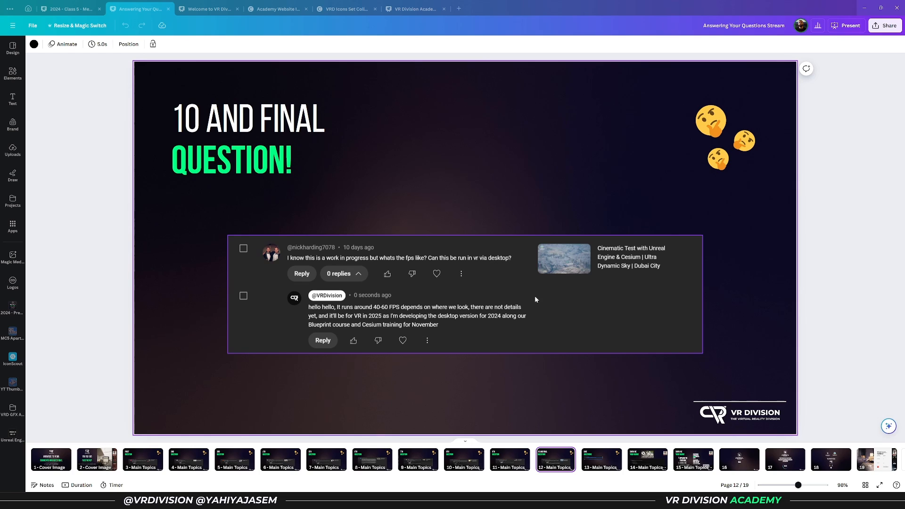
mouse_move(581, 274)
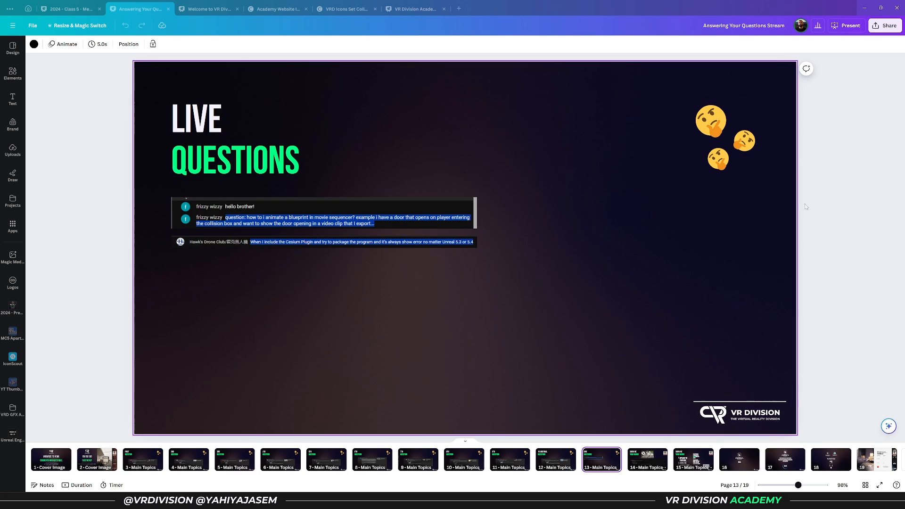
mouse_move(300, 255)
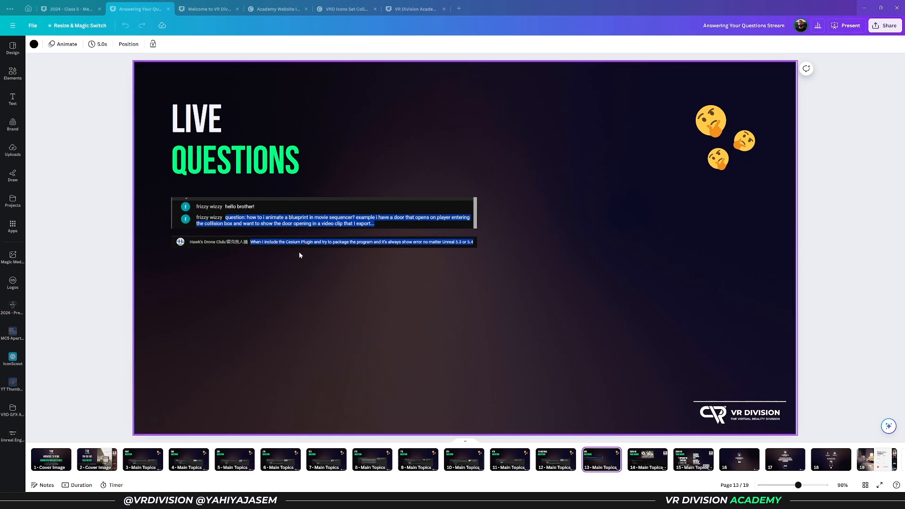
Select the second live chat question, then go to the Realistic Curtains Show Me Your Work slide.
click(354, 241)
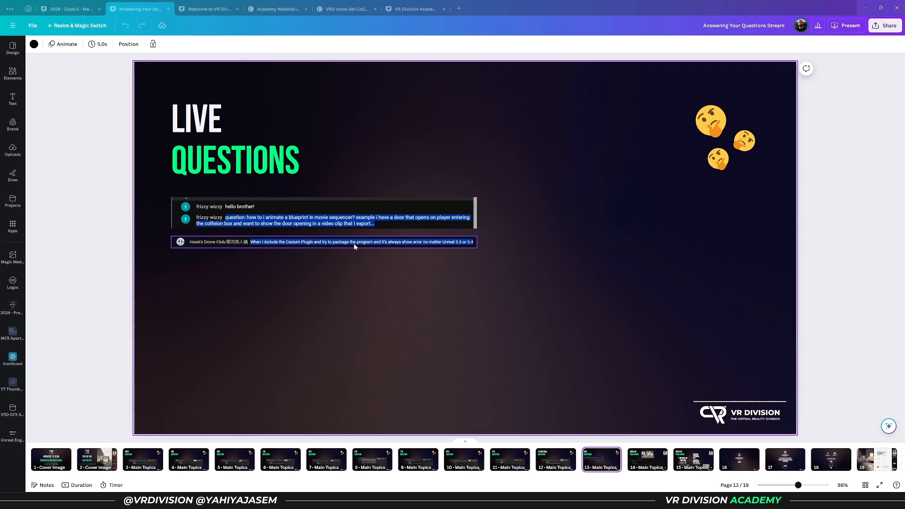
mouse_move(325, 246)
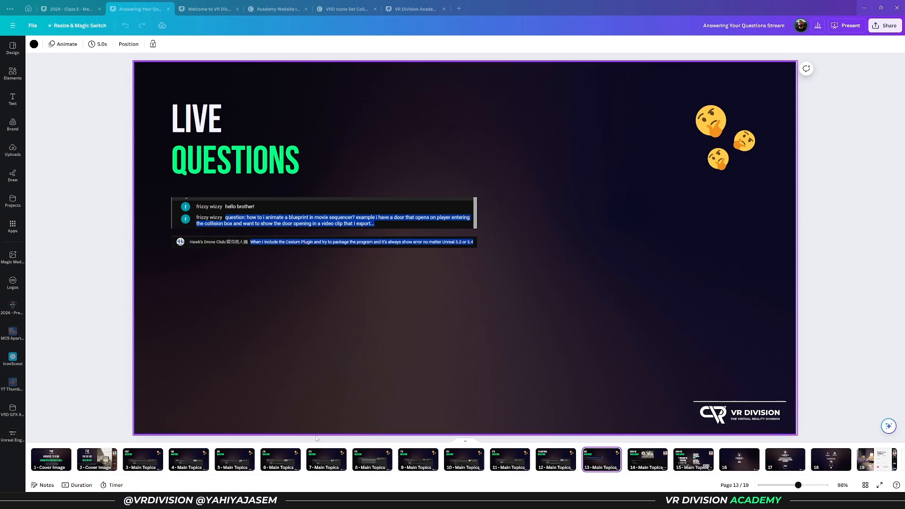
click(647, 460)
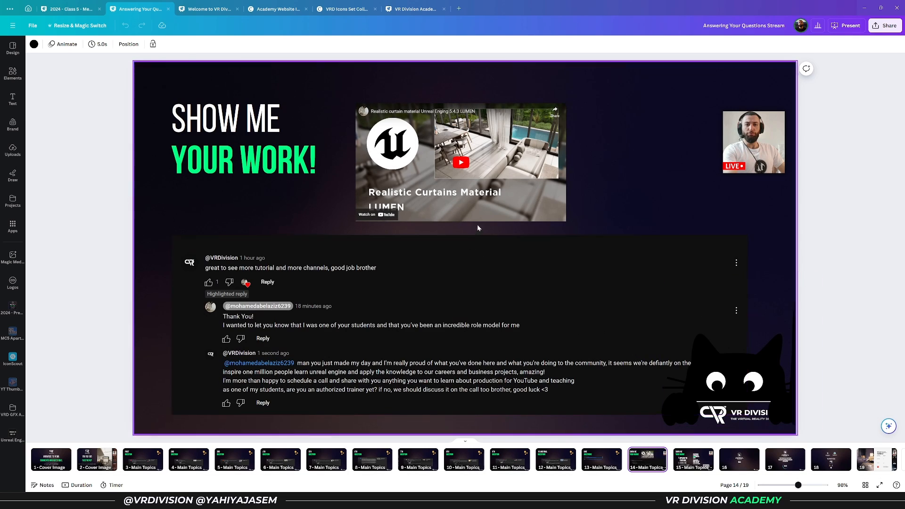
Select the comment thread, then advance to the upload, email and form steps slide.
click(486, 153)
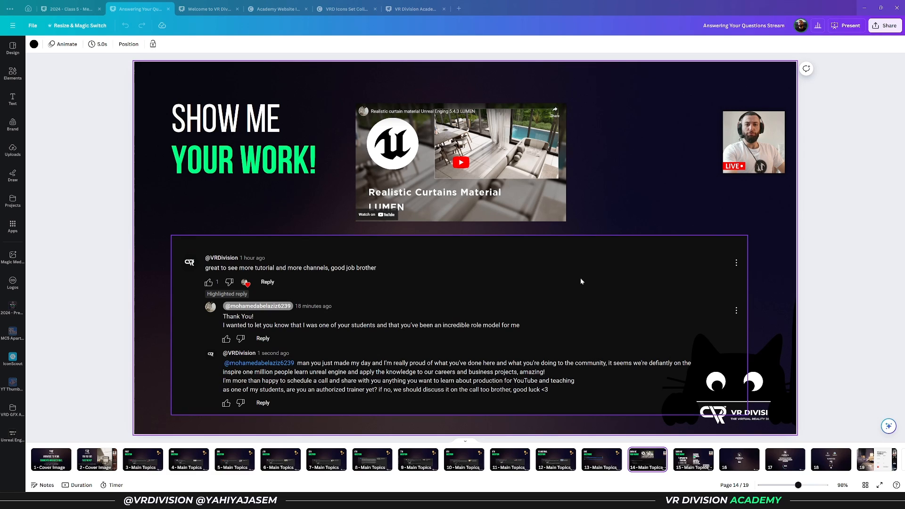
mouse_move(520, 299)
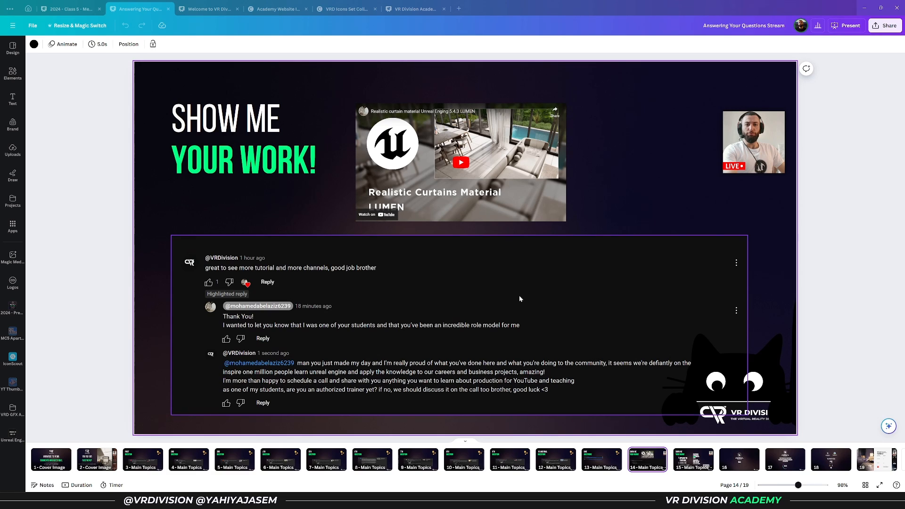
click(693, 459)
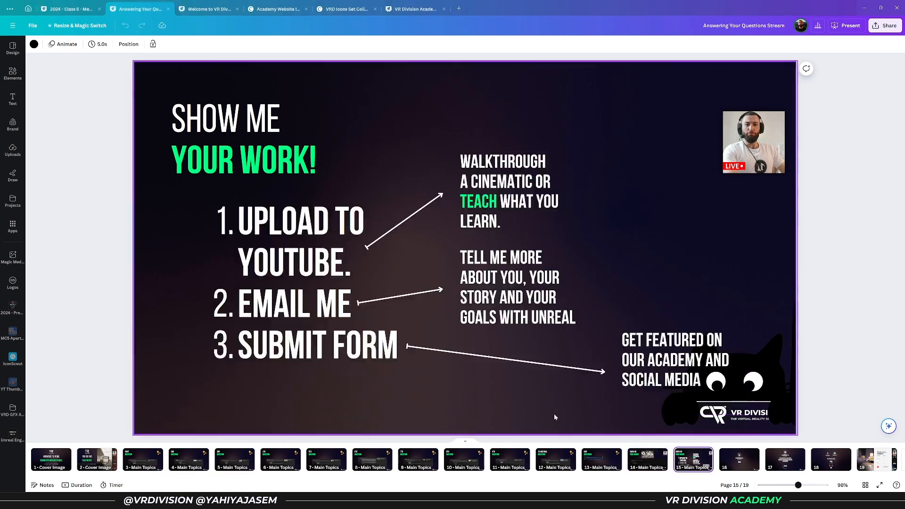